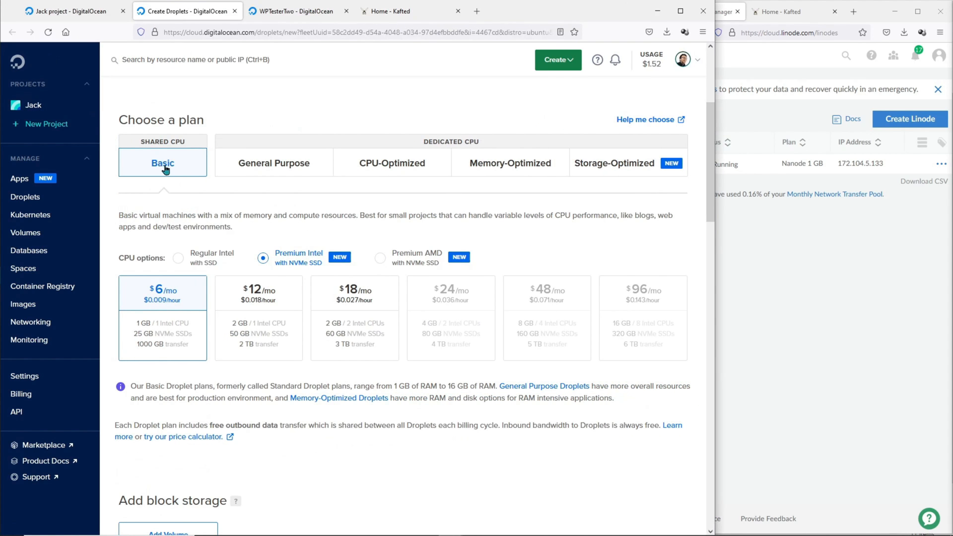
mouse_move(287, 269)
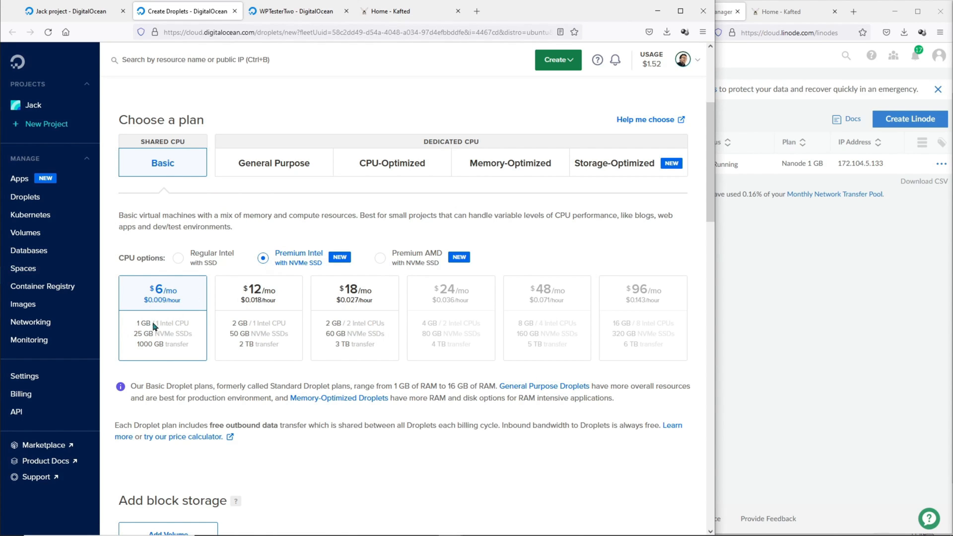
Compare the $5/mo Regular Intel plan against the WPTesterTwo droplet's 1 GB, 1 vCPU, 25 GB specs
left_click(292, 11)
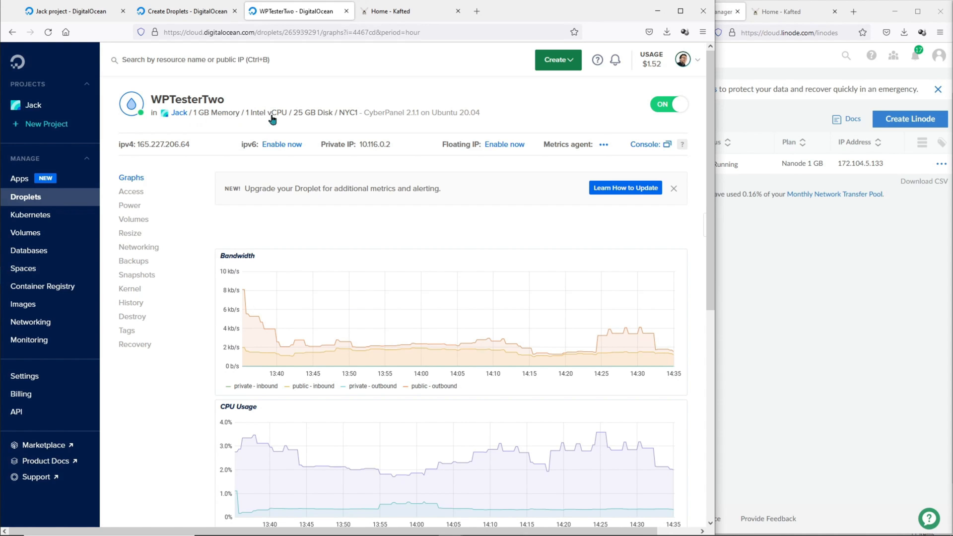
left_click(185, 11)
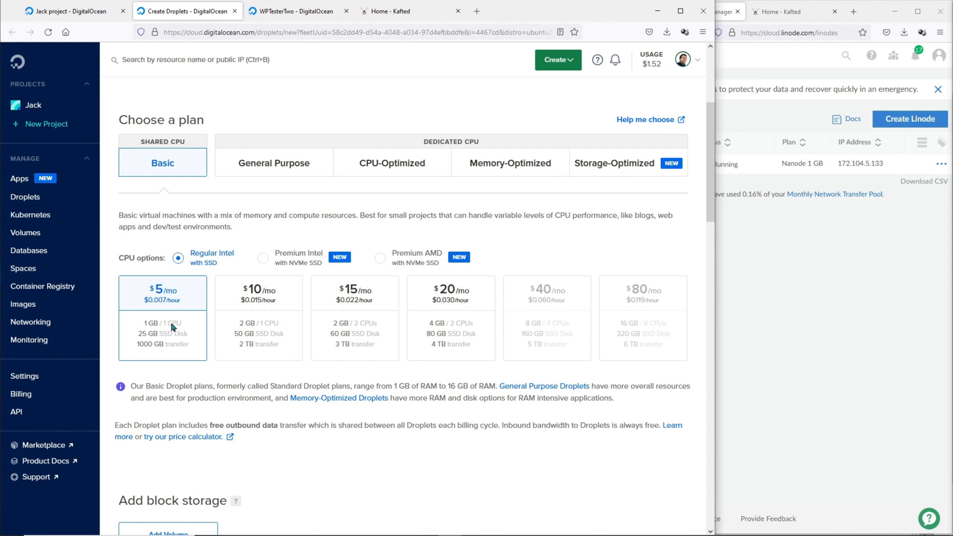
left_click(292, 11)
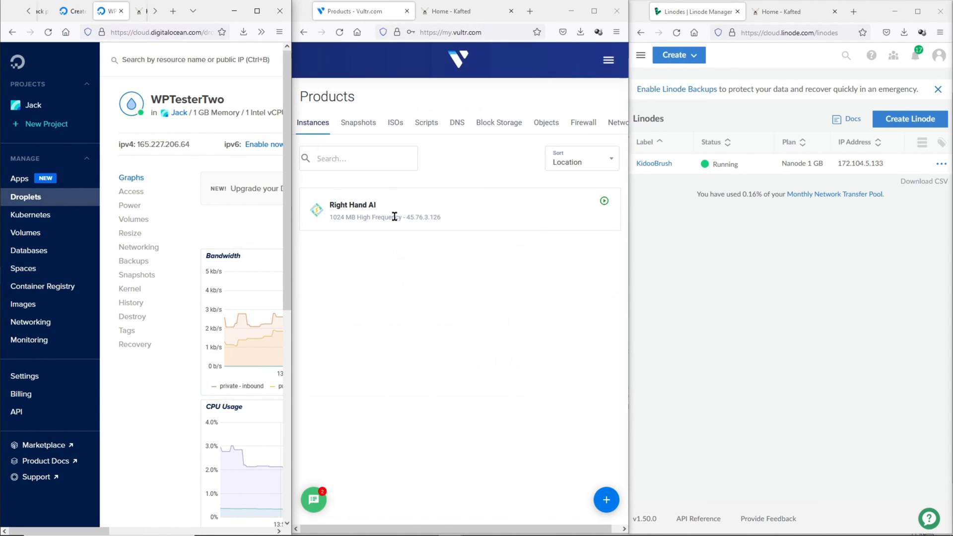
Bring up Right Hand AI's New Jersey location, the Jack project, and KidooBrush's Newark, NJ details
left_click(352, 204)
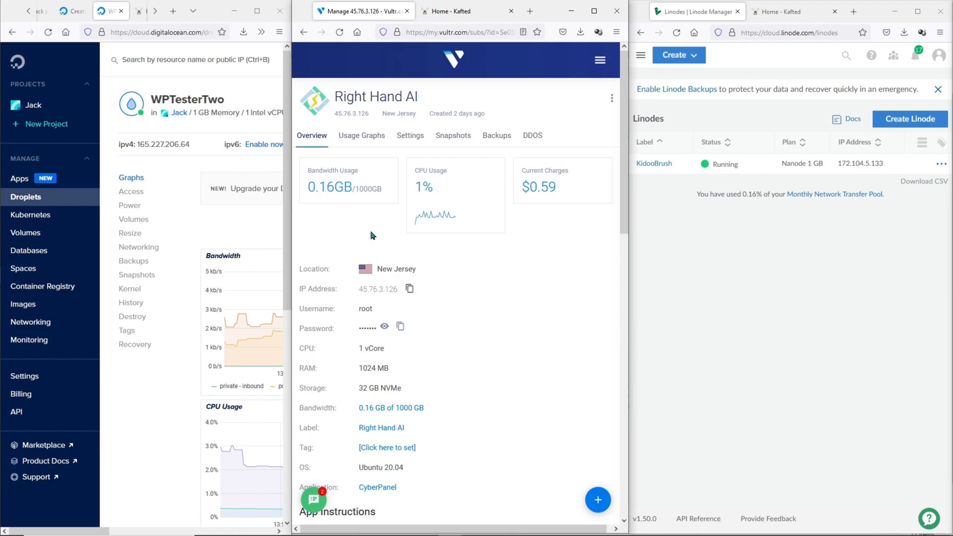
mouse_move(203, 229)
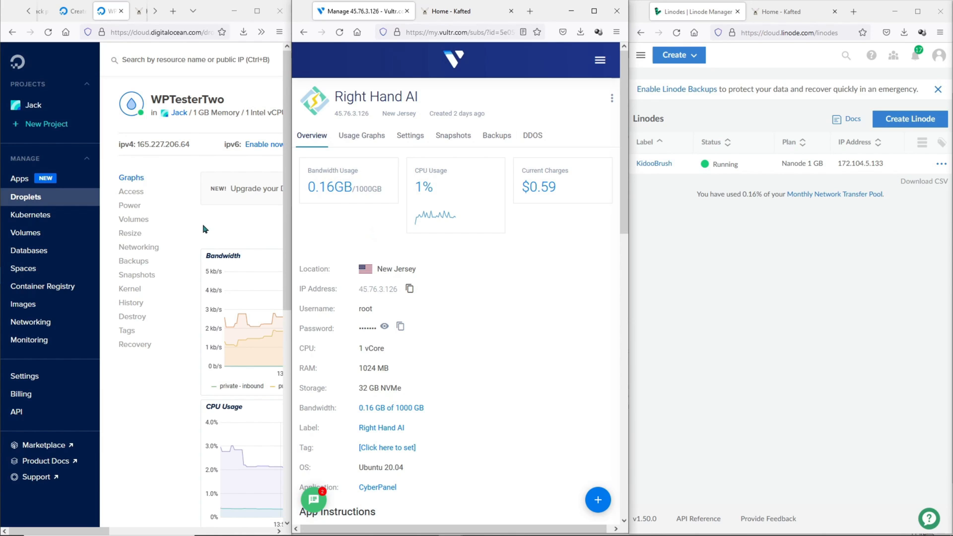
double_click(397, 268)
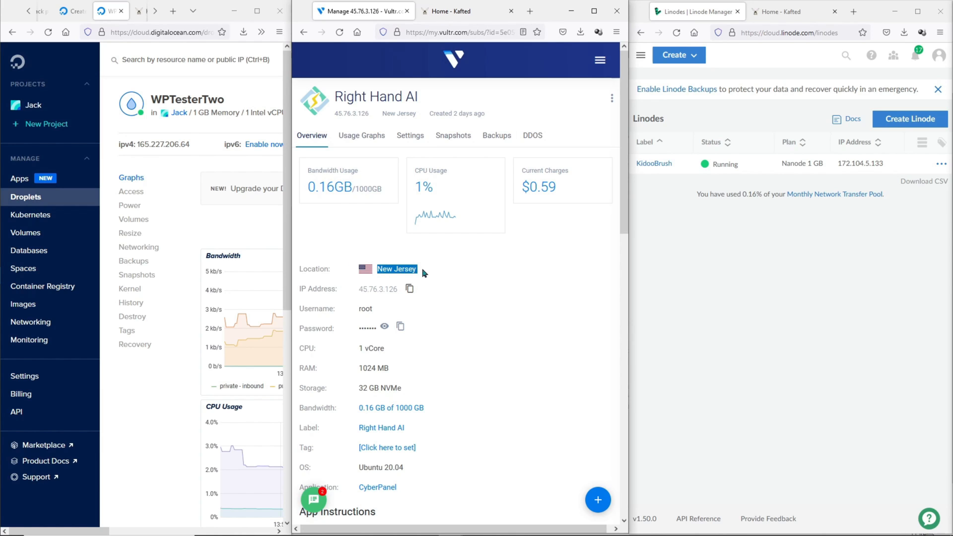
mouse_move(414, 257)
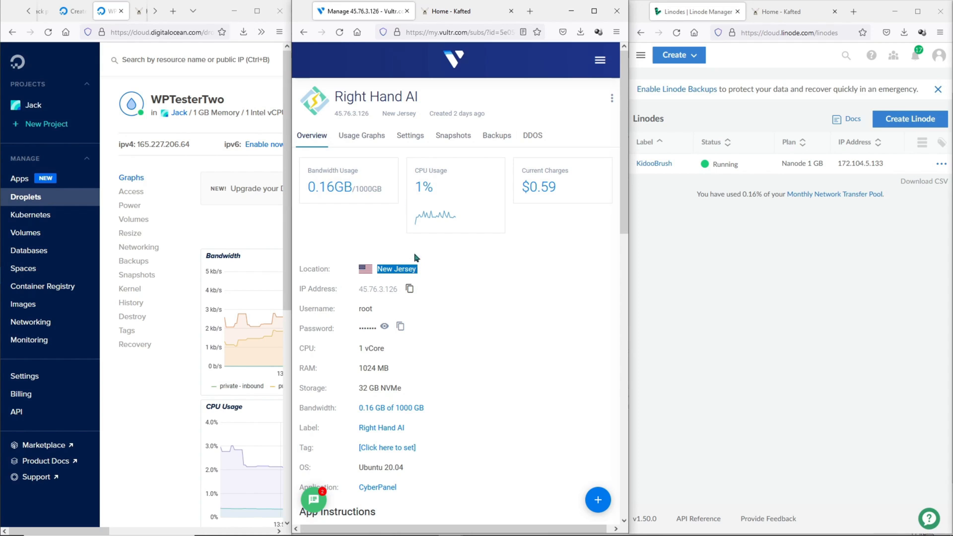
left_click(54, 11)
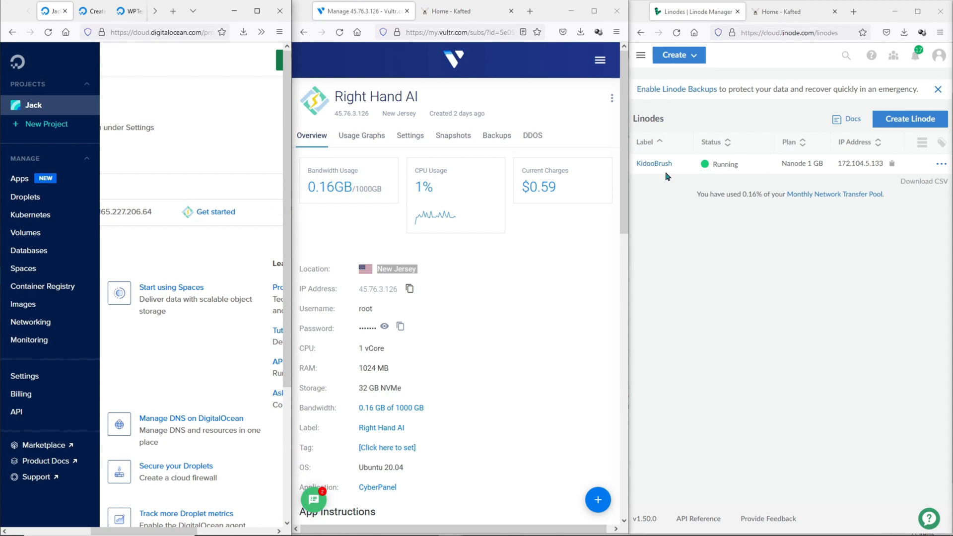
left_click(910, 119)
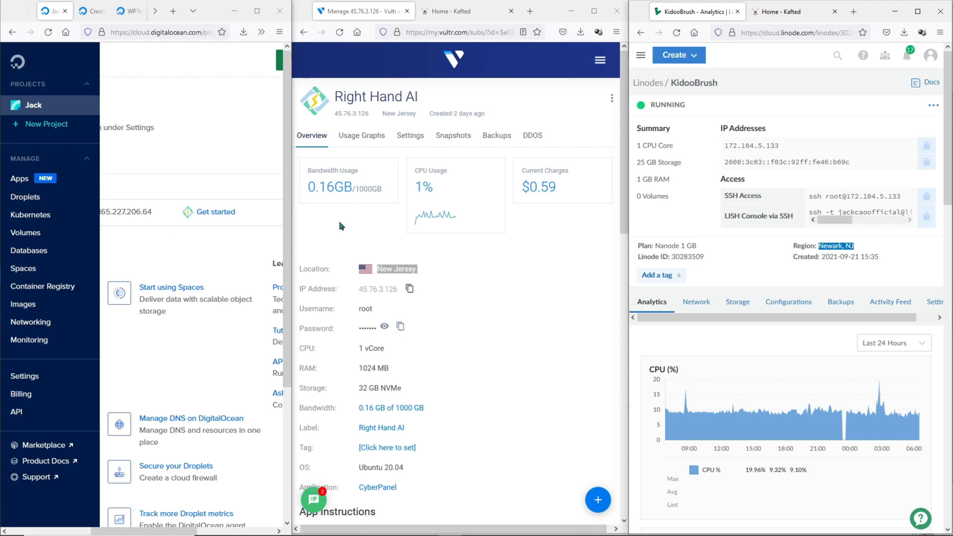
mouse_move(678, 234)
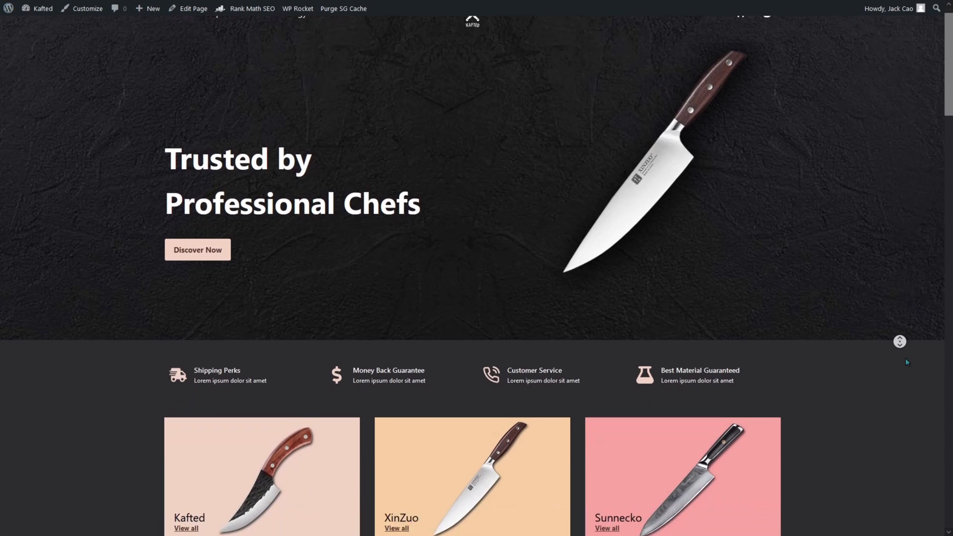
scroll("down", 3)
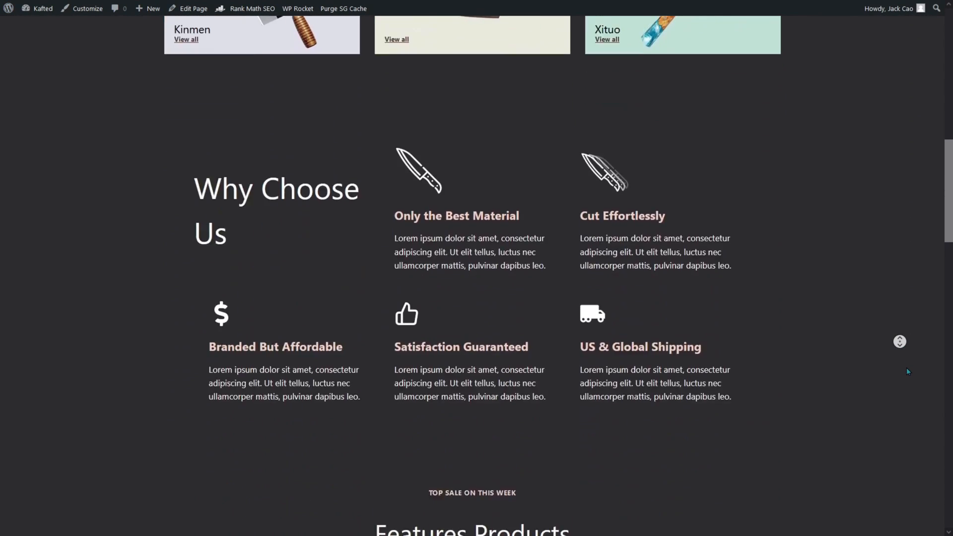
scroll("down", 3)
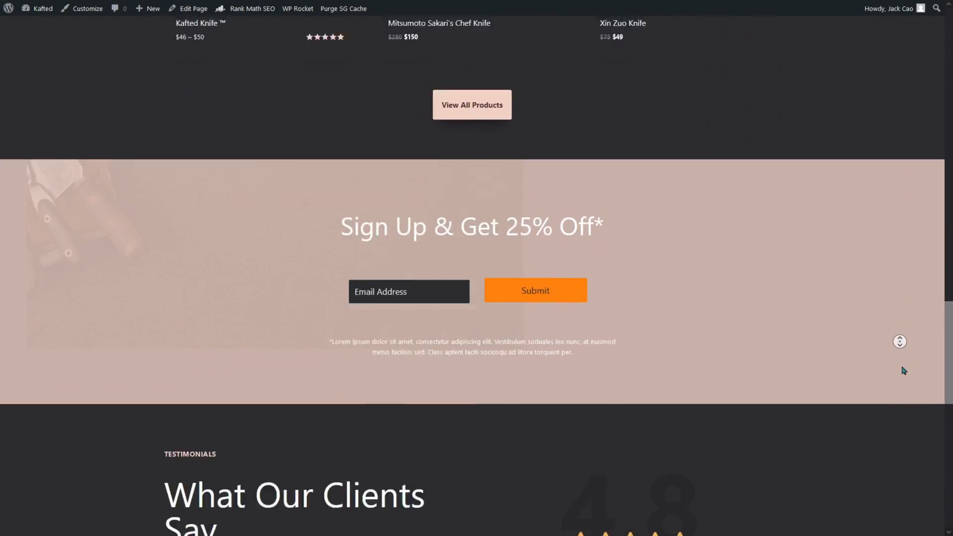
scroll("down", 3)
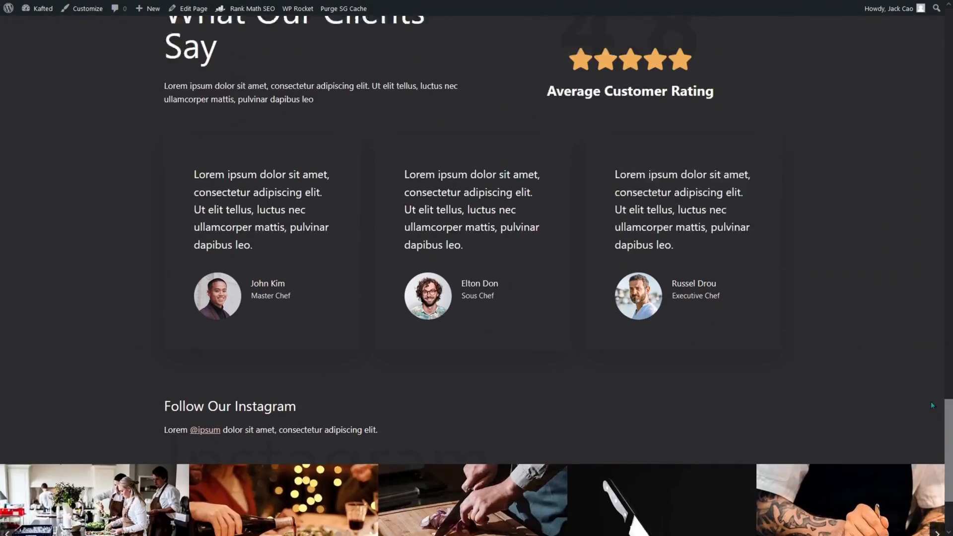
scroll("up", 3)
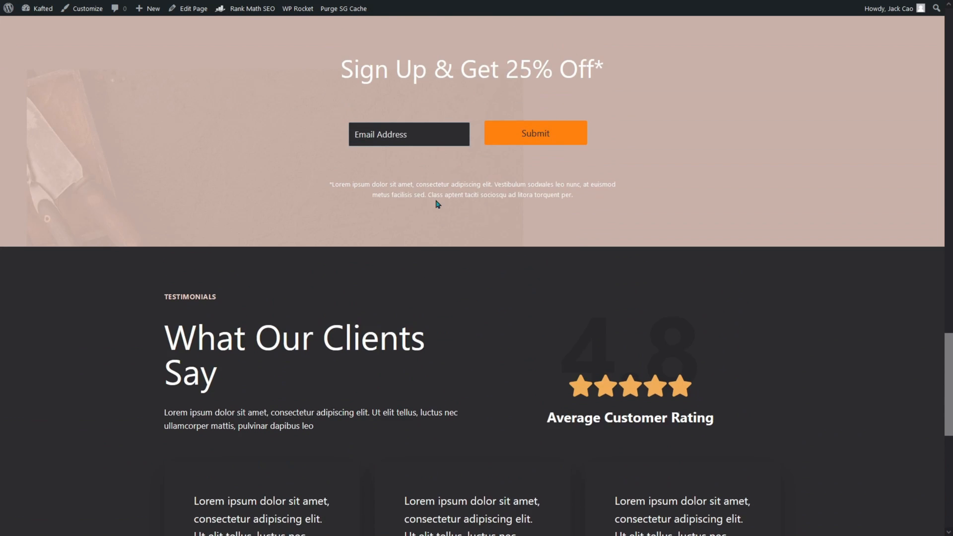
scroll("up", 3)
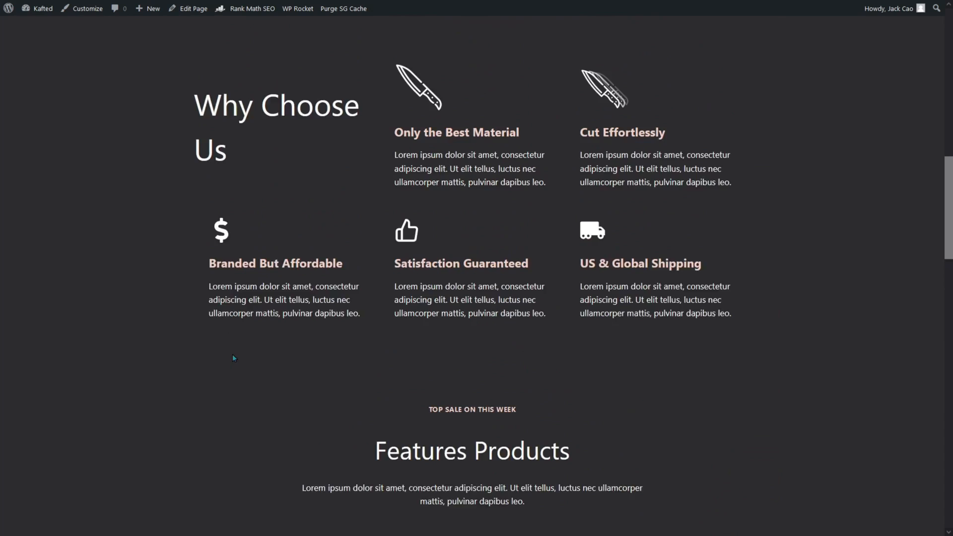
scroll("up", 3)
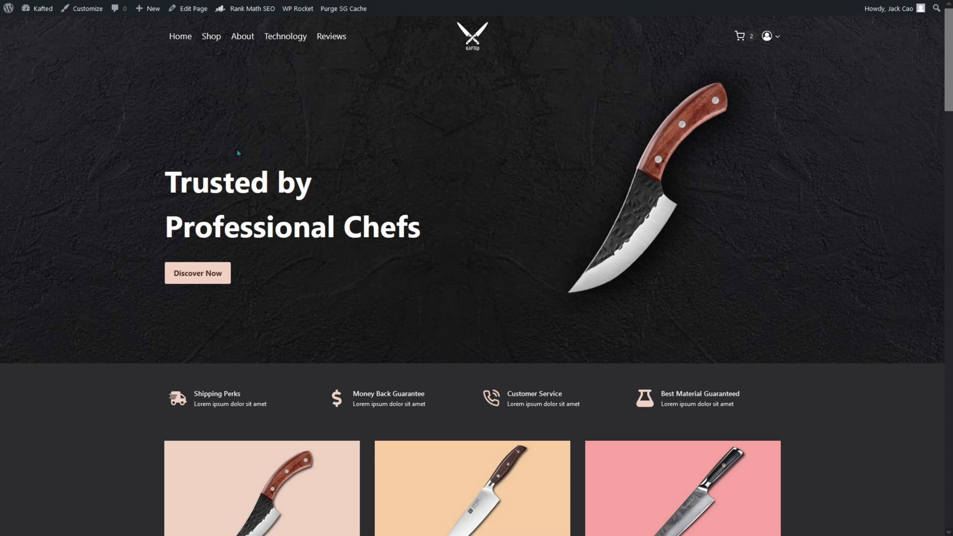
mouse_move(456, 312)
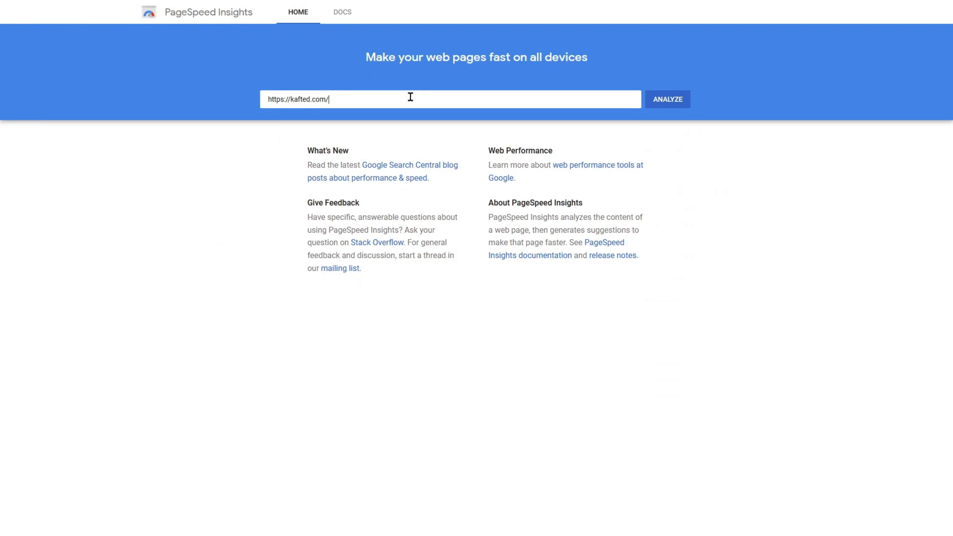
Analyze kafted.com mobile (score 55, LCP 5.1 s) and move to the WordPress plugins list
left_click(666, 99)
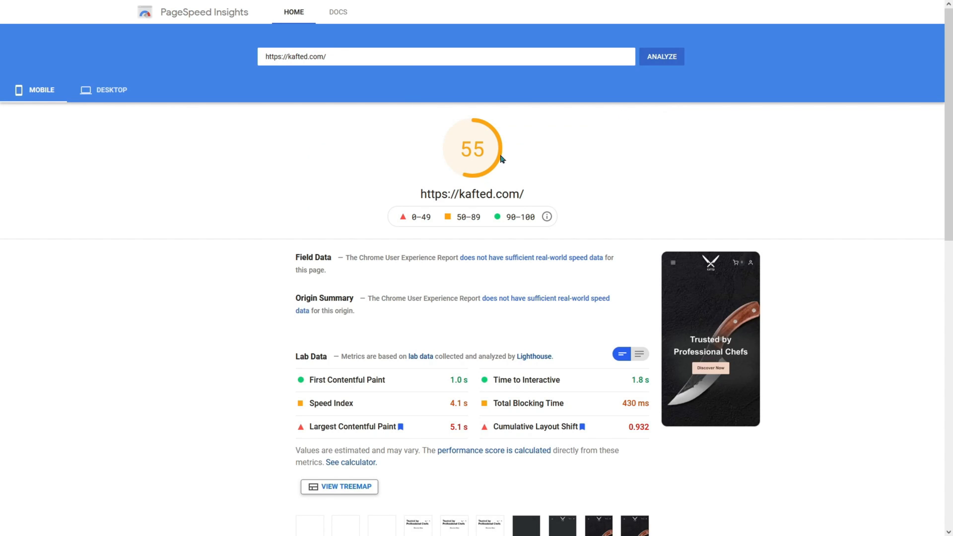
scroll("down", 3)
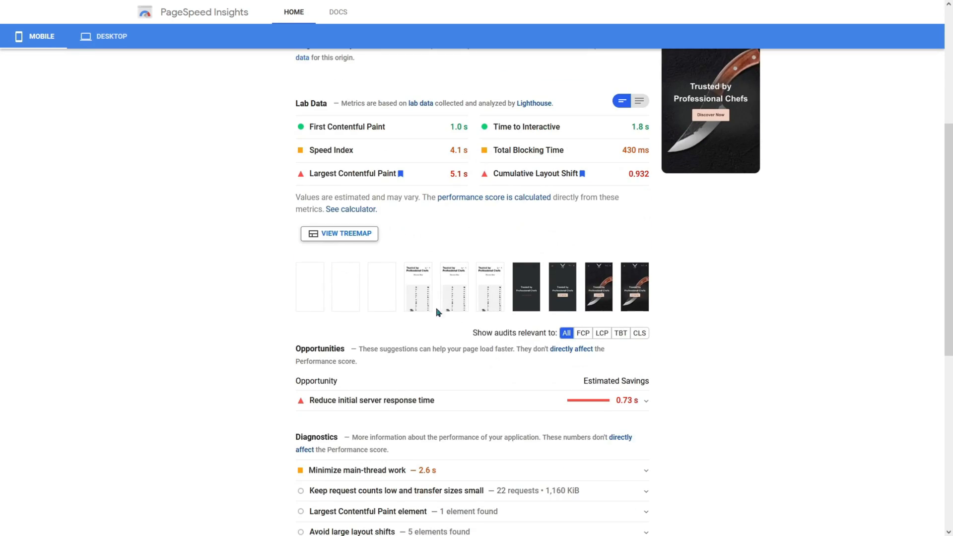
mouse_move(422, 402)
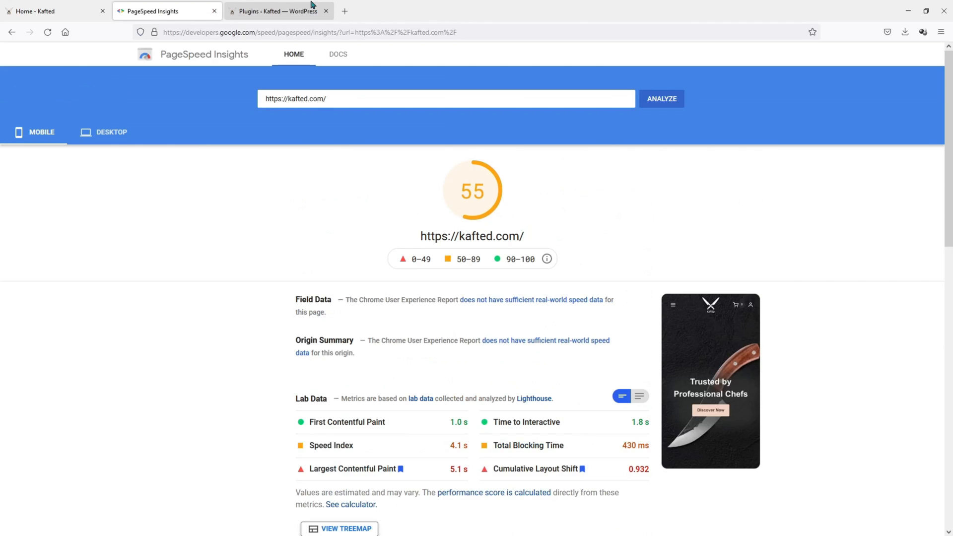
left_click(273, 11)
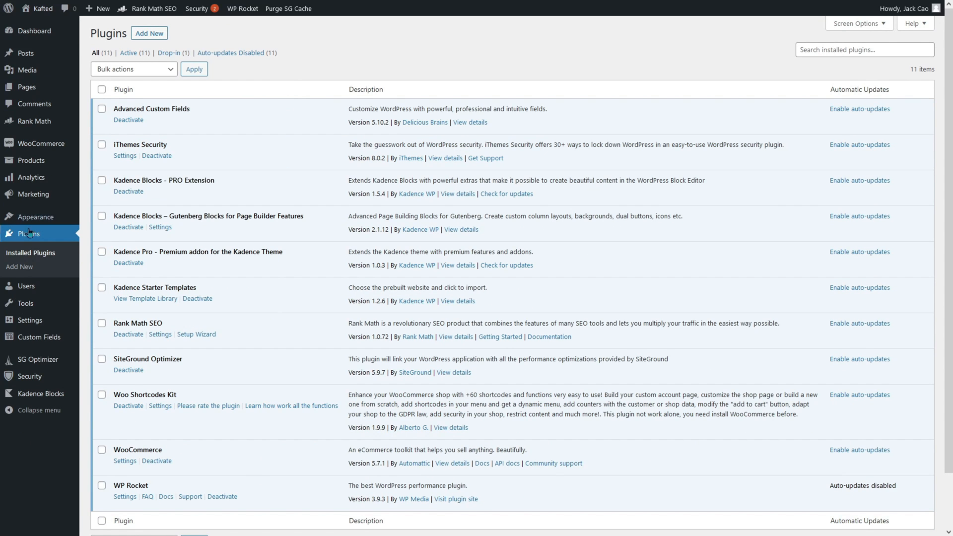
Show the Kafted site's 11 installed plugins including WP Rocket and SiteGround Optimizer
left_click(33, 217)
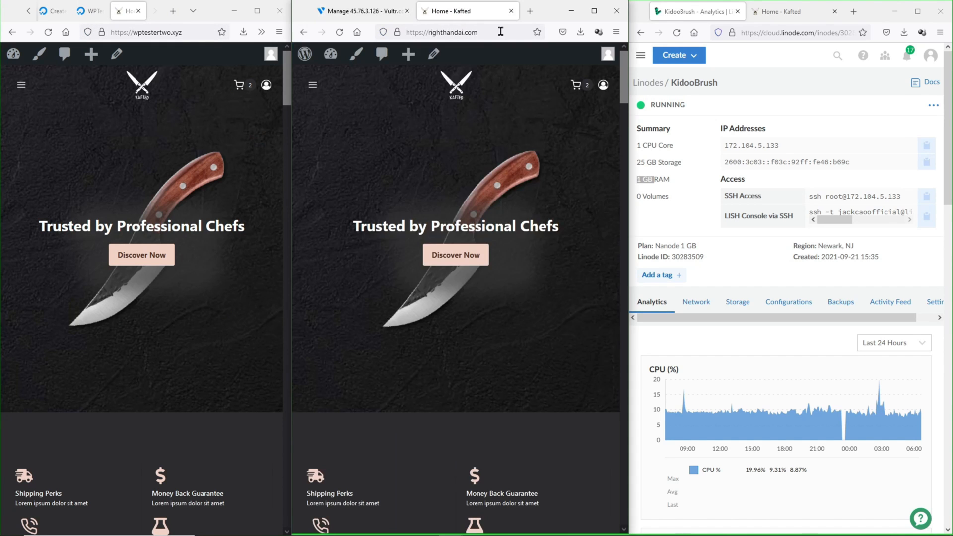
Show kidoobrush.com's Kafted homepage and review all three homepages down to the footer
left_click(790, 11)
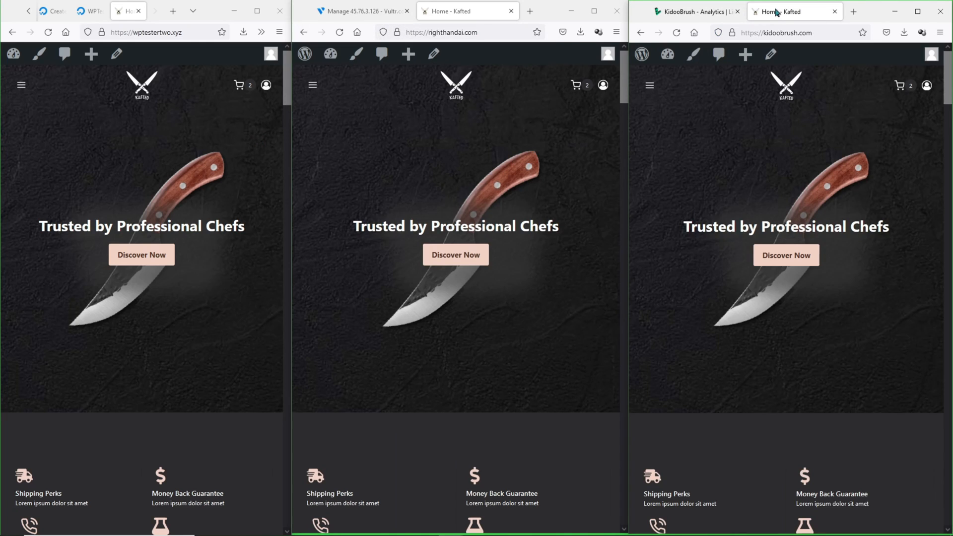
scroll("down", 3)
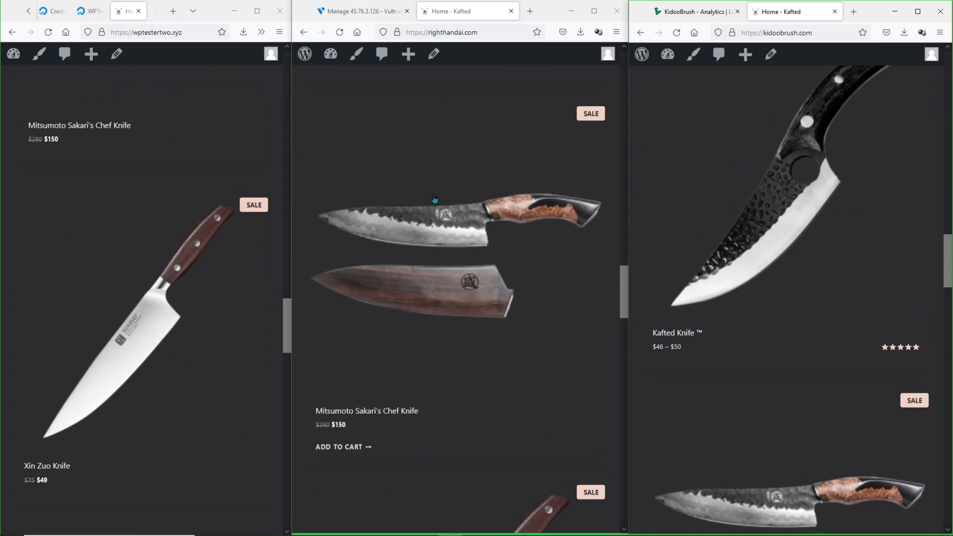
scroll("down", 3)
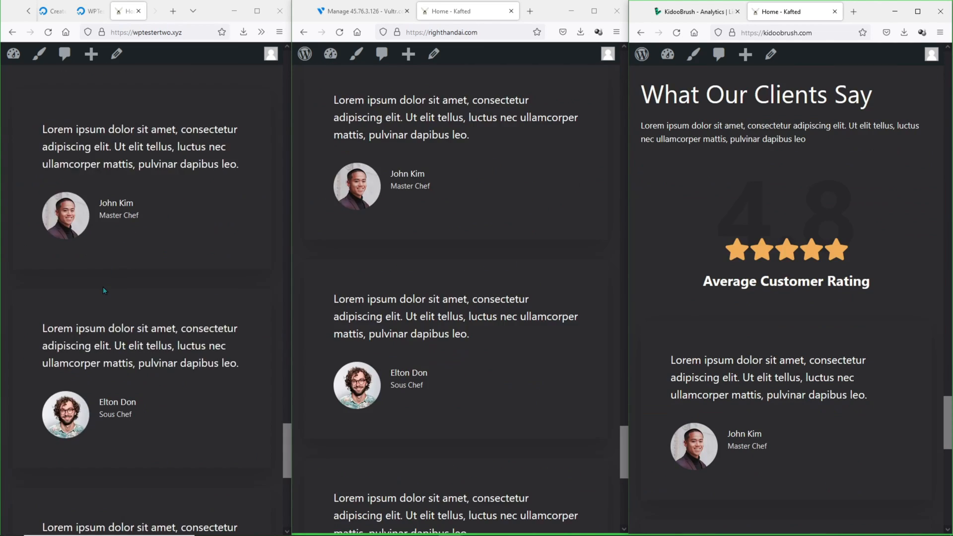
scroll("down", 3)
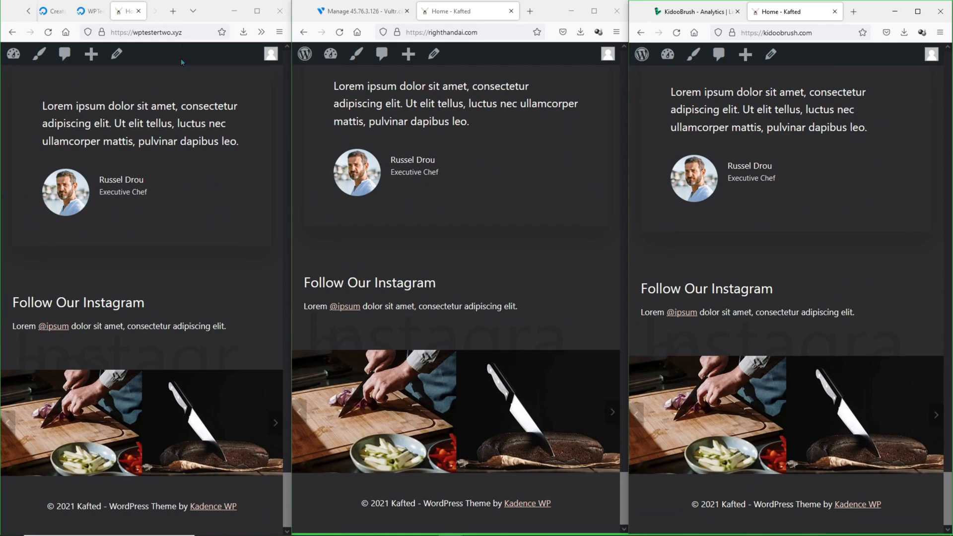
left_click(778, 32)
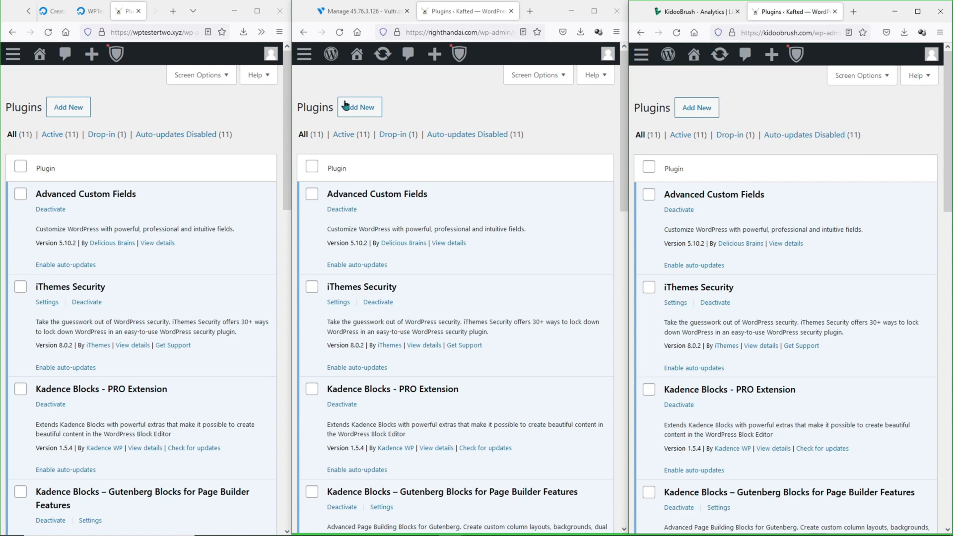
Return to kafted.com's 12-plugin list and locate WP Rocket
scroll("down", 3)
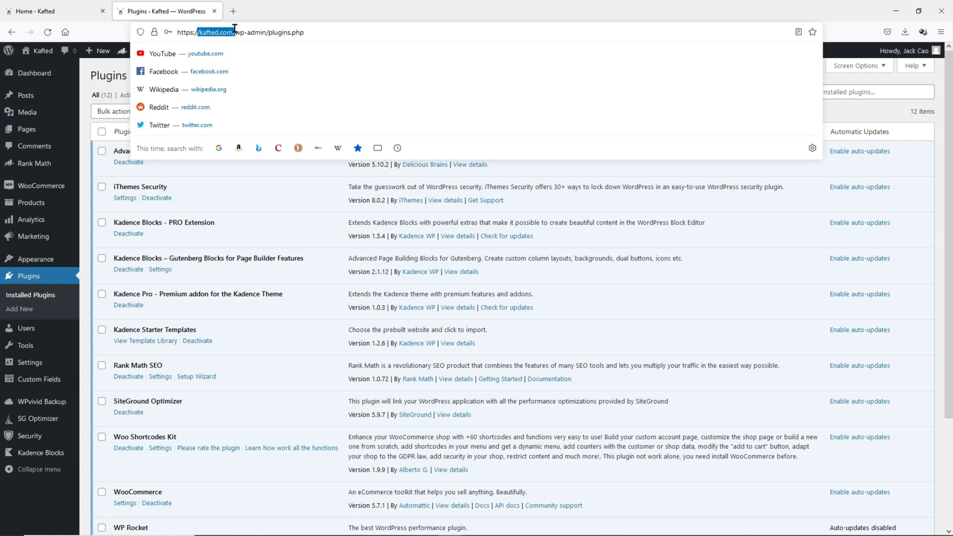
left_click(297, 309)
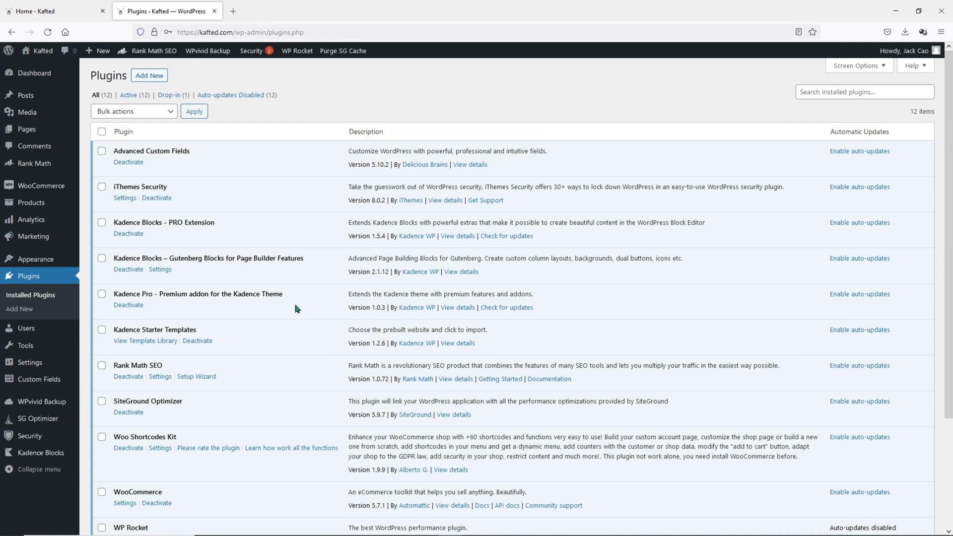
scroll("down", 3)
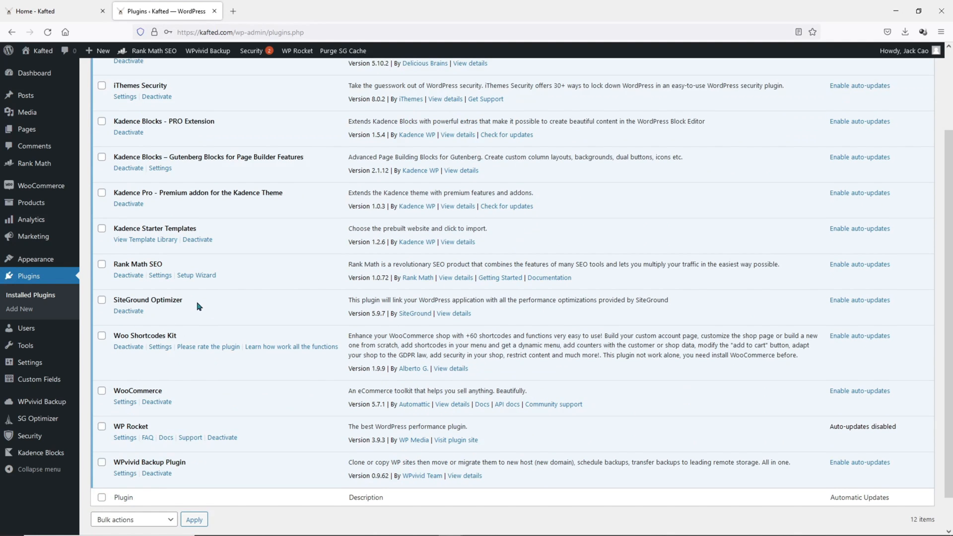
mouse_move(244, 447)
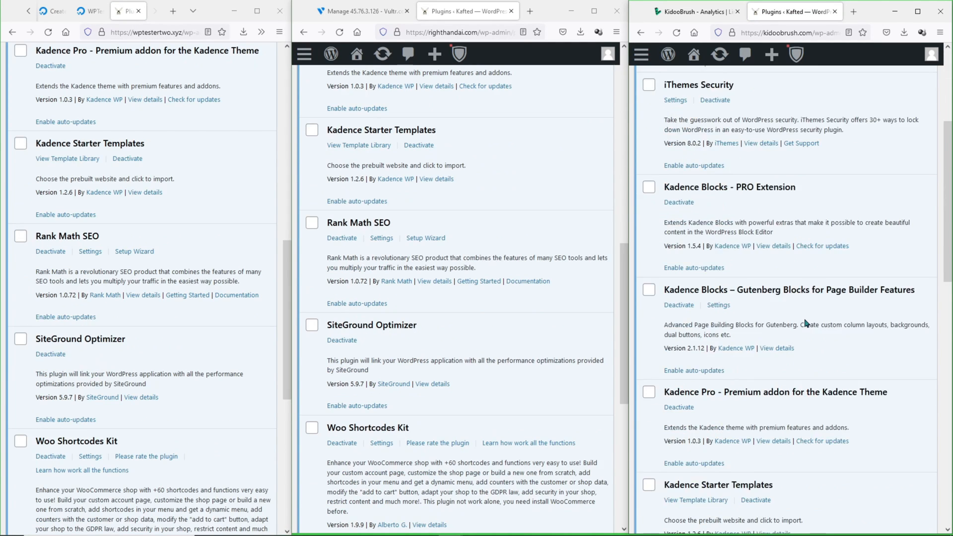
After removing WP Rocket, search the plugin directory for 'litespeed'
scroll("down", 3)
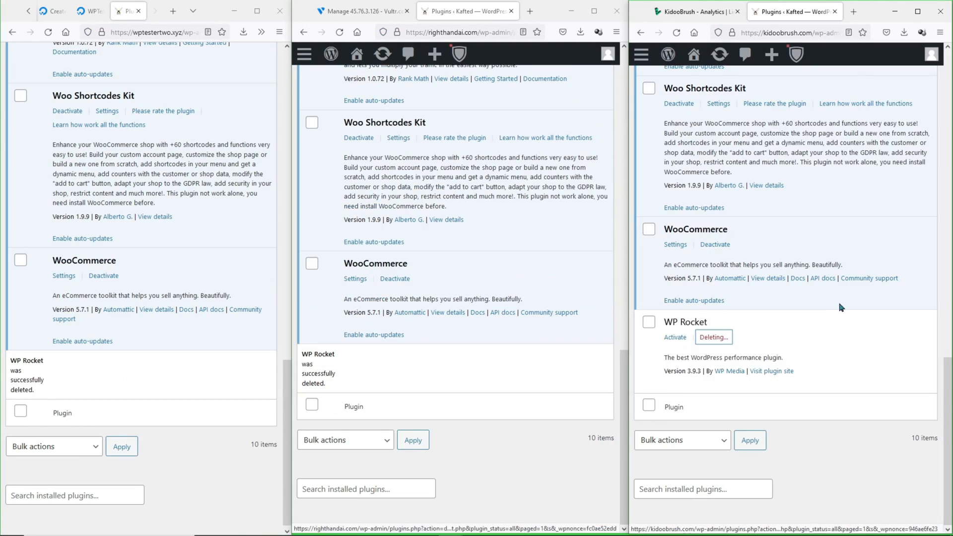
type("litespeed")
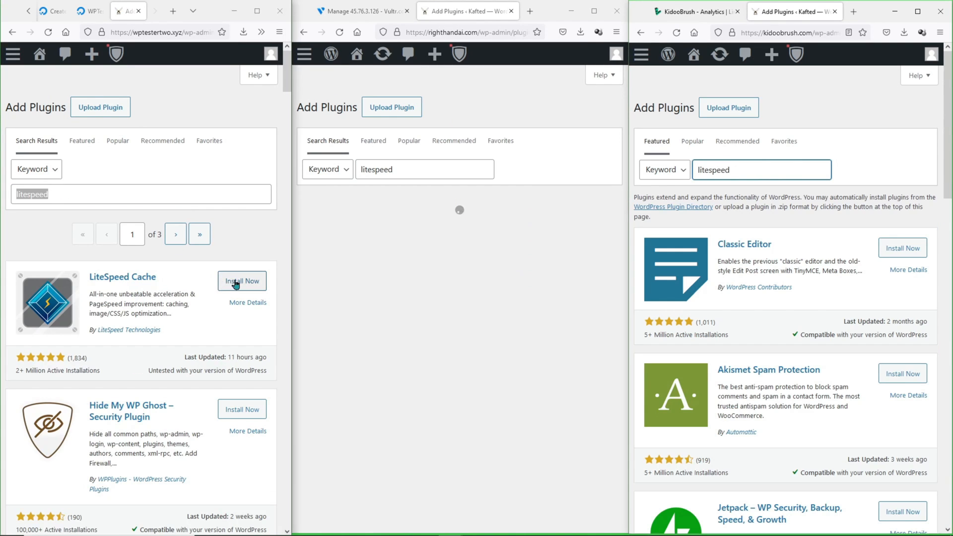
Install LiteSpeed Cache and review its Page Optimization JS settings
left_click(241, 281)
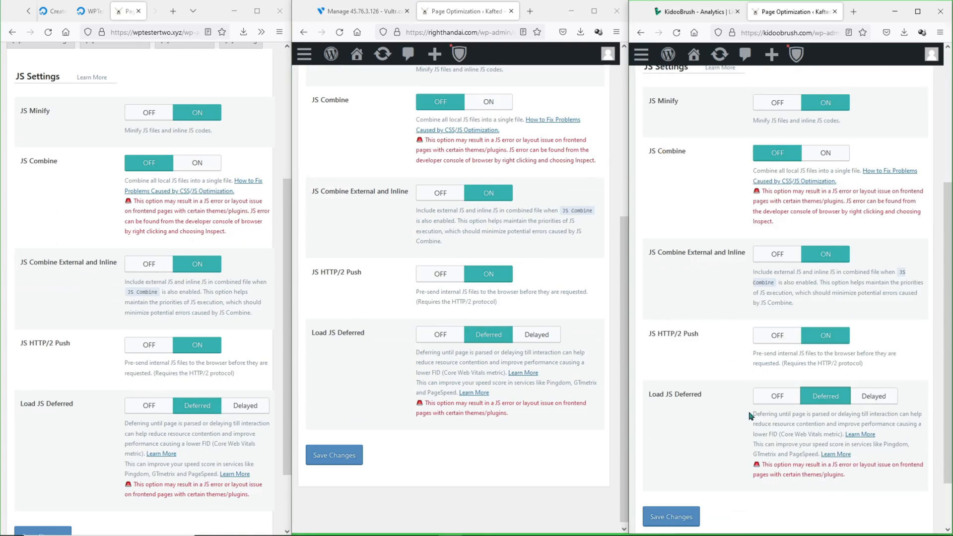
scroll("down", 3)
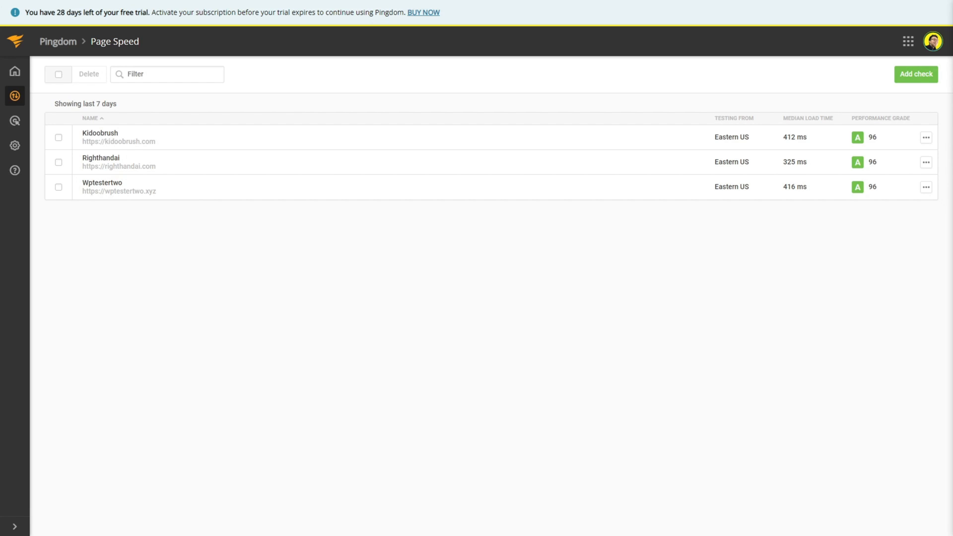
left_click(102, 183)
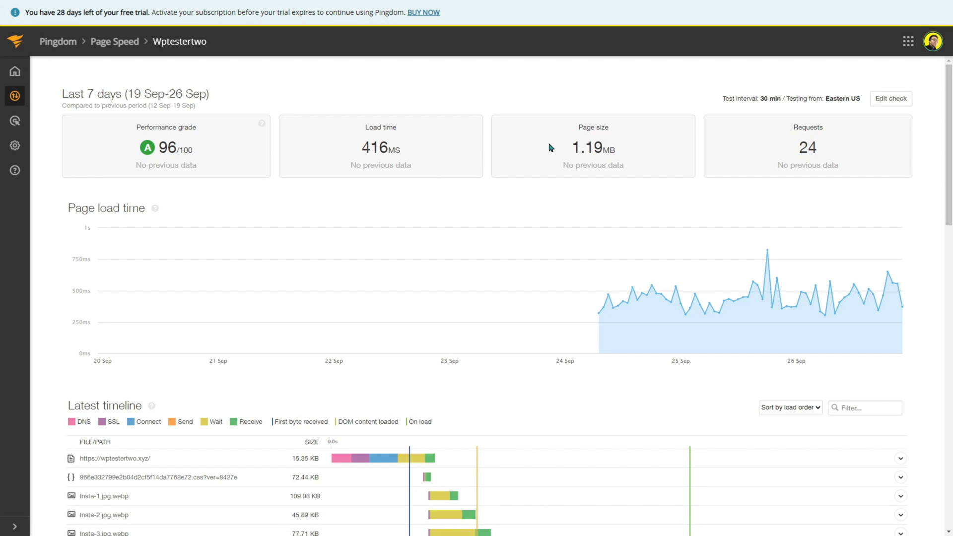
mouse_move(599, 141)
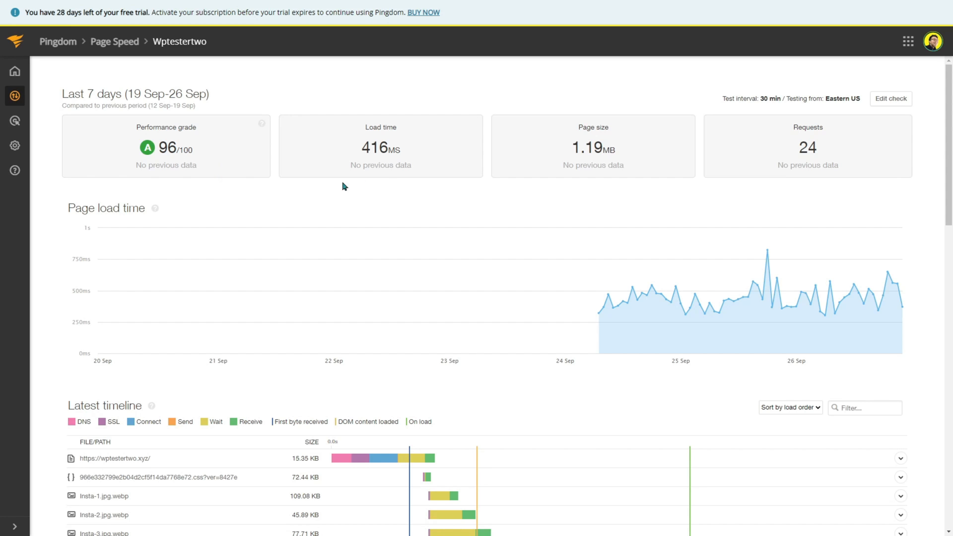
mouse_move(392, 162)
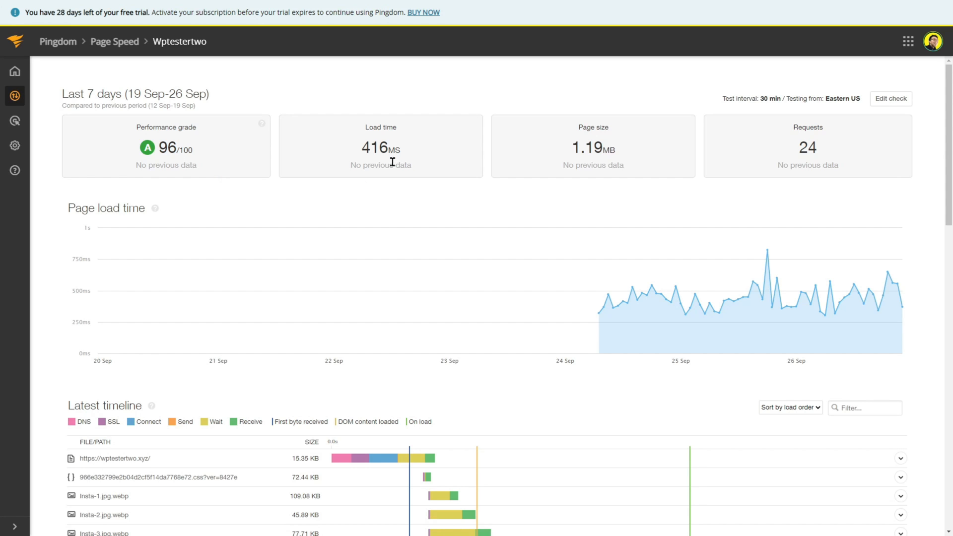
scroll("down", 3)
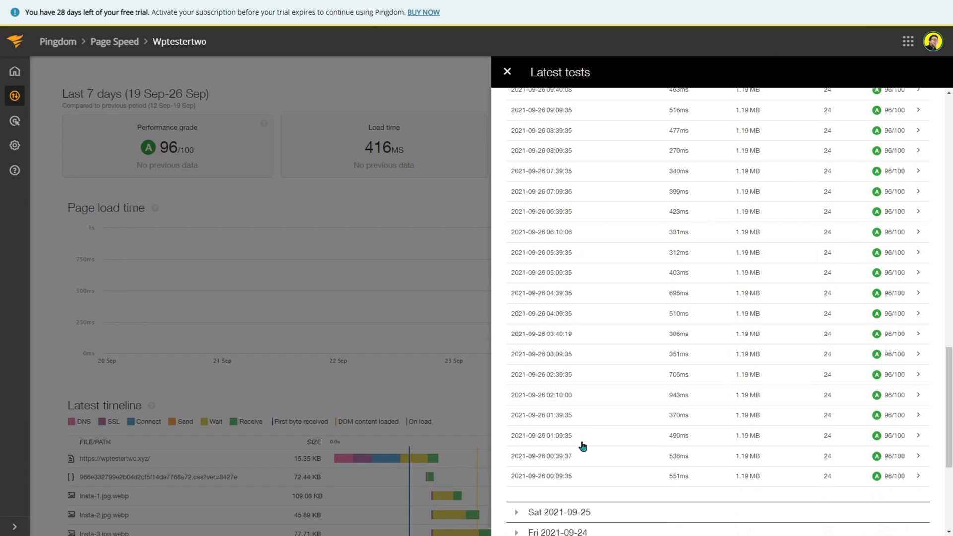
scroll("down", 3)
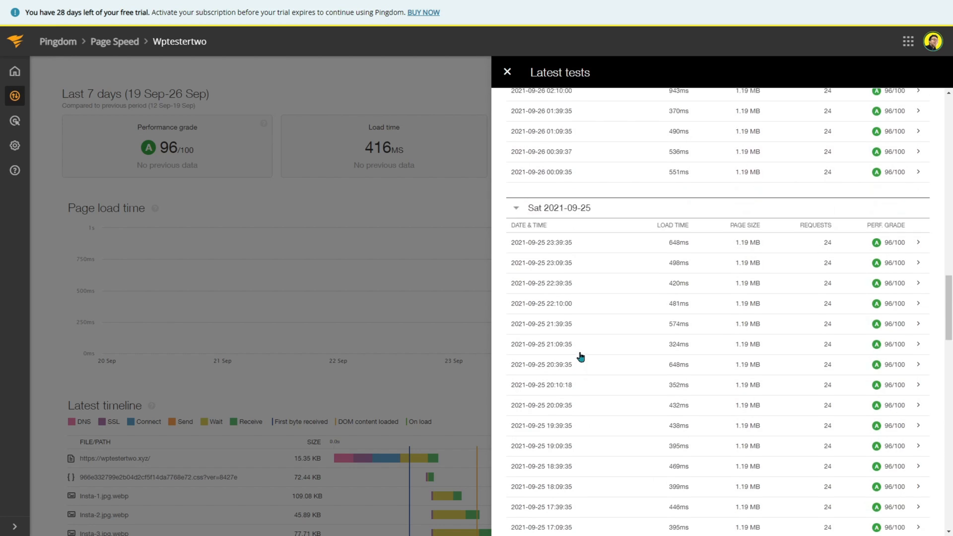
left_click(507, 71)
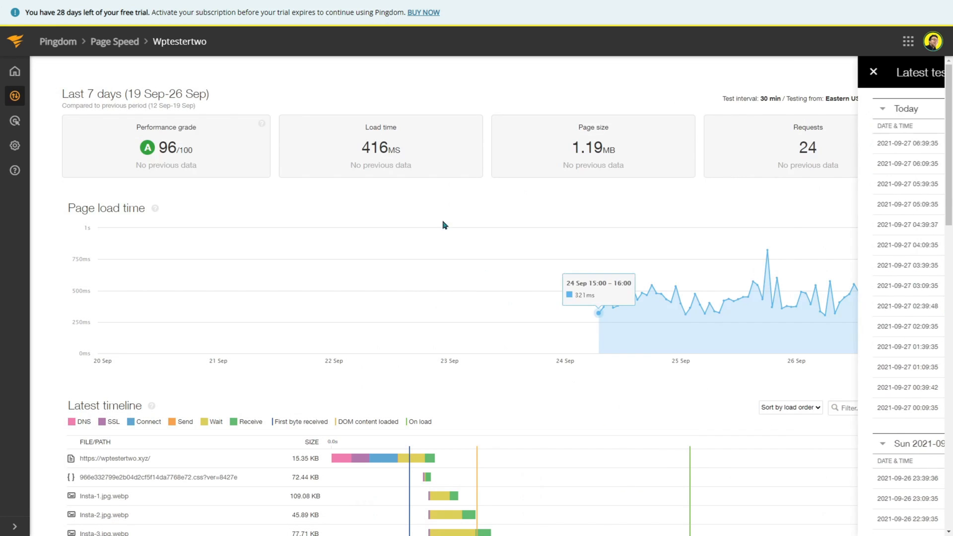
left_click(873, 71)
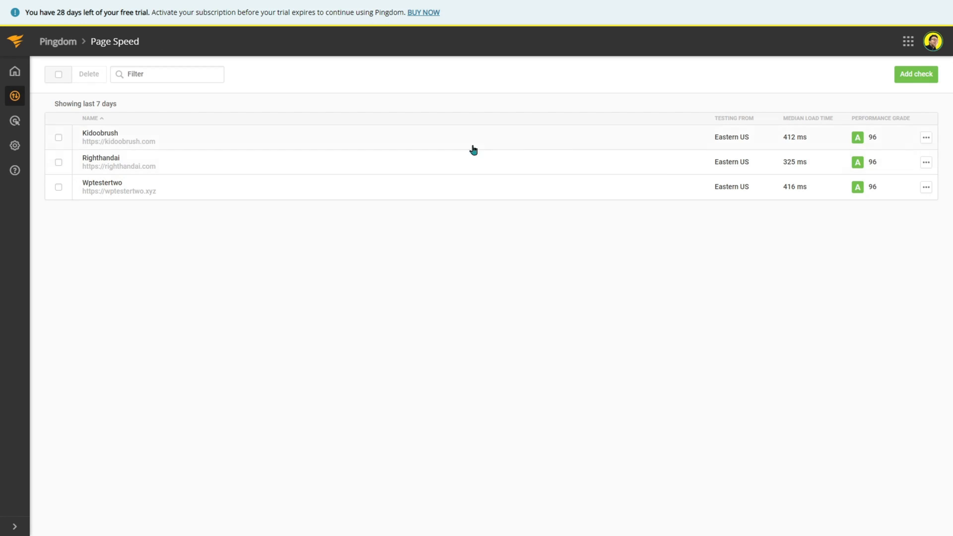
mouse_move(793, 165)
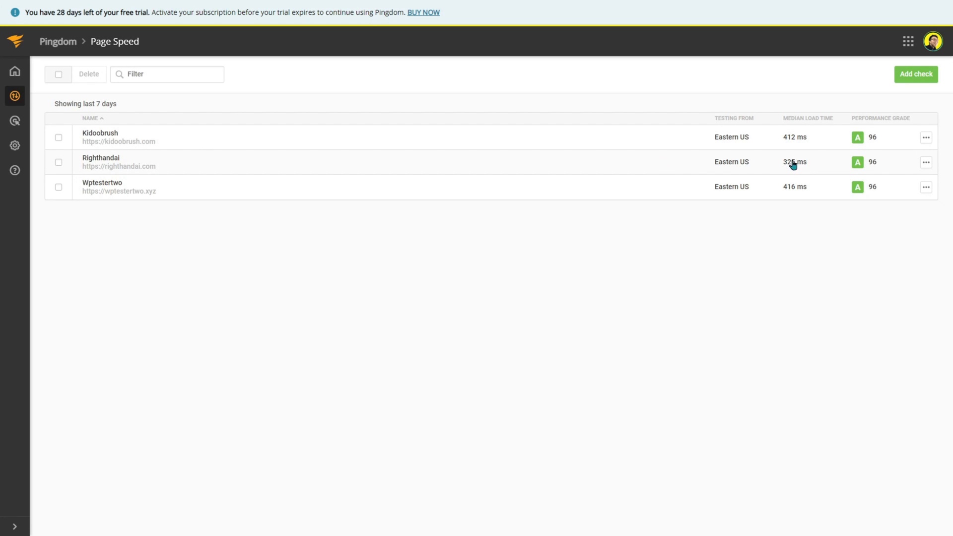
left_click(100, 162)
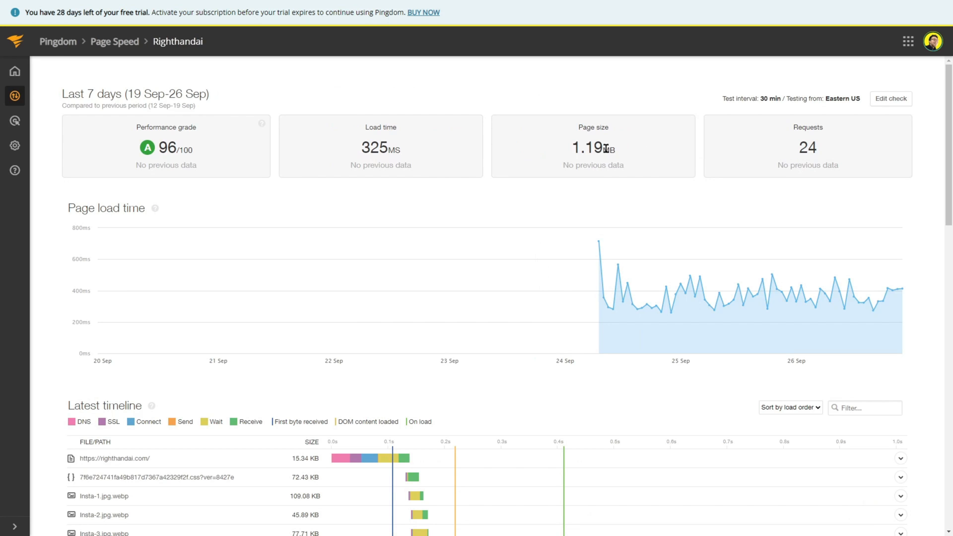
scroll("down", 3)
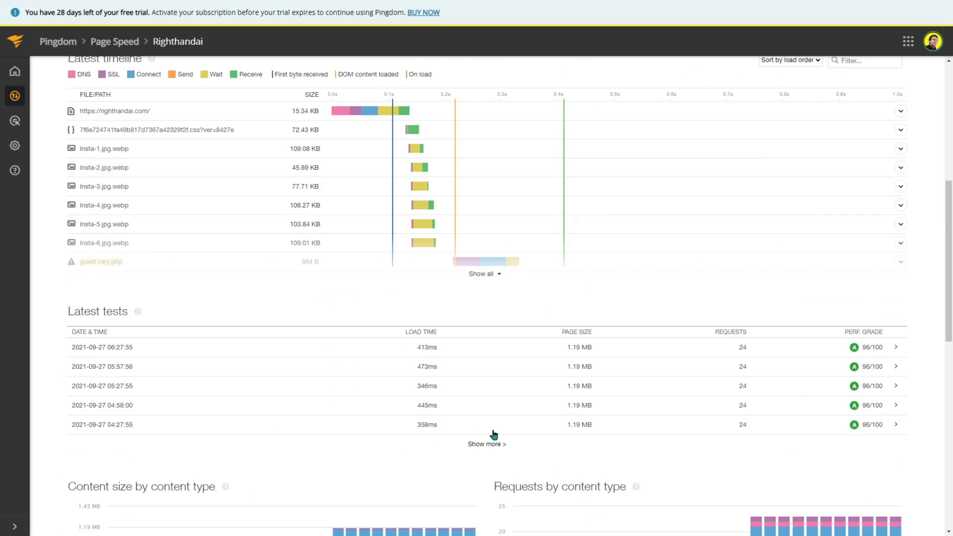
left_click(486, 443)
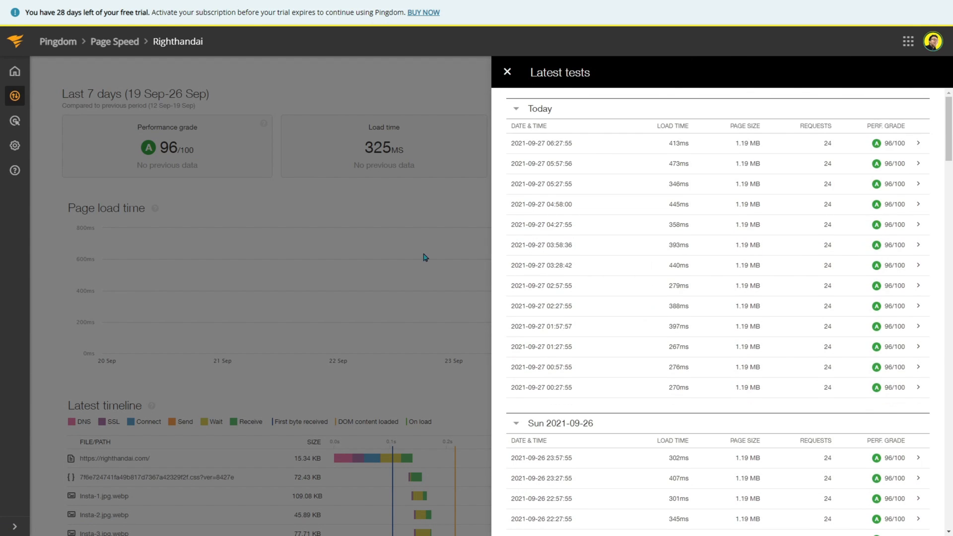
left_click(506, 71)
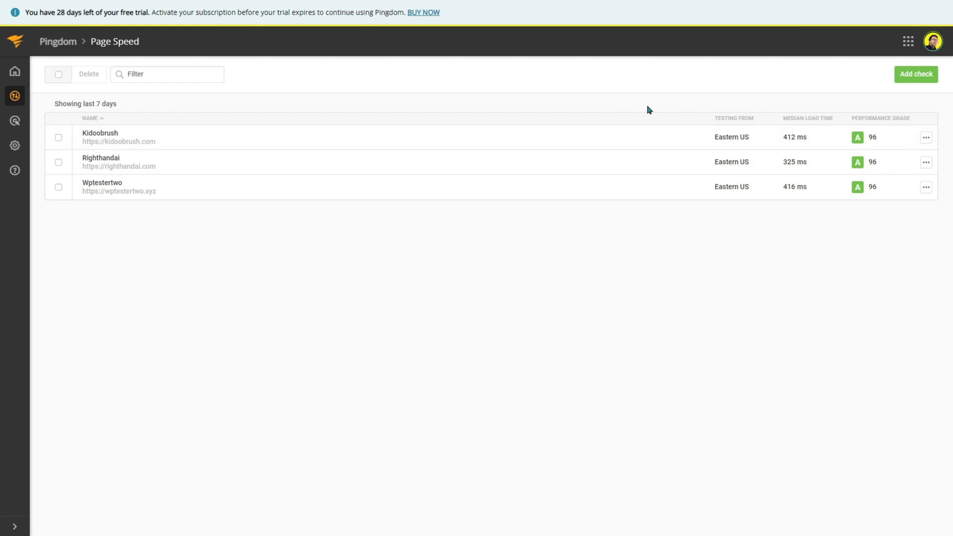
mouse_move(780, 140)
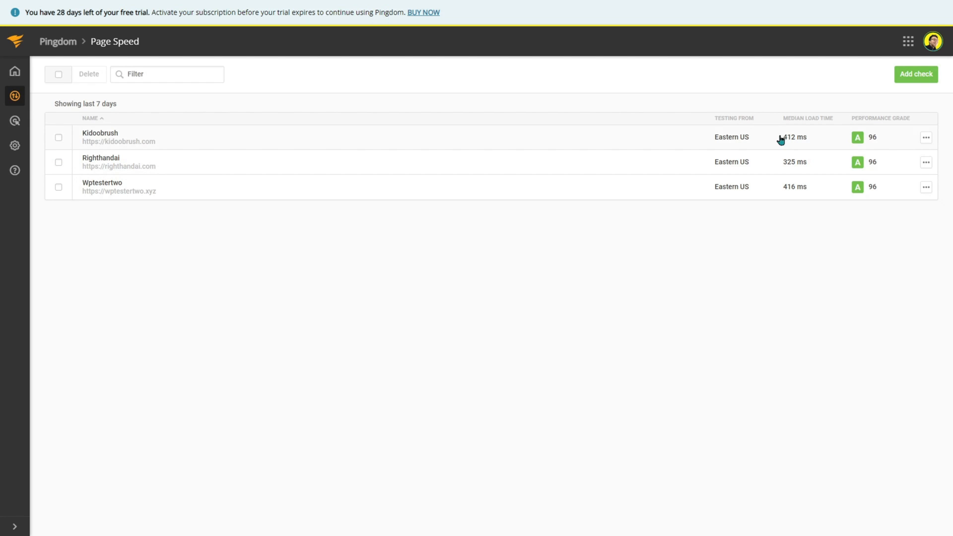
mouse_move(783, 186)
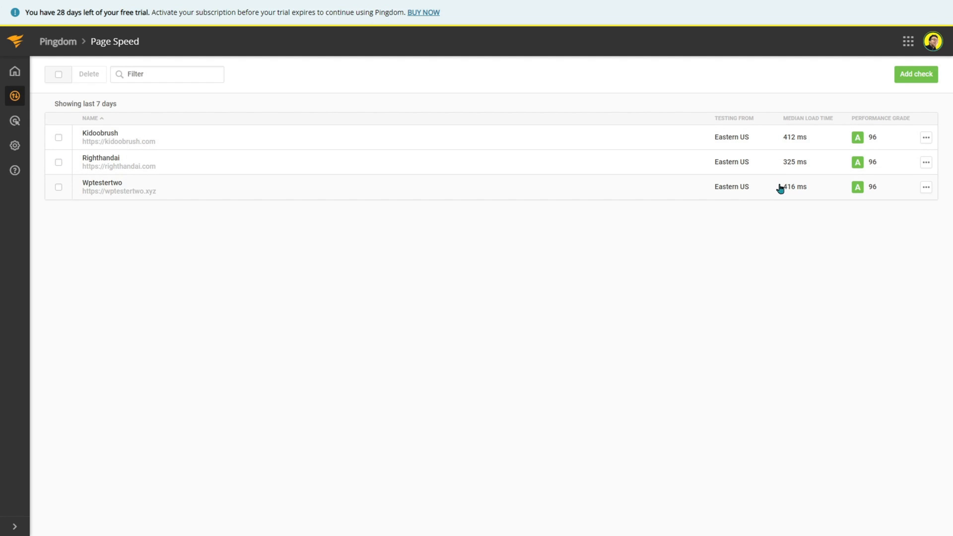
mouse_move(779, 187)
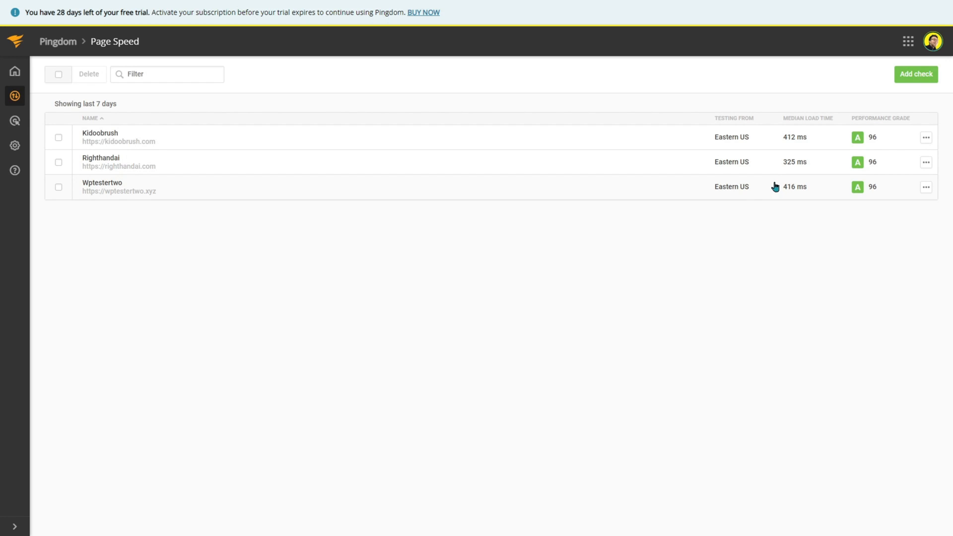
mouse_move(774, 185)
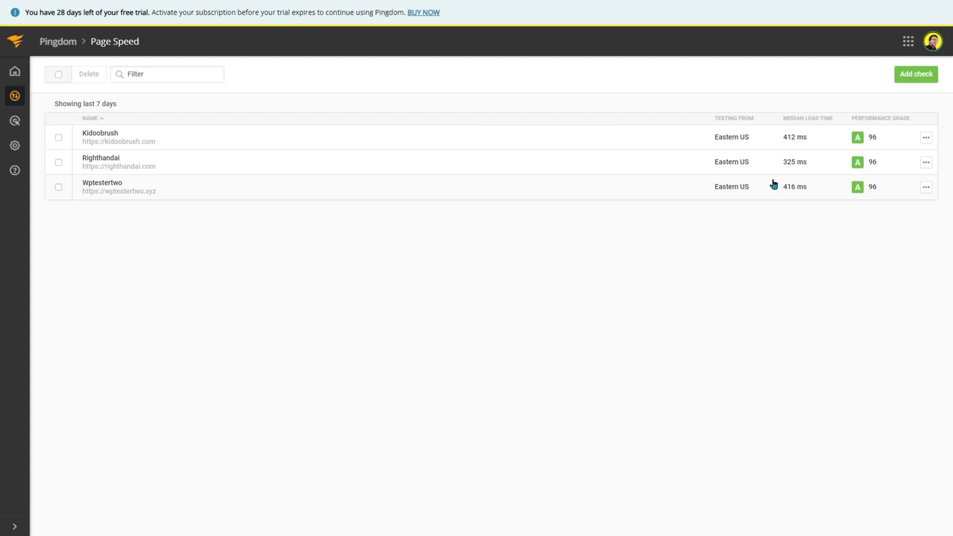
mouse_move(777, 184)
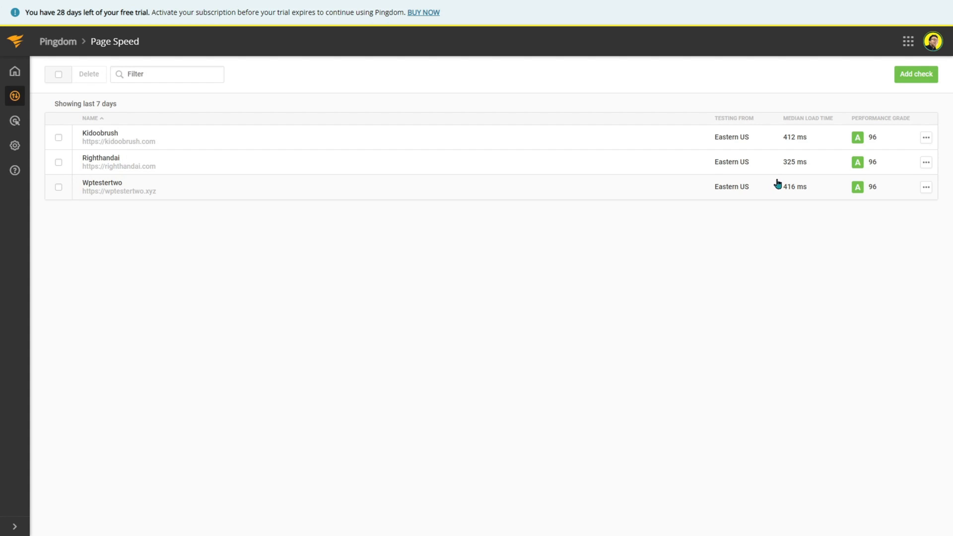
View the Uptime overview showing all three sites at 100.00%
left_click(15, 96)
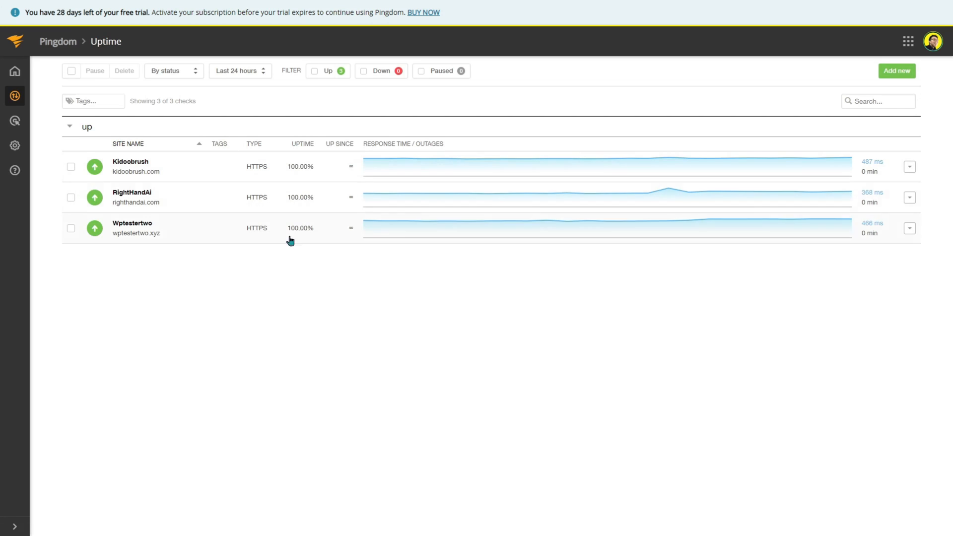
mouse_move(303, 178)
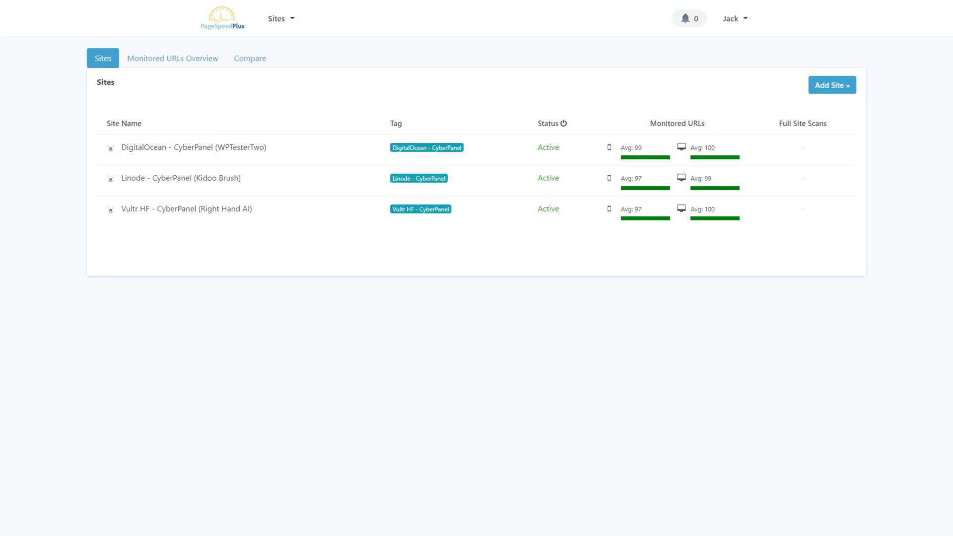
View the DigitalOcean CyberPanel site's PageSpeed Insights results in G Sheets
left_click(194, 147)
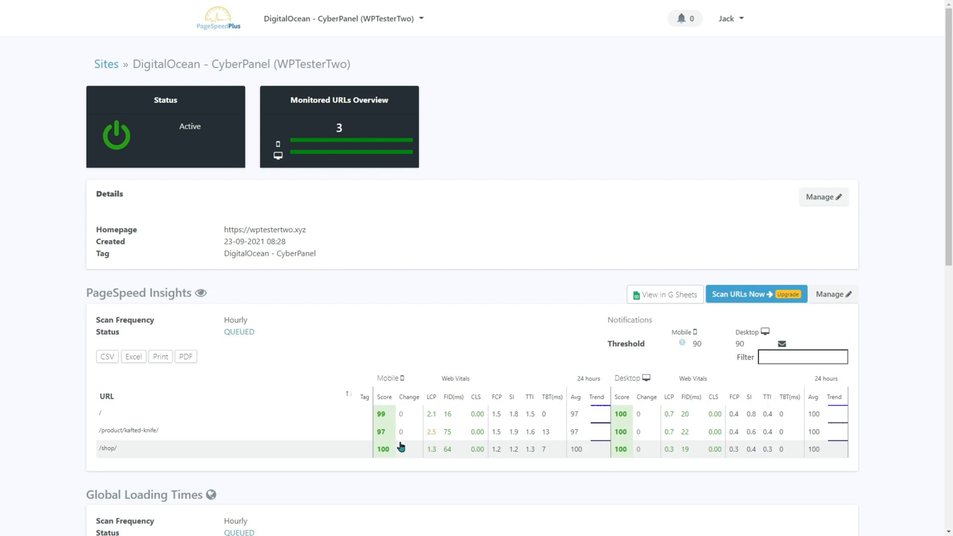
mouse_move(400, 447)
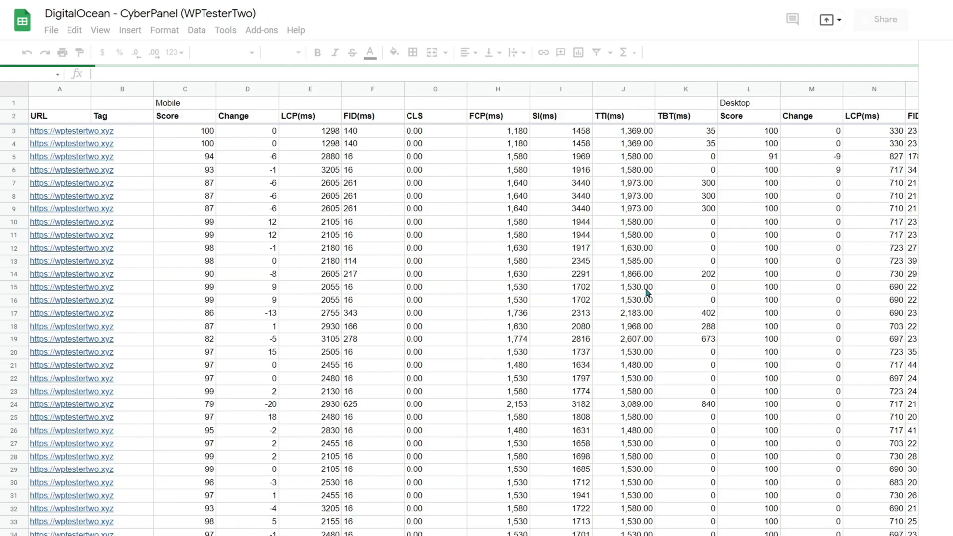
Scroll down to the end of the homepage result rows
scroll("down", 3)
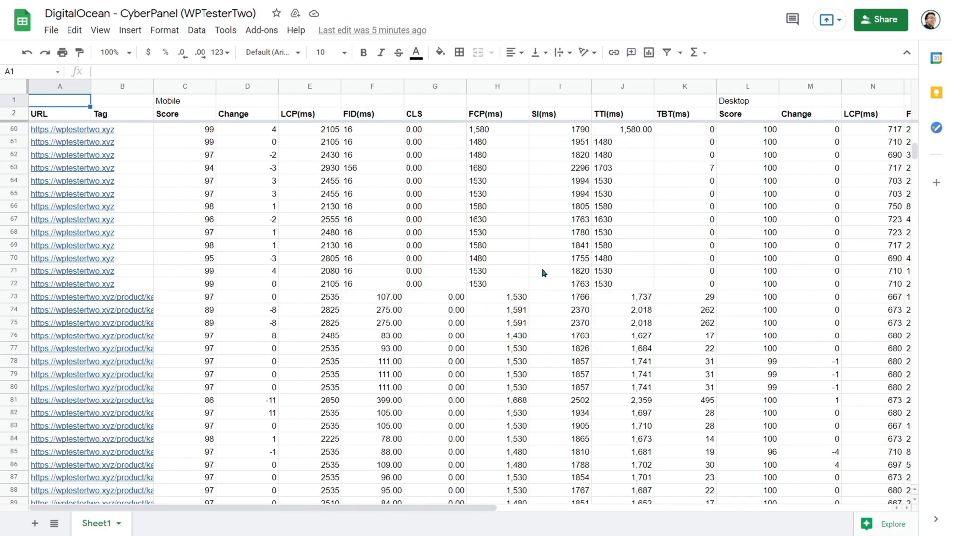
scroll("down", 3)
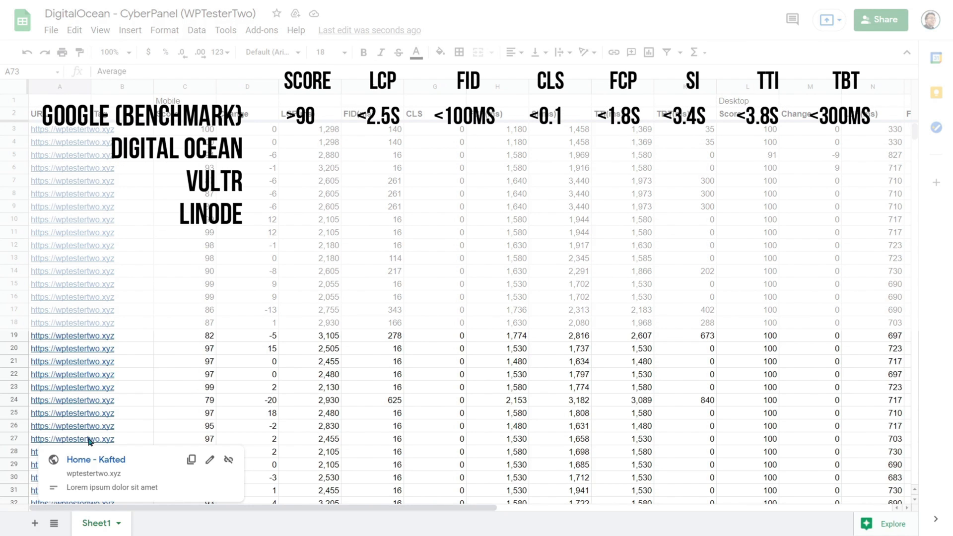
Review the homepage Average row's Score, LCP, CLS, FCP and SI averages
scroll("down", 3)
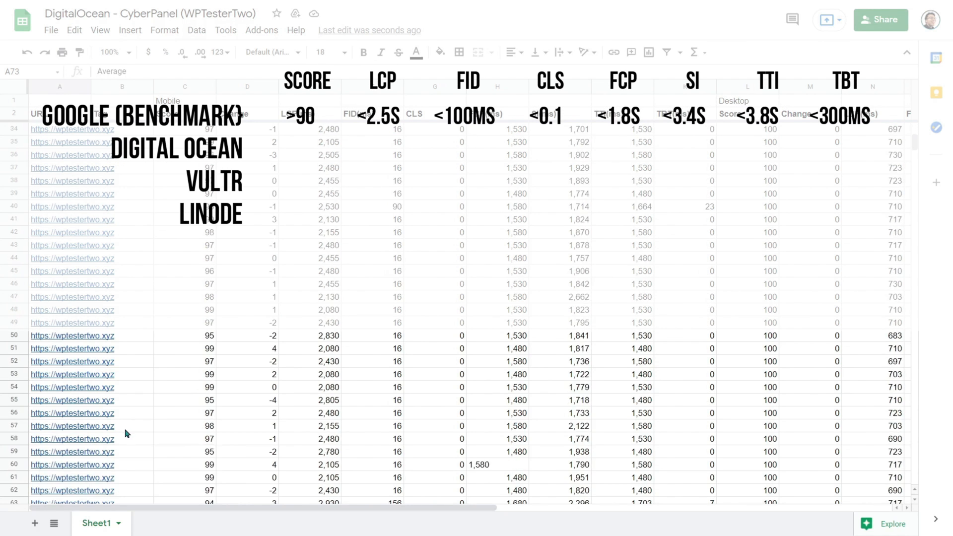
scroll("down", 3)
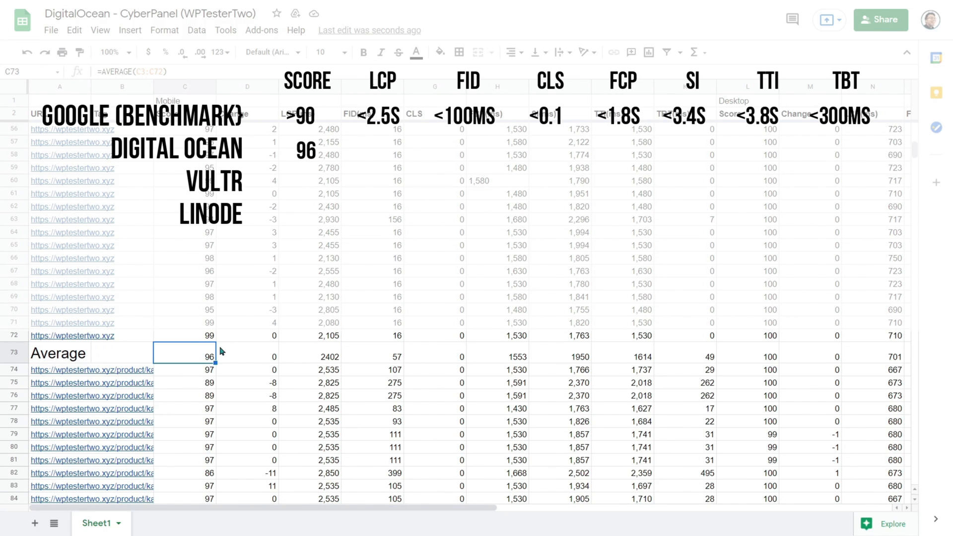
left_click(310, 357)
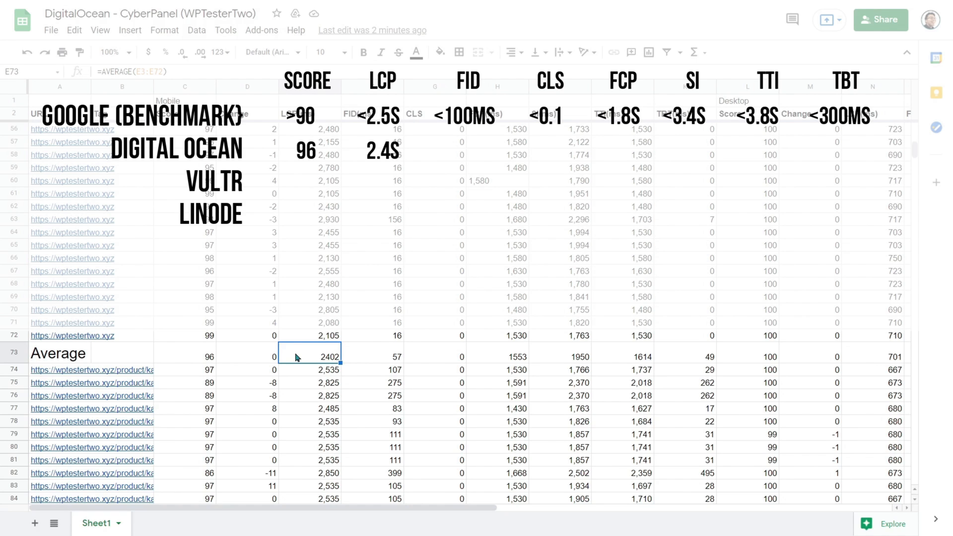
left_click(373, 357)
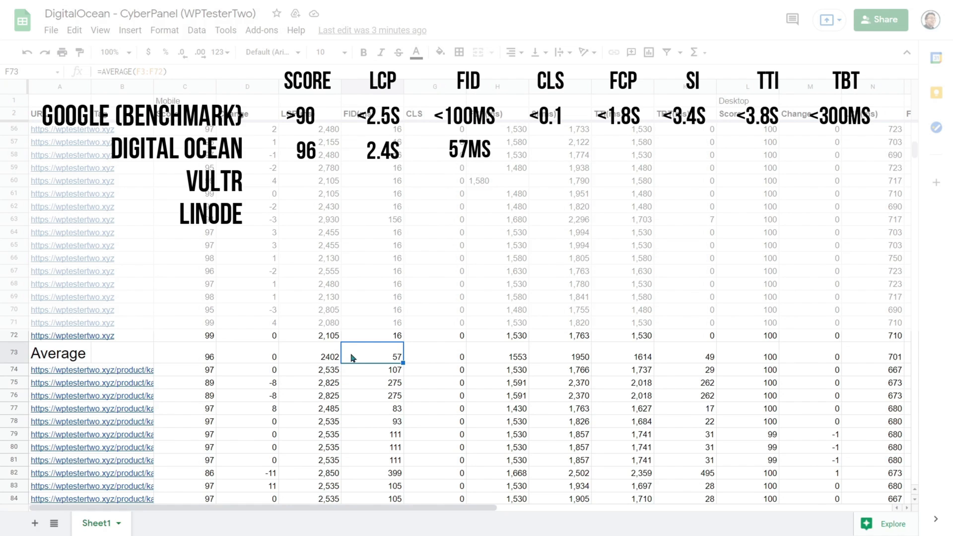
mouse_move(355, 359)
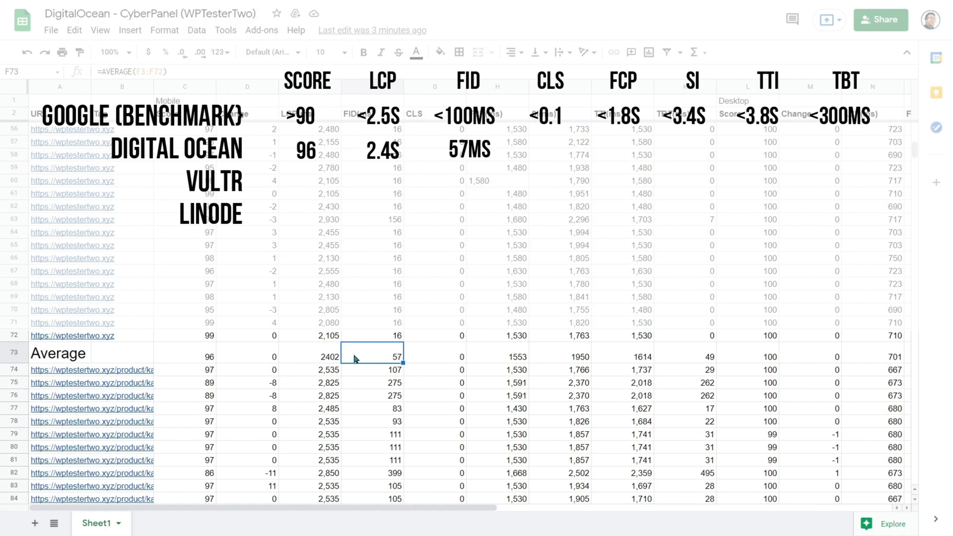
mouse_move(439, 355)
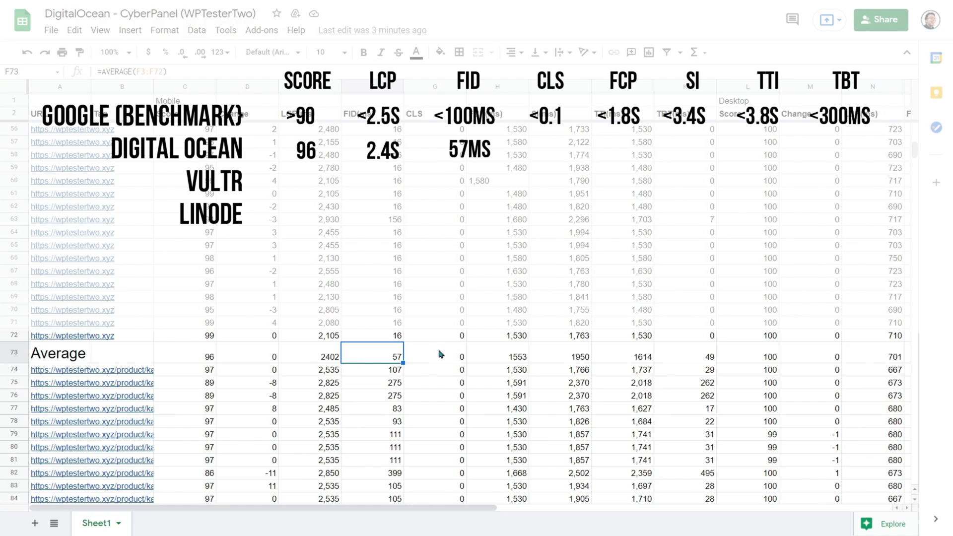
left_click(434, 357)
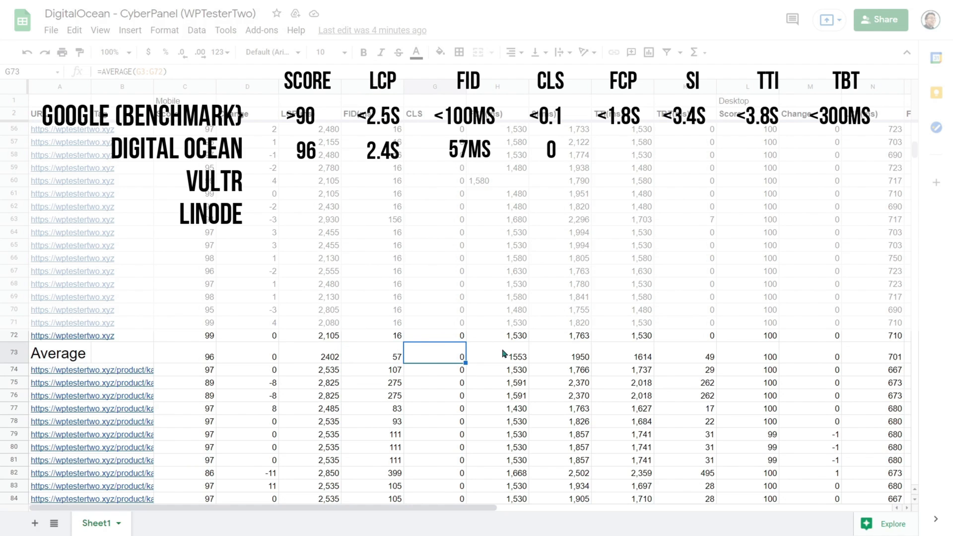
left_click(497, 356)
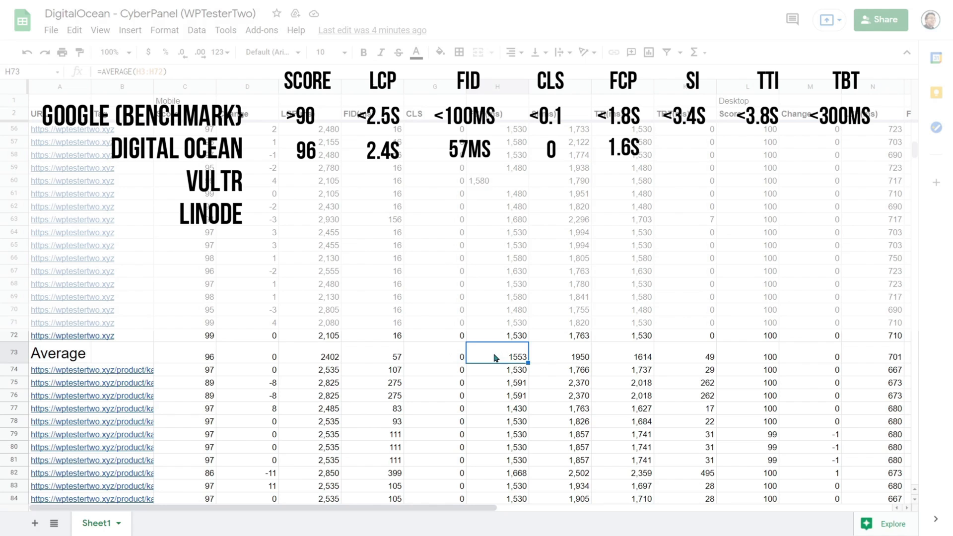
mouse_move(511, 353)
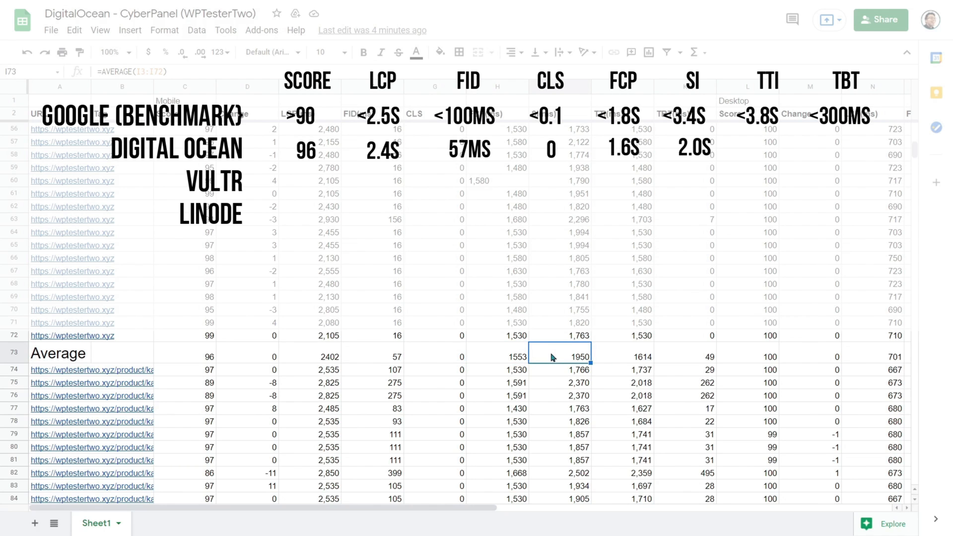
left_click(623, 357)
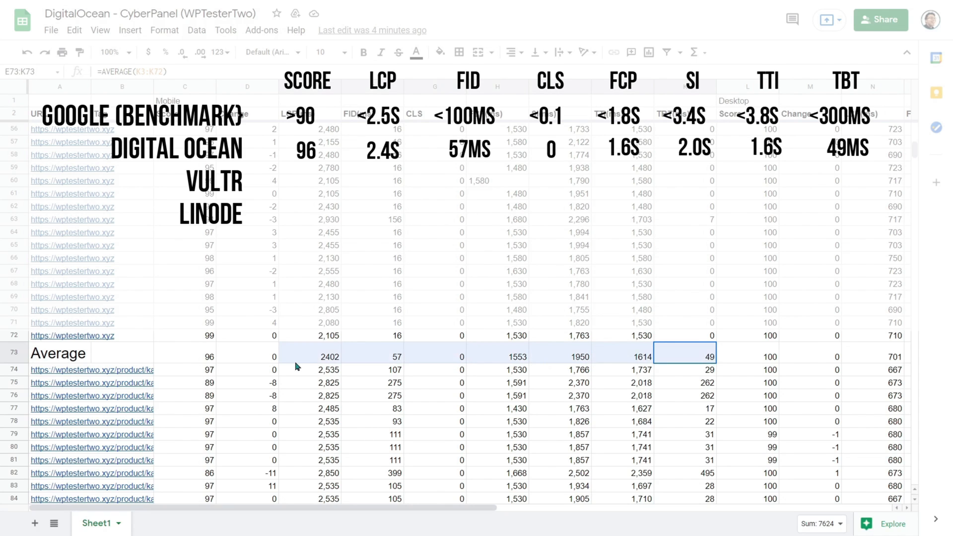
left_click(185, 356)
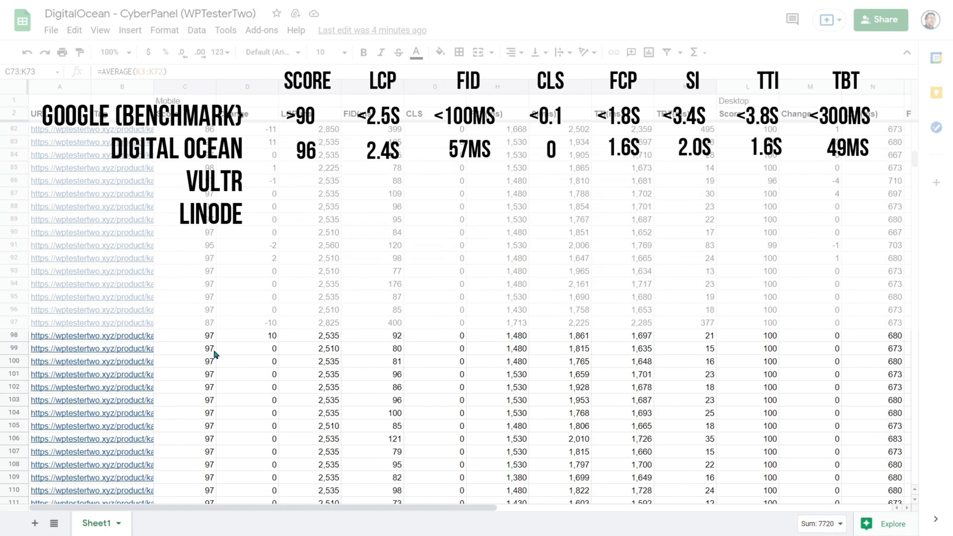
View the tested product page, then reduce decimals on the shop-page score average
scroll("down", 3)
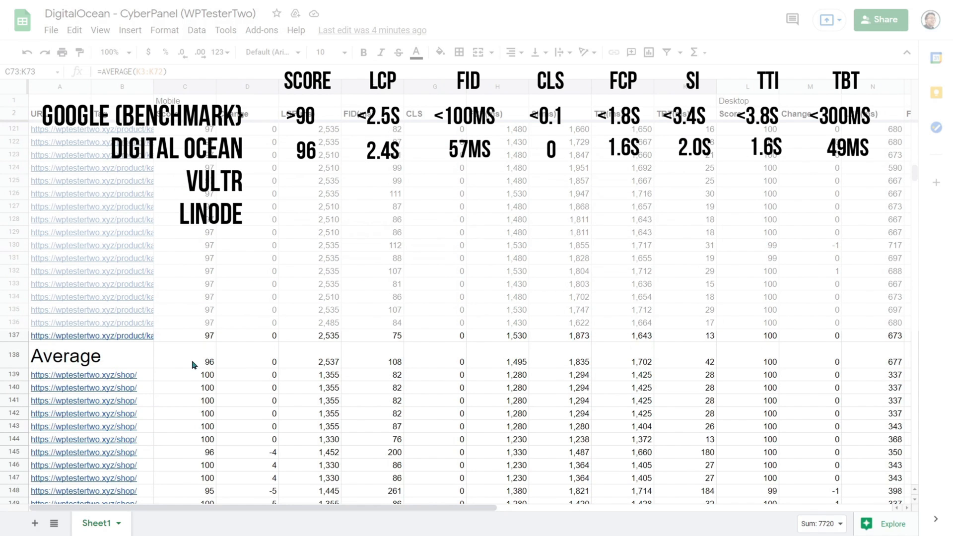
left_click(184, 360)
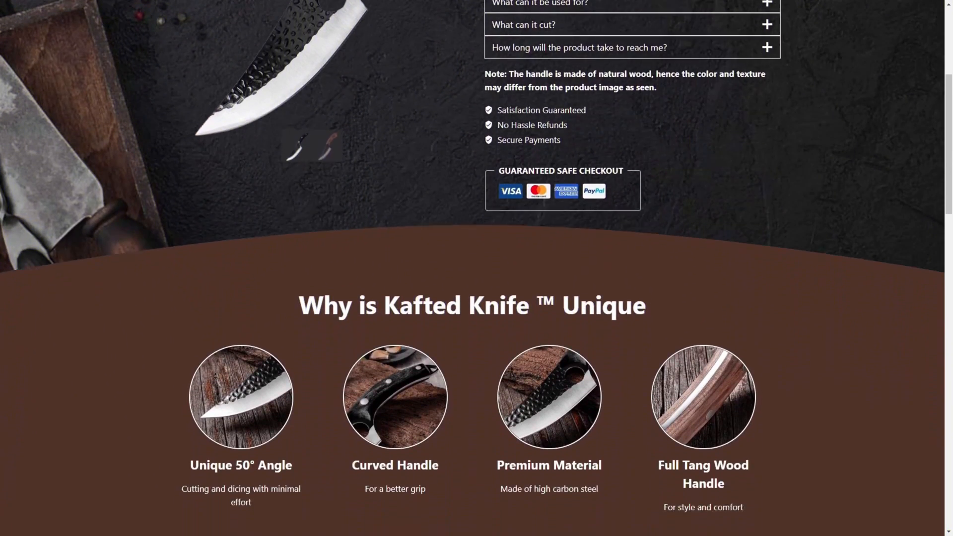
scroll("down", 3)
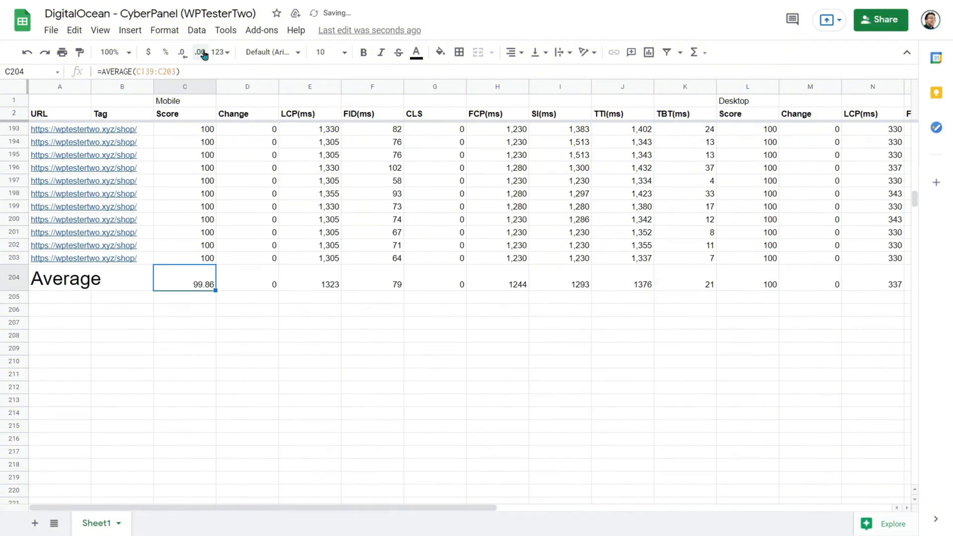
left_click(181, 52)
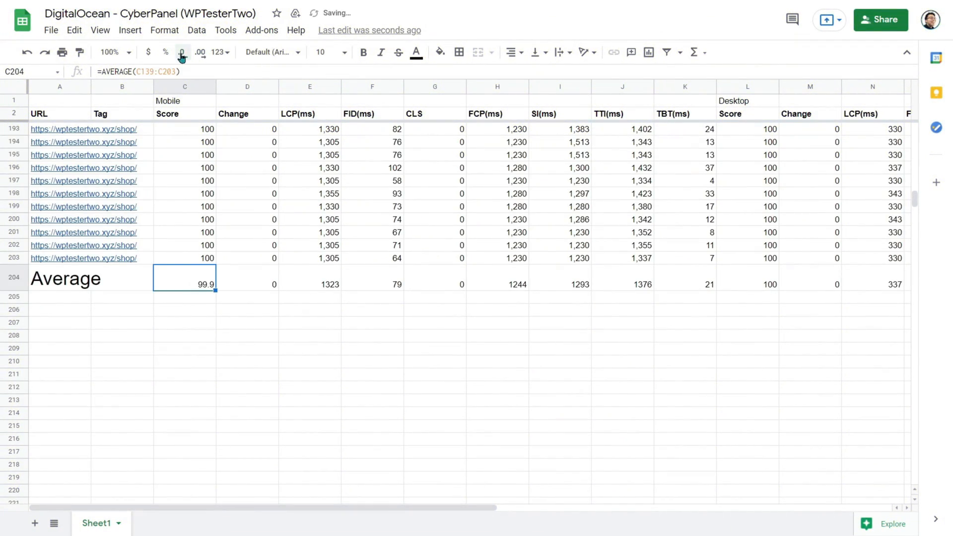
left_click(181, 52)
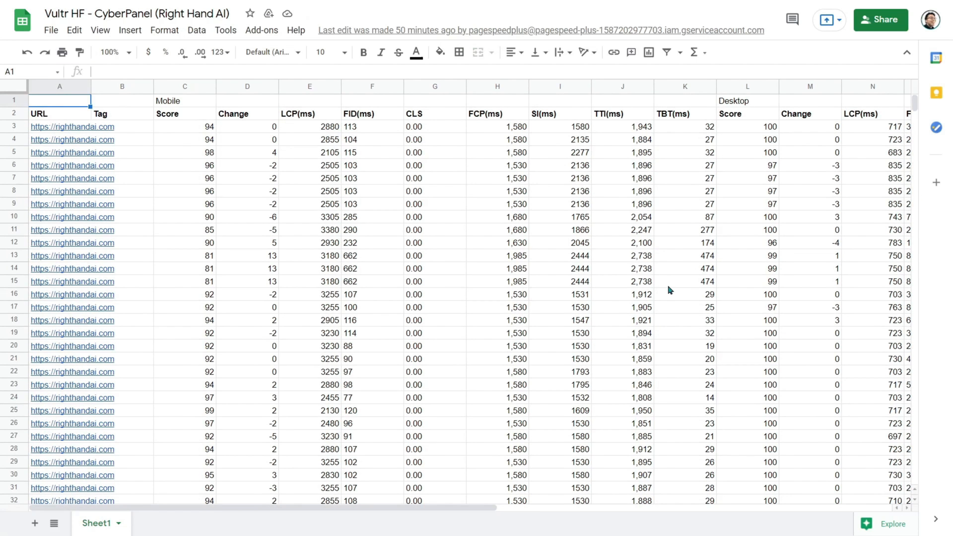
Review the Vultr homepage Average row's Score, LCP, FID, CLS, FCP and SI formulas
scroll("down", 3)
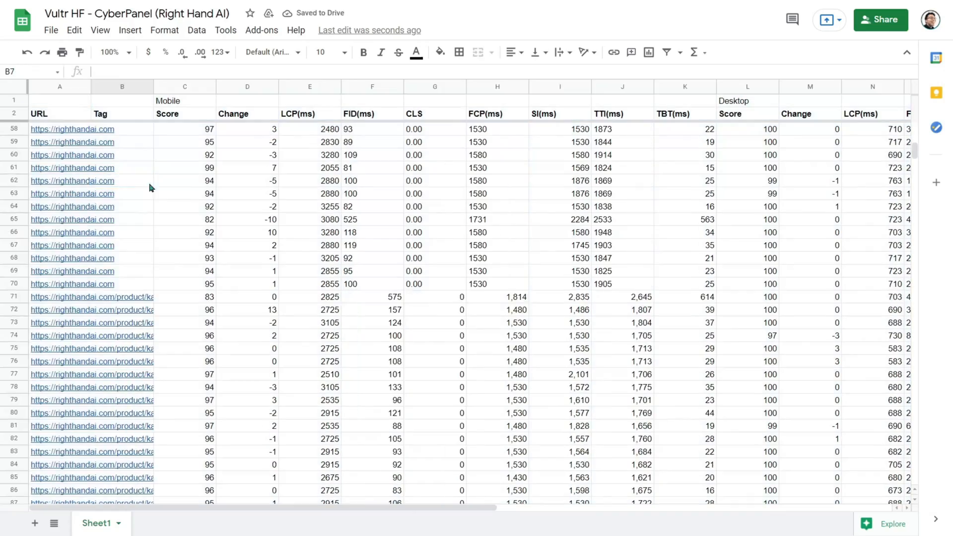
scroll("down", 3)
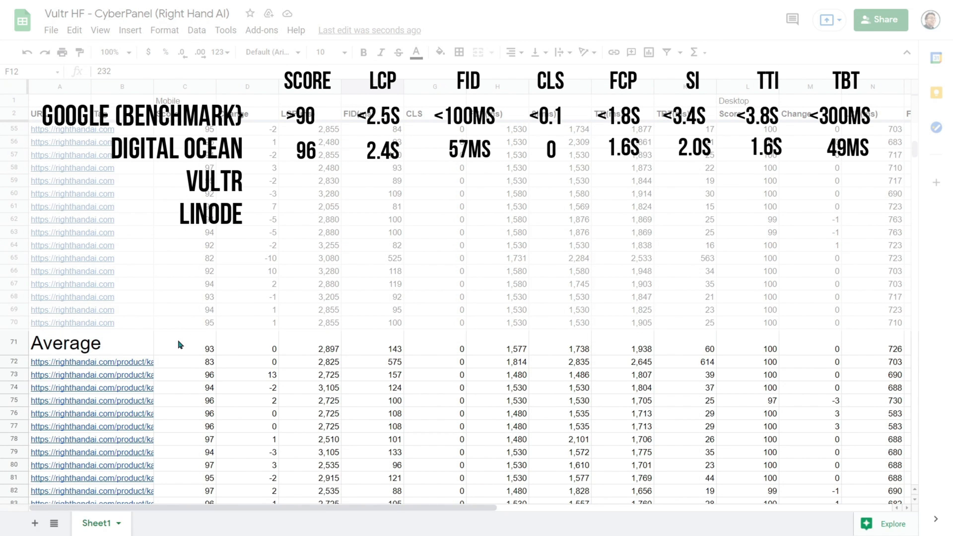
left_click(184, 342)
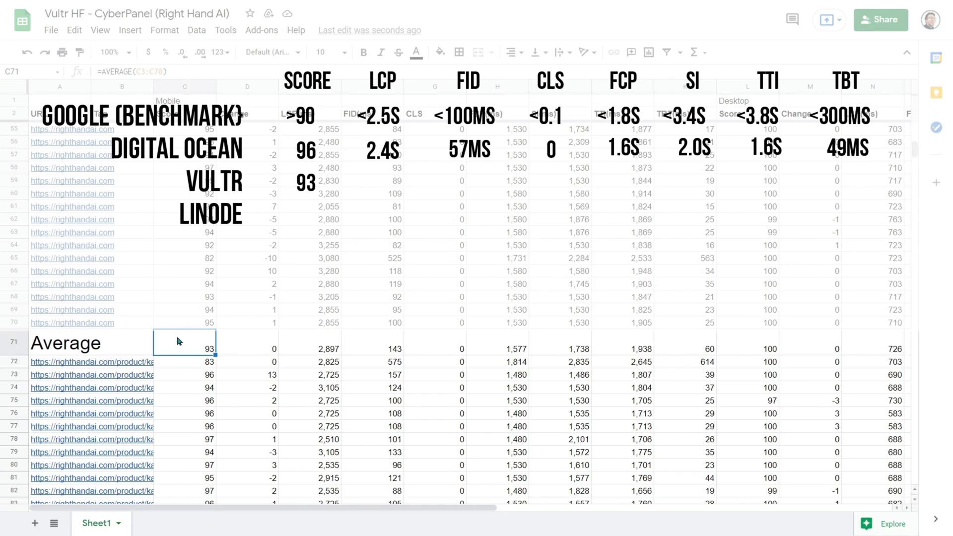
mouse_move(298, 341)
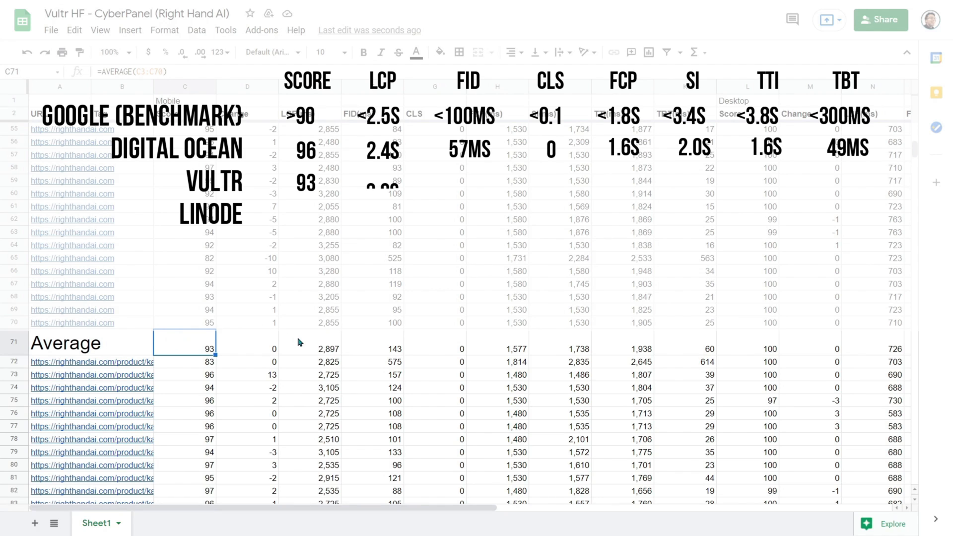
left_click(310, 343)
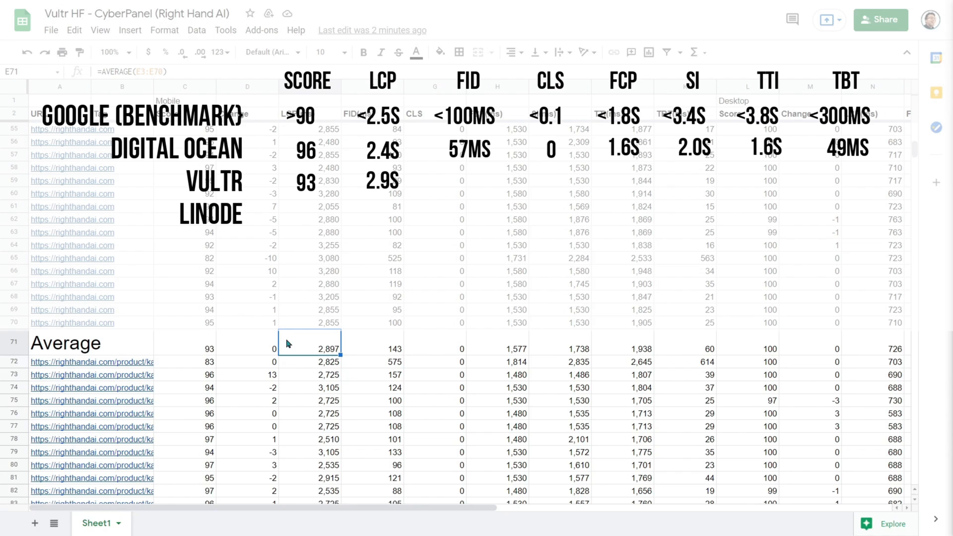
left_click(371, 349)
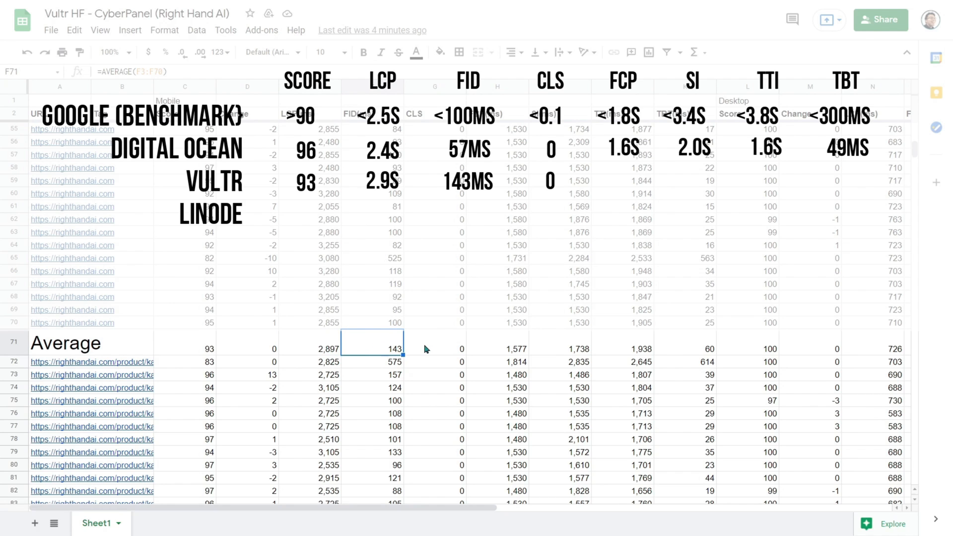
left_click(434, 348)
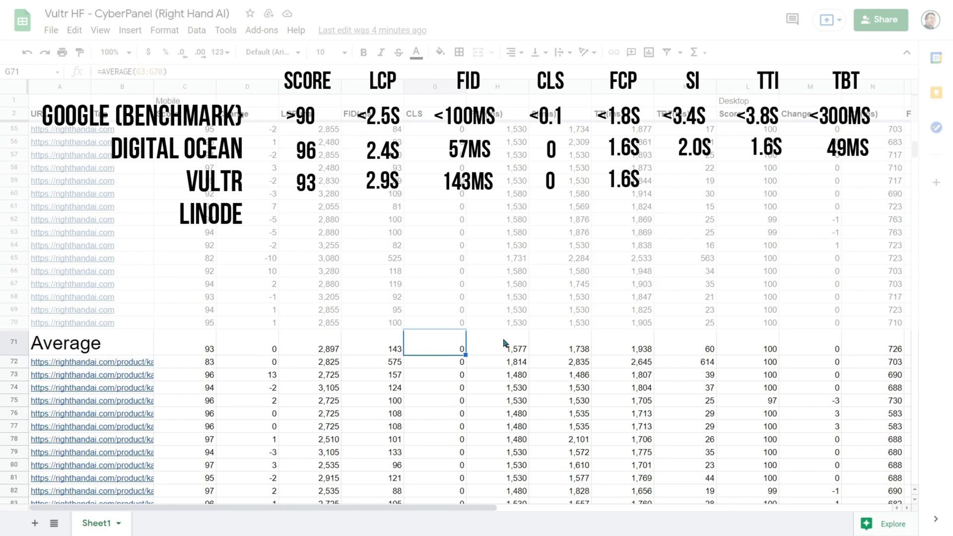
left_click(496, 343)
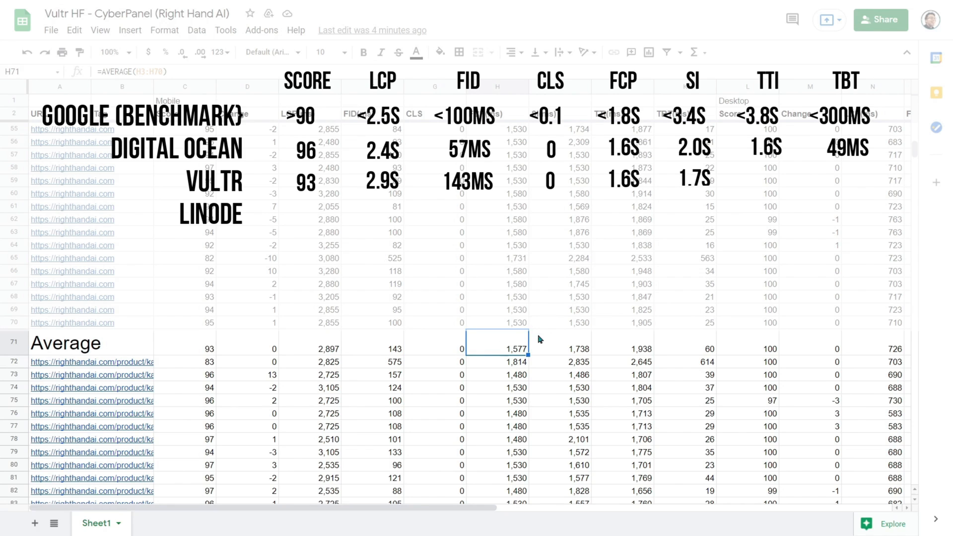
left_click(559, 349)
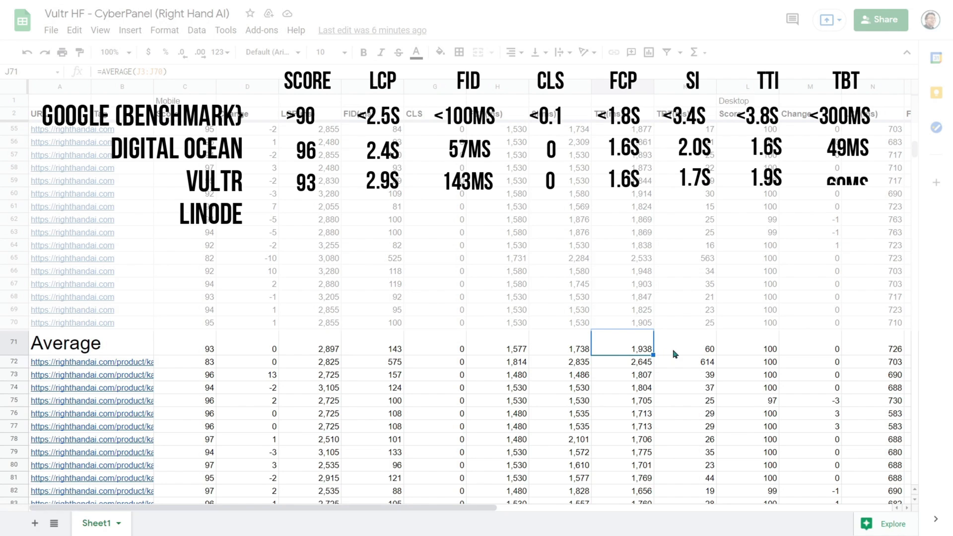
left_click(685, 348)
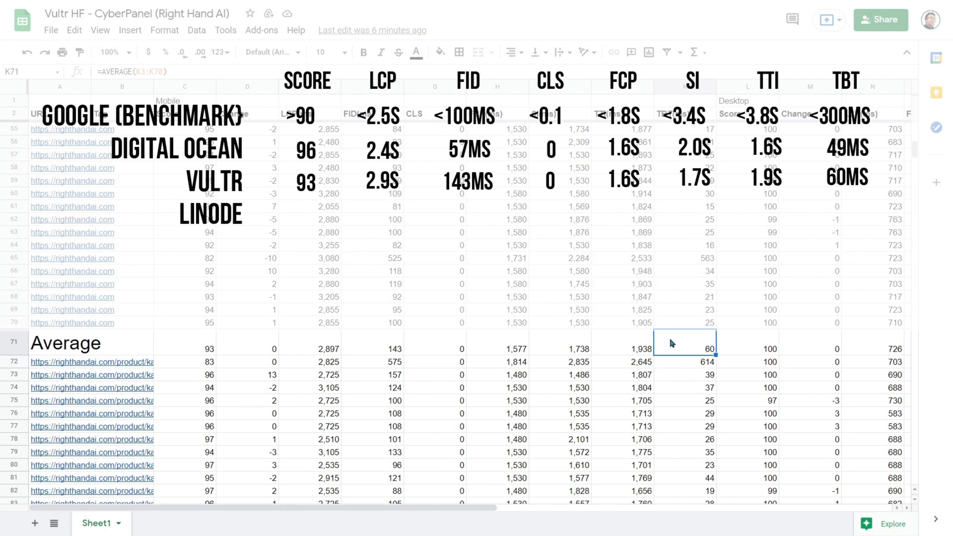
Show the overall average score in row 199 with decimals as 99.64
scroll("down", 3)
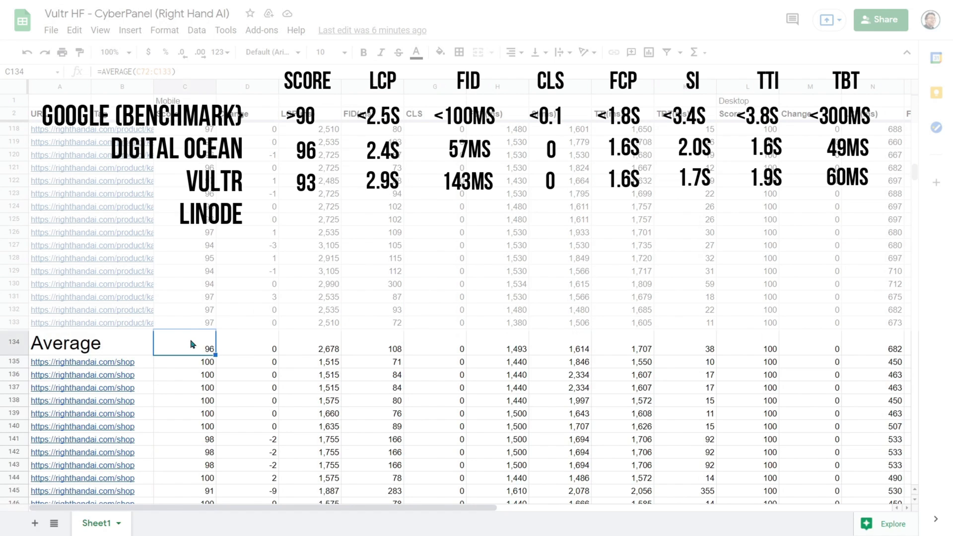
scroll("down", 3)
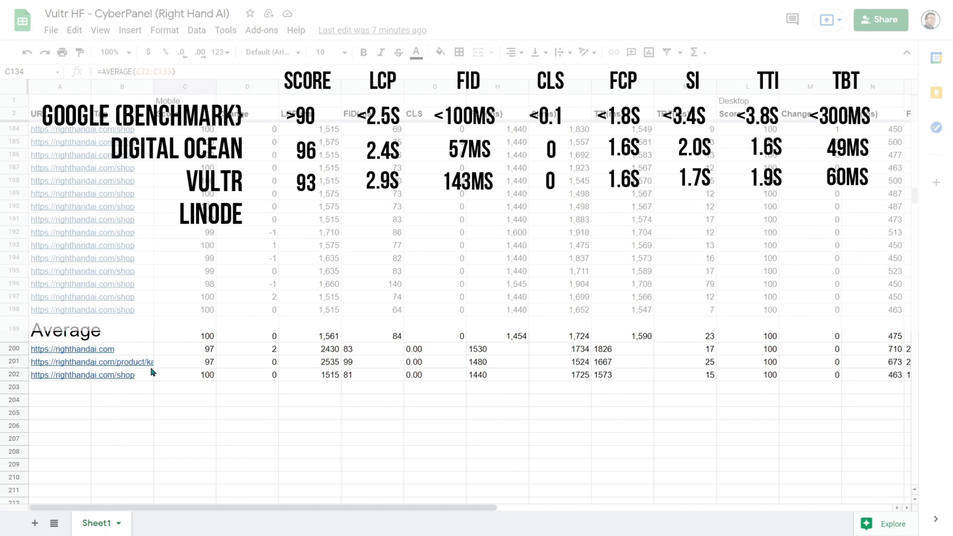
left_click(184, 329)
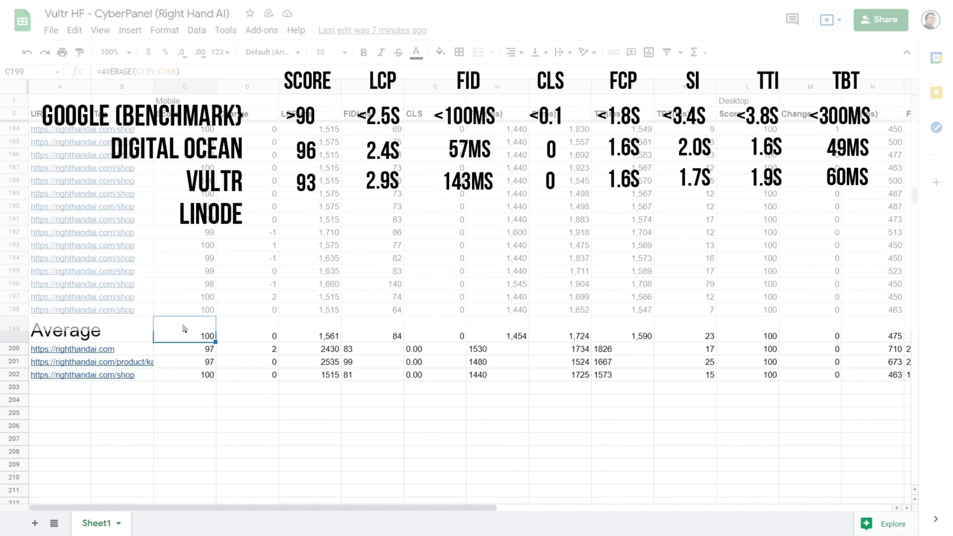
left_click(199, 52)
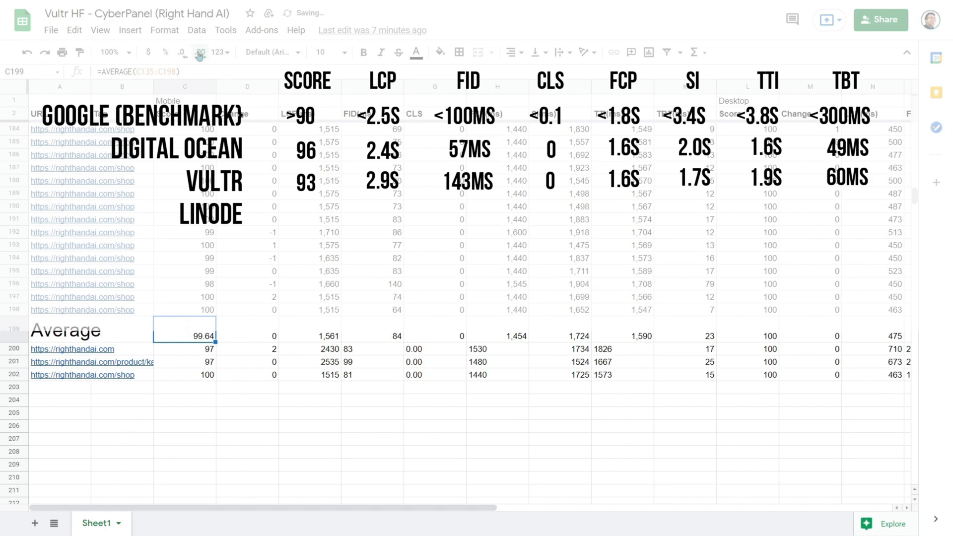
left_click(179, 7)
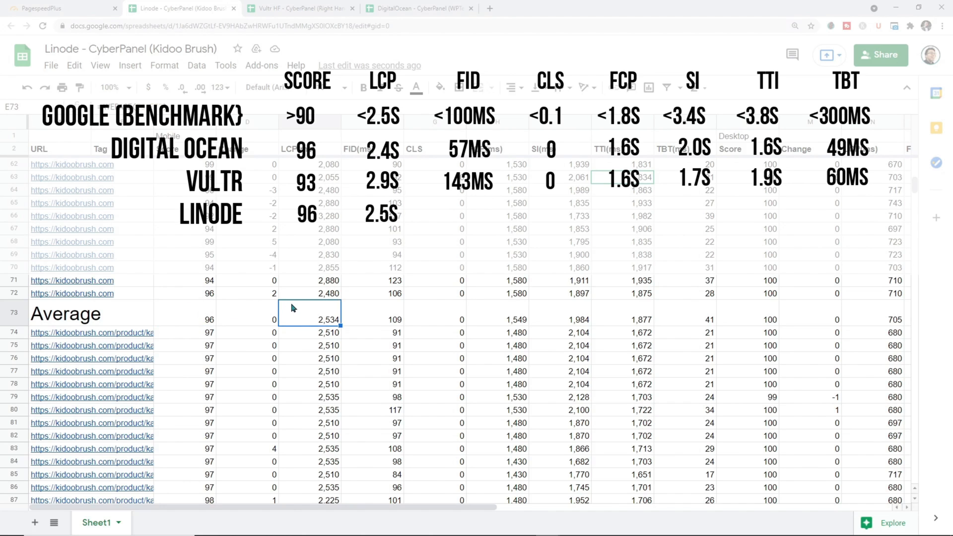
Check the Linode row 73 average formulas and show the final score as 99.6
left_click(372, 313)
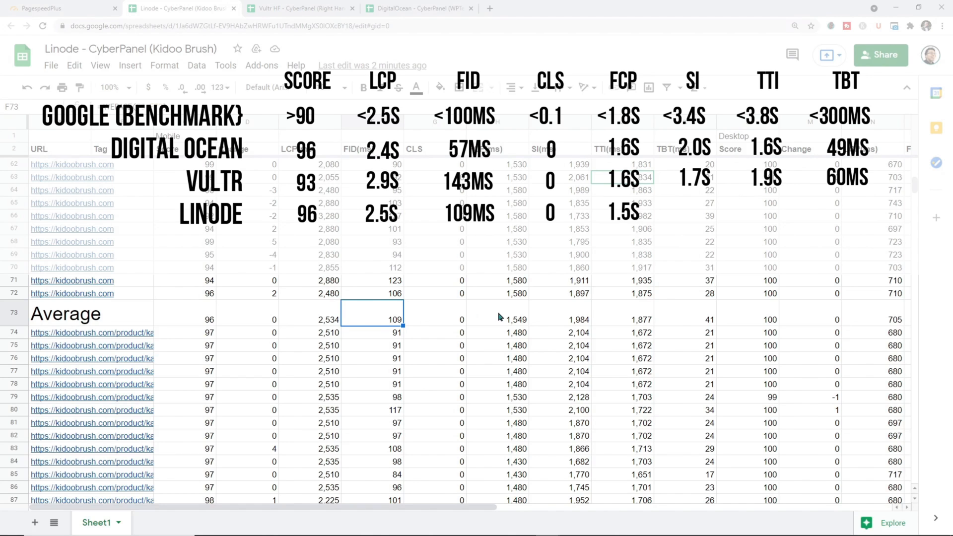
left_click(497, 311)
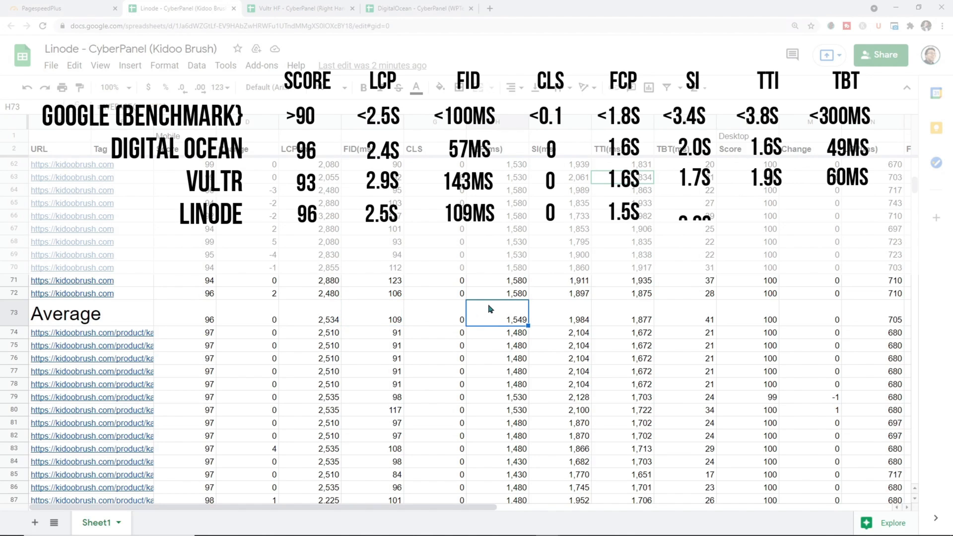
left_click(559, 313)
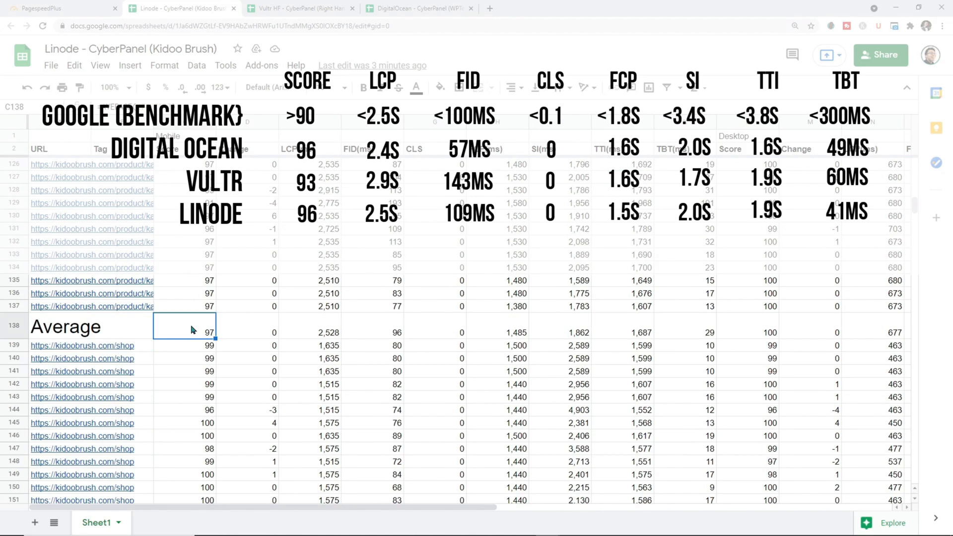
scroll("down", 3)
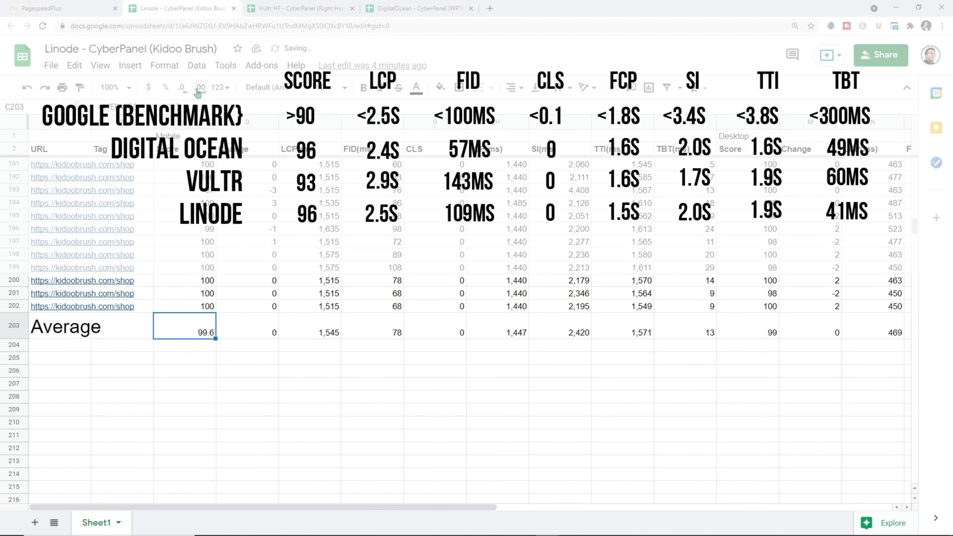
left_click(261, 523)
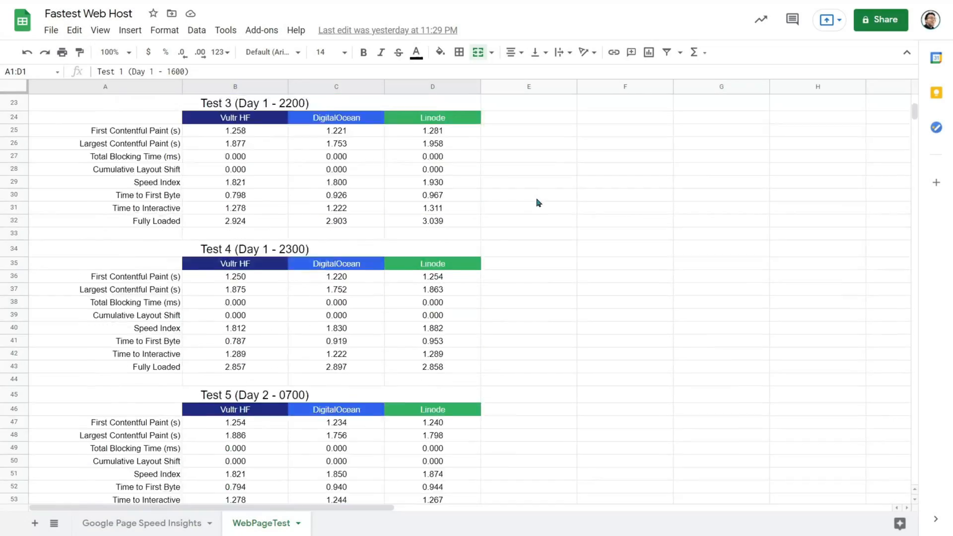
Scroll through the WebPageTest sheet's per-test host tables
scroll("down", 3)
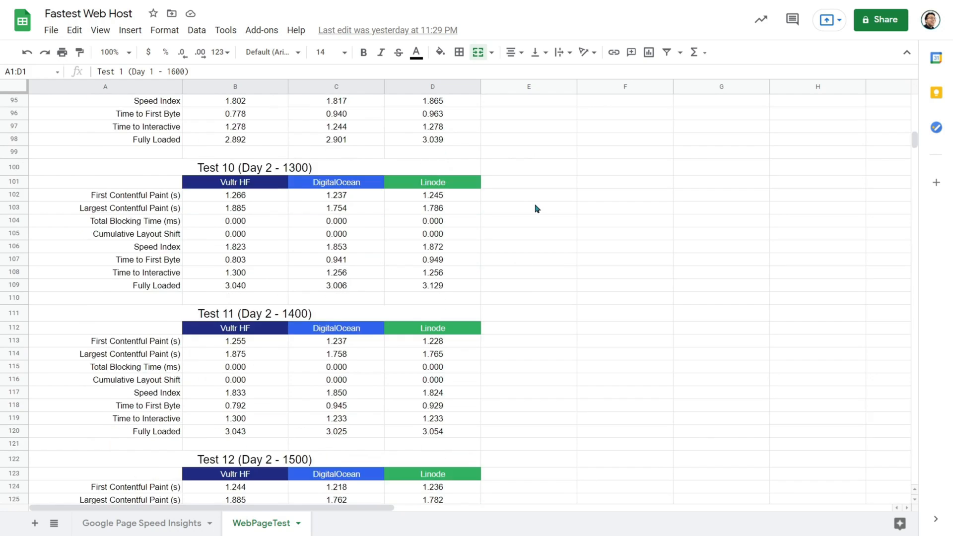
scroll("down", 3)
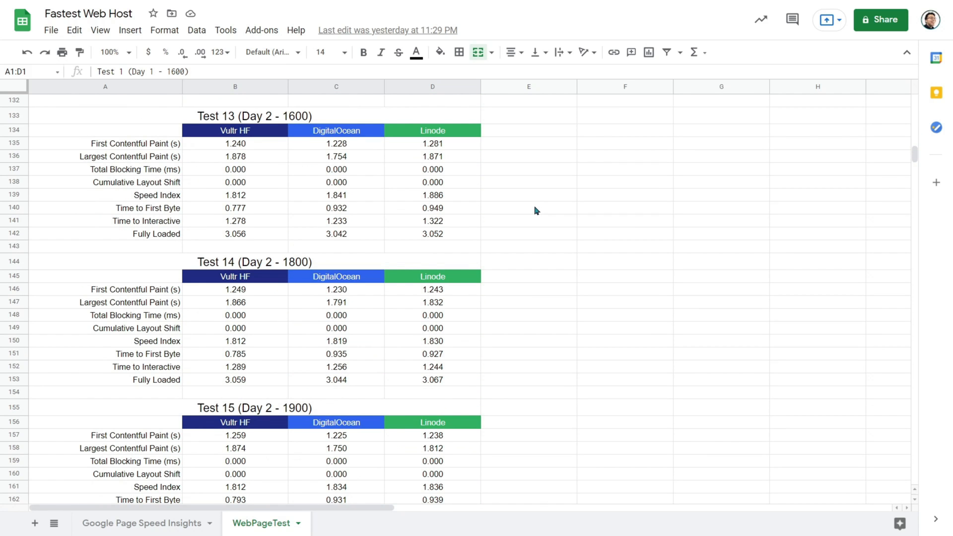
left_click(432, 208)
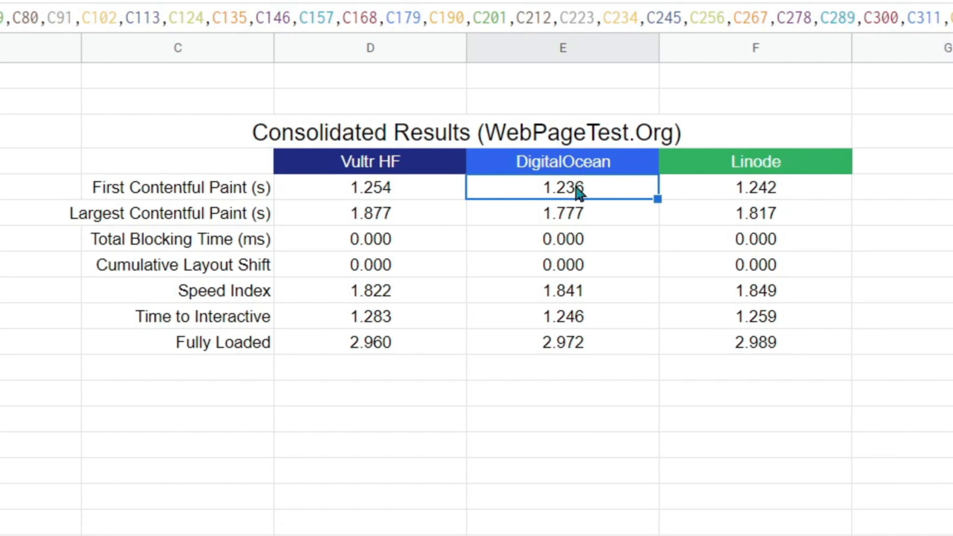
Inspect the consolidated WebPageTest averages for DigitalOcean and Vultr HF metrics
left_click(562, 213)
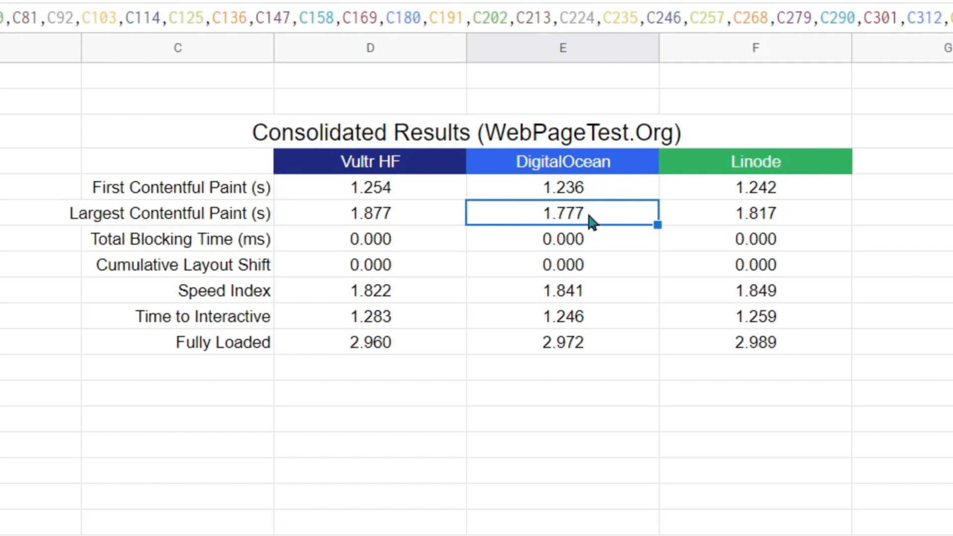
left_click(561, 316)
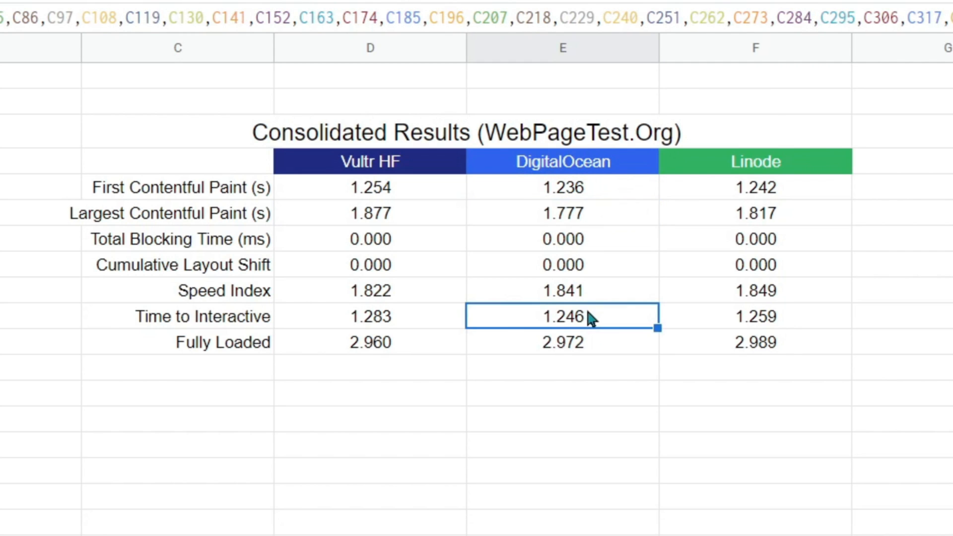
left_click(369, 291)
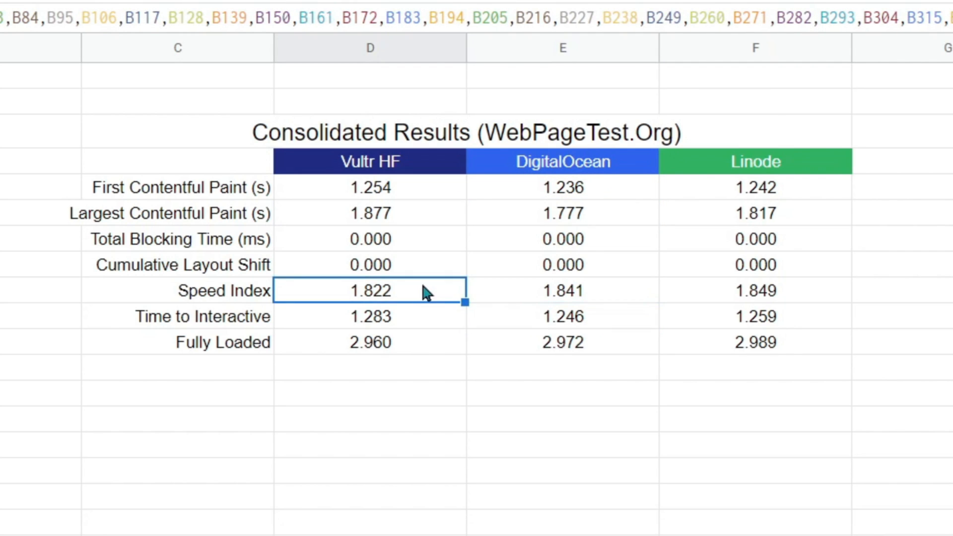
left_click(370, 342)
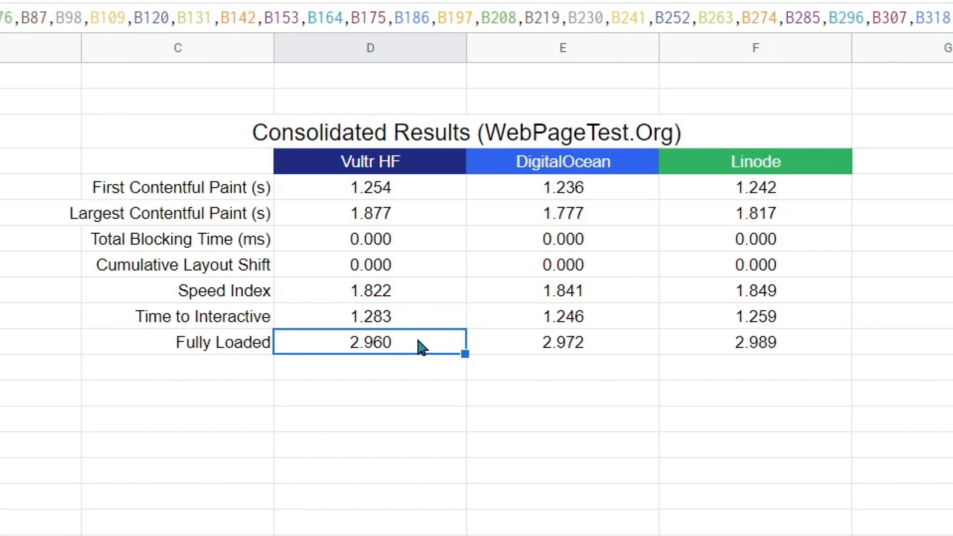
mouse_move(425, 347)
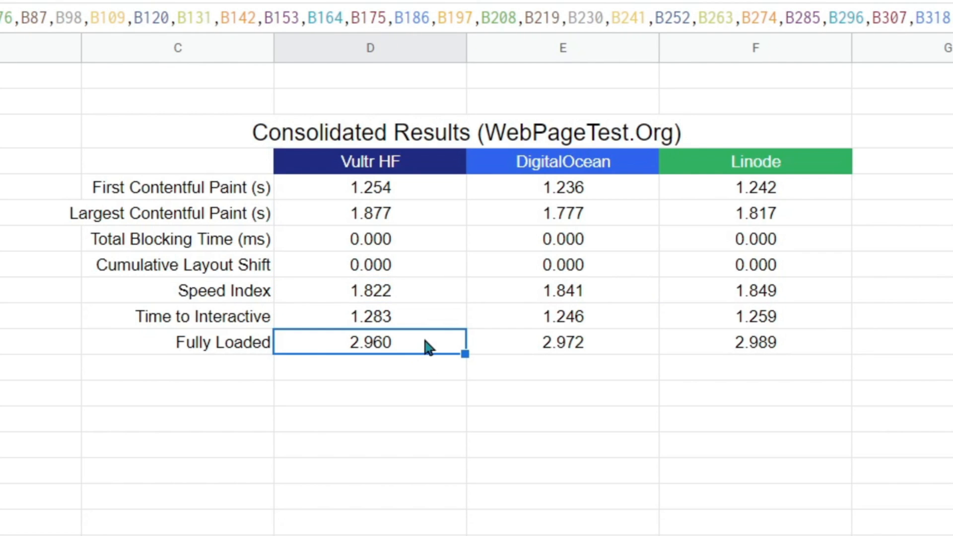
left_click(369, 187)
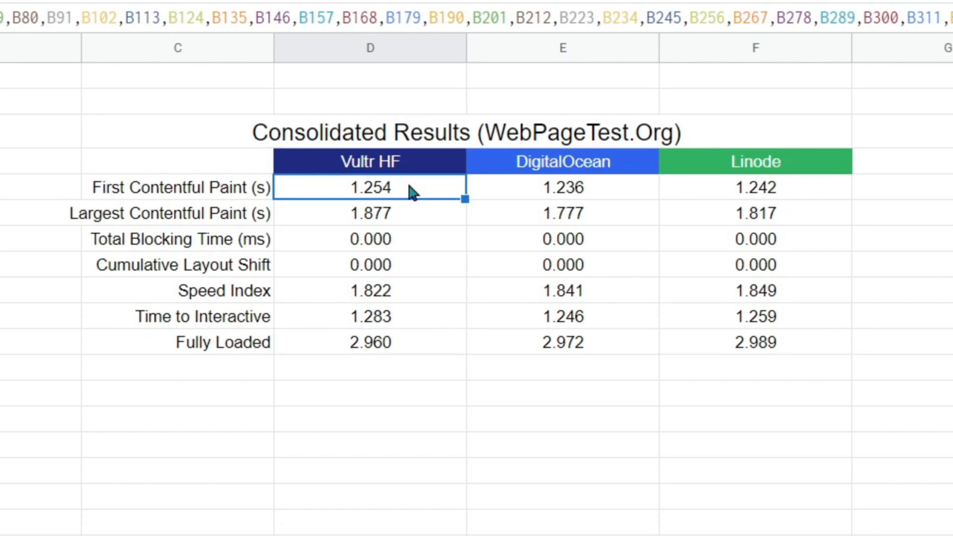
left_click(369, 213)
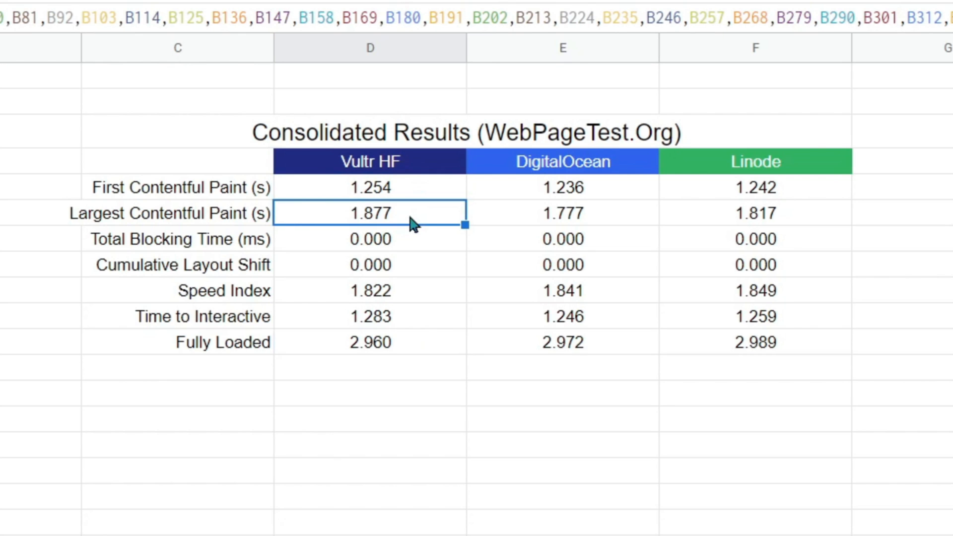
left_click(369, 316)
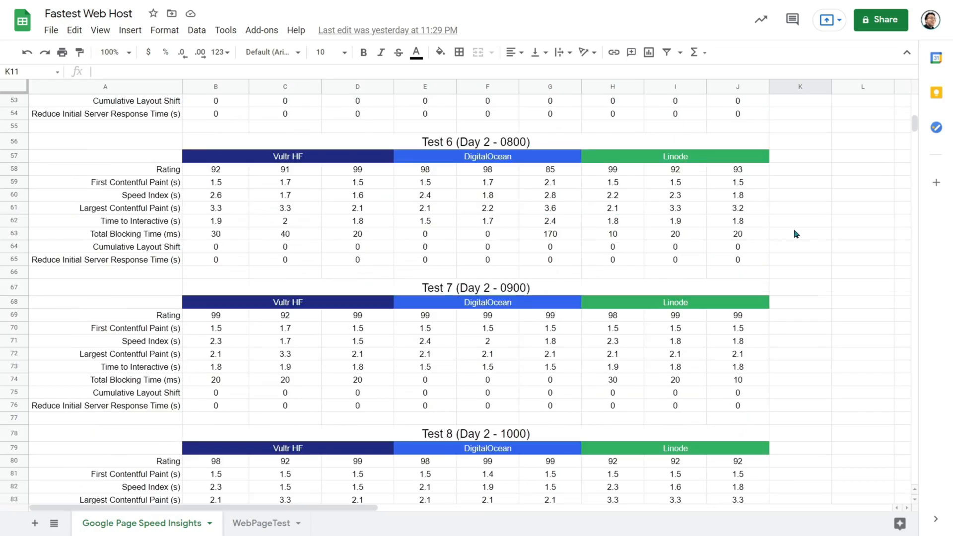
Scroll down the Page Speed Insights sheet to the Consolidation table
scroll("down", 3)
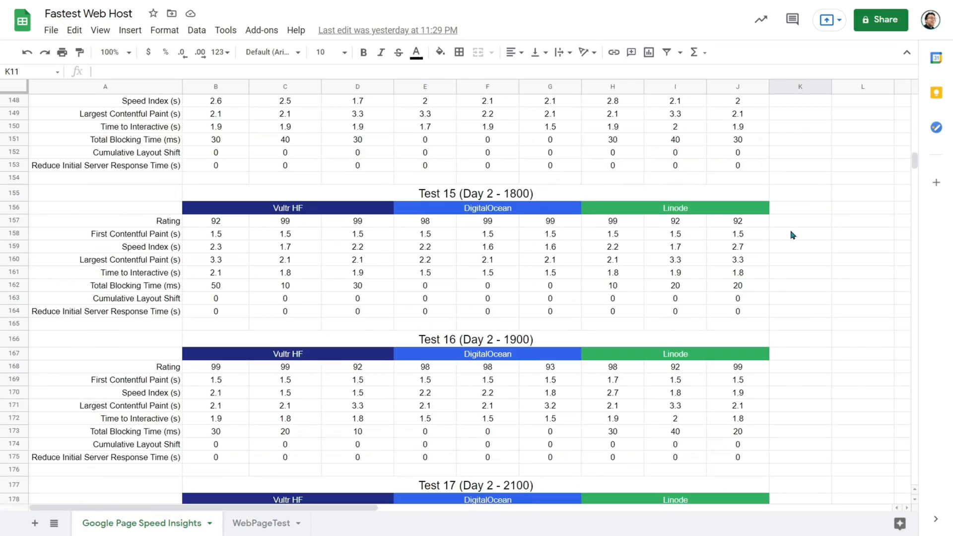
scroll("down", 3)
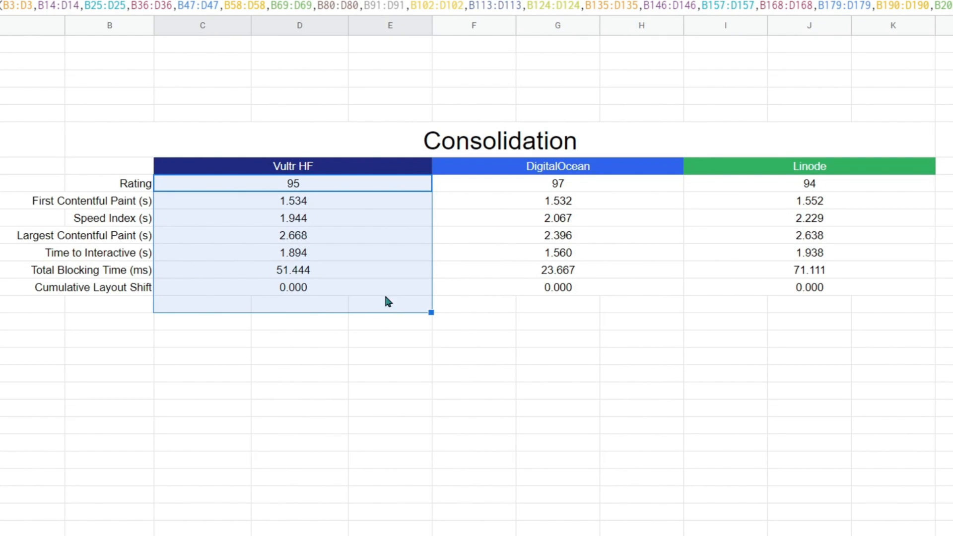
Inspect the Consolidation table's DigitalOcean, Vultr HF and Linode average formulas
left_click(558, 184)
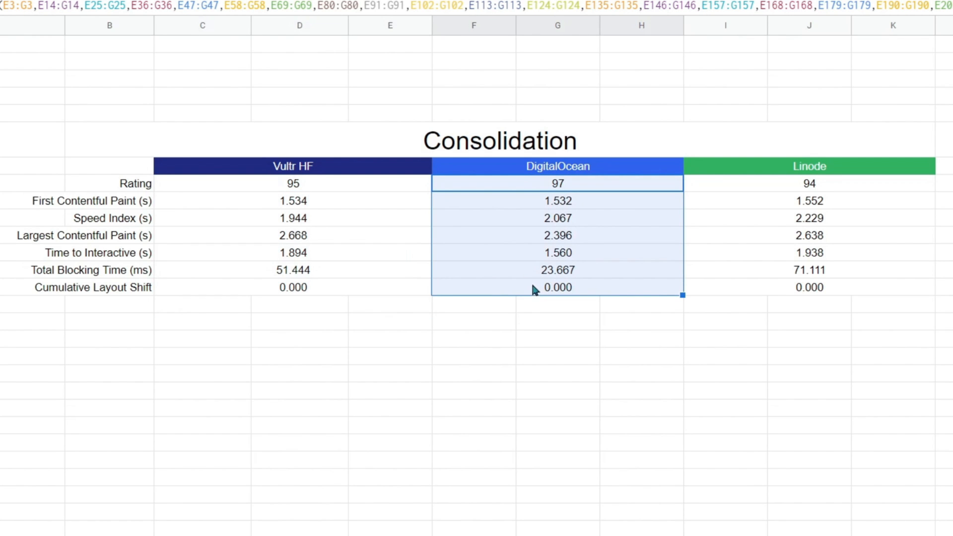
left_click(557, 217)
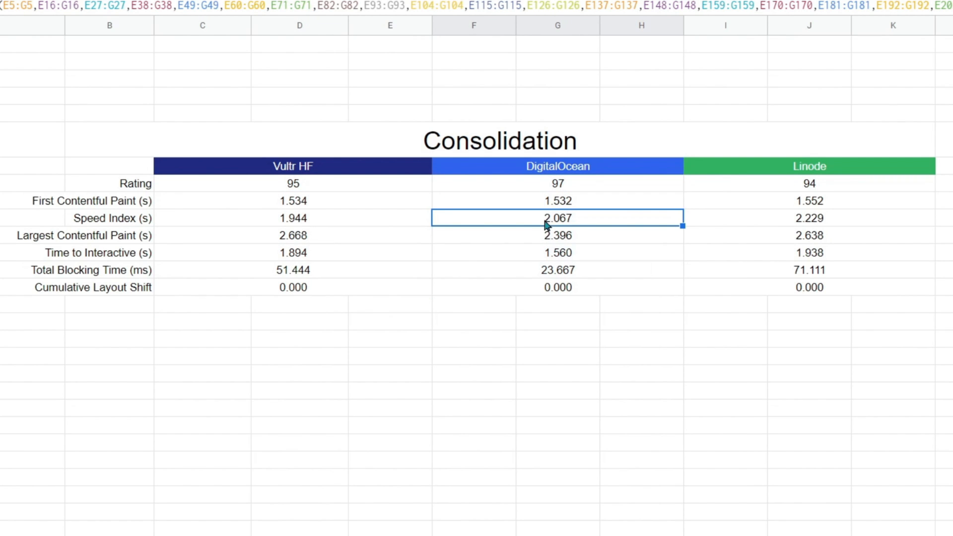
left_click(557, 184)
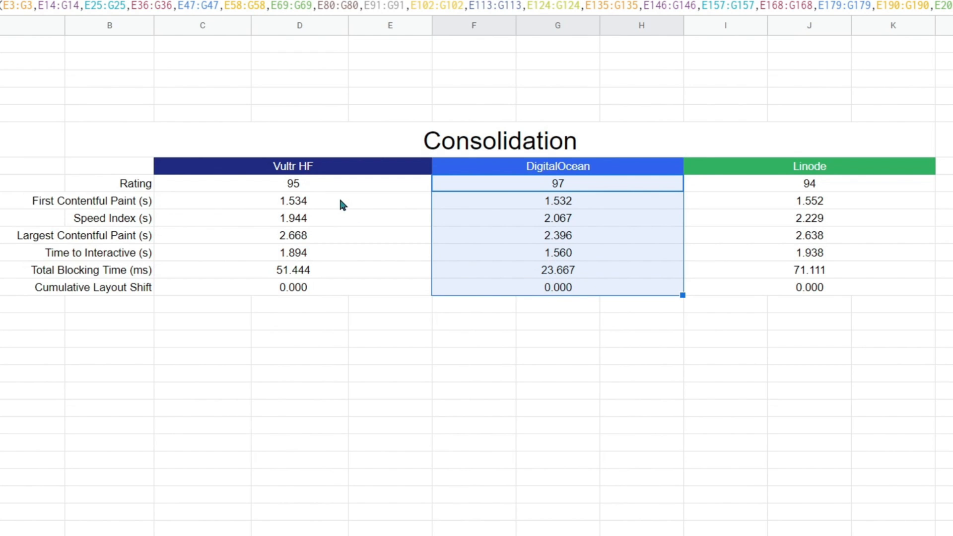
left_click(293, 200)
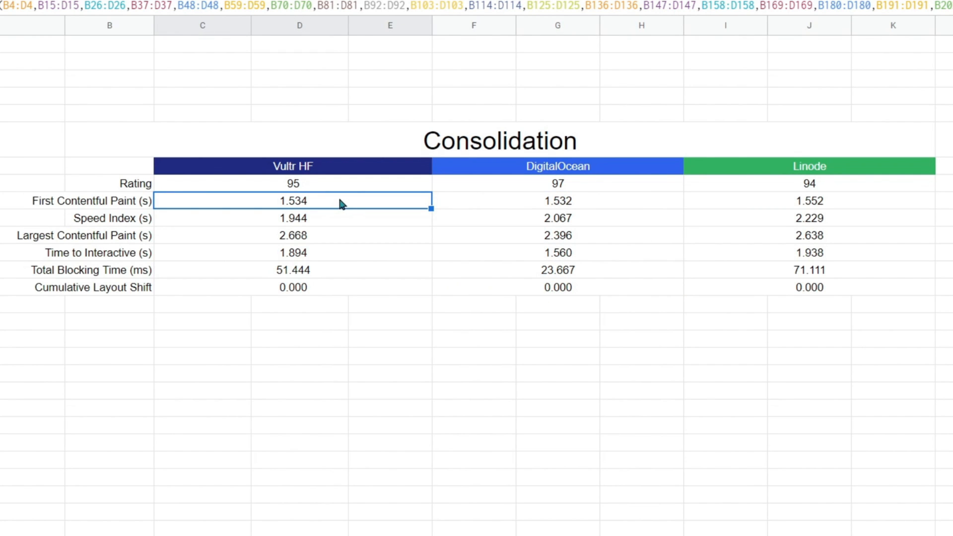
left_click(293, 252)
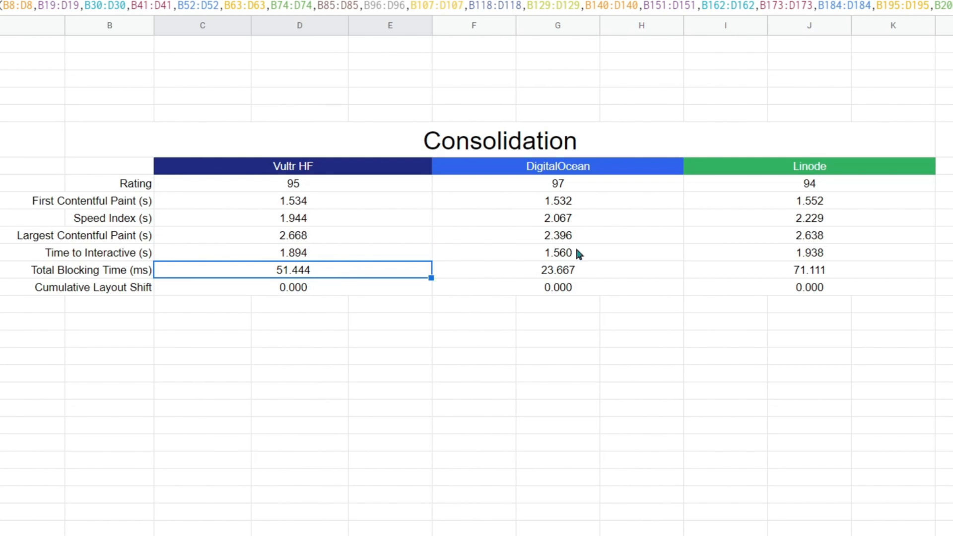
left_click(809, 236)
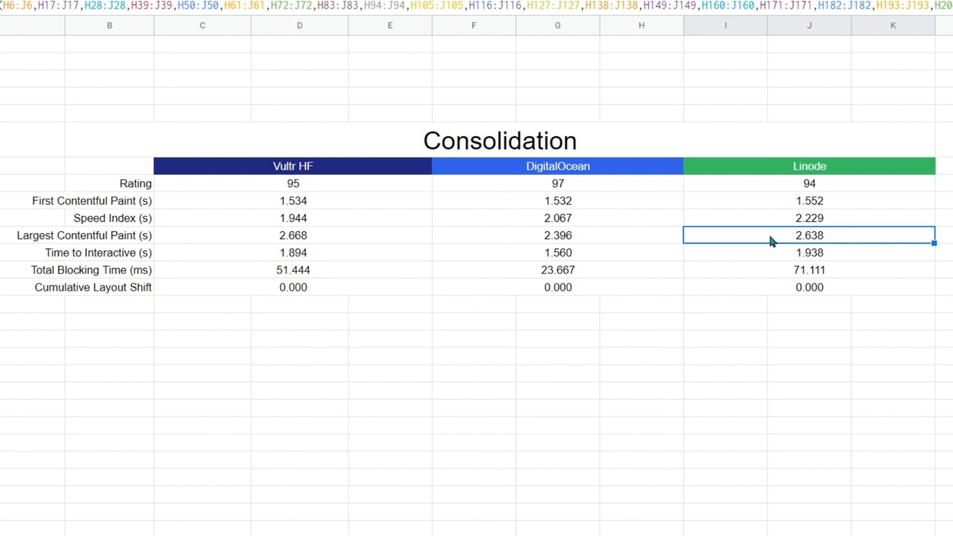
left_click(556, 287)
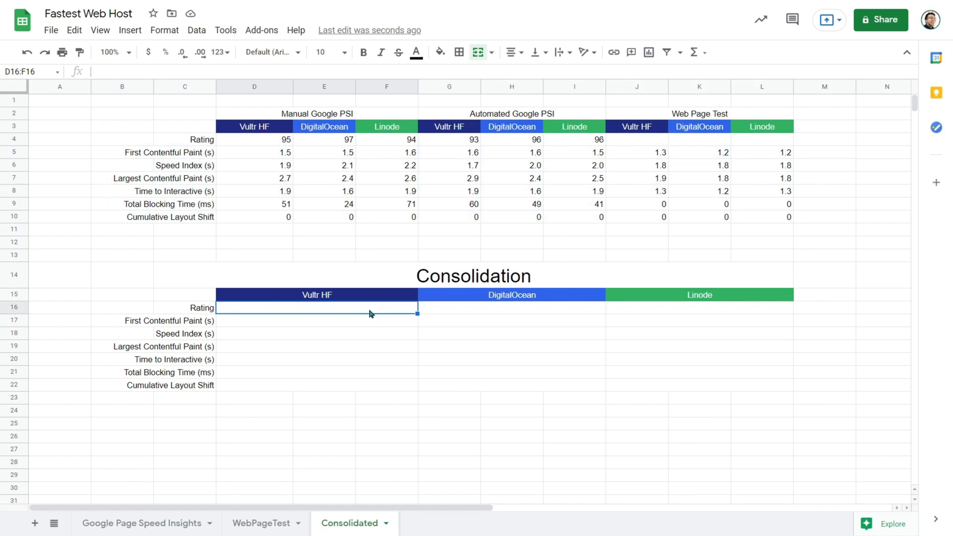
Average the three source Ratings into D16 with =AVERAGE(D4,G4,J4)
type("=average")
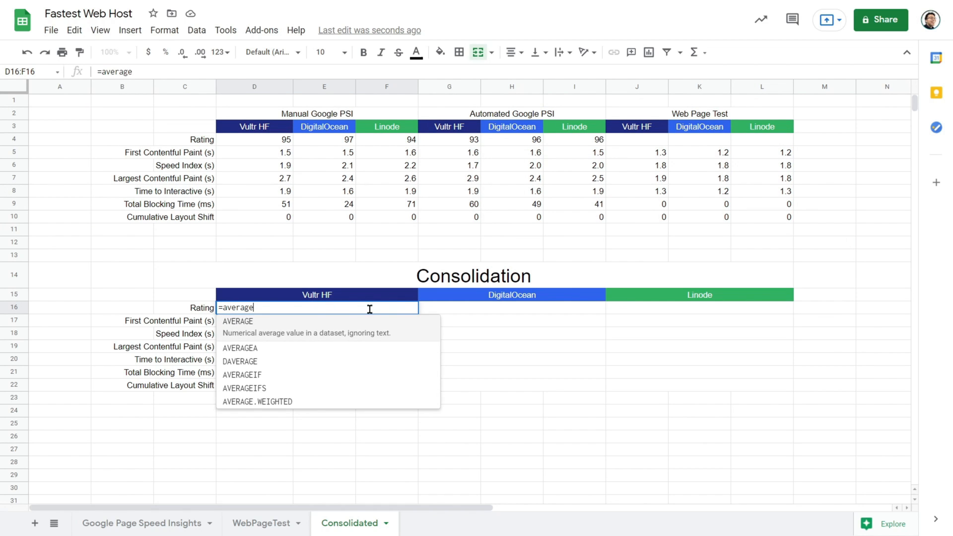
left_click(449, 139)
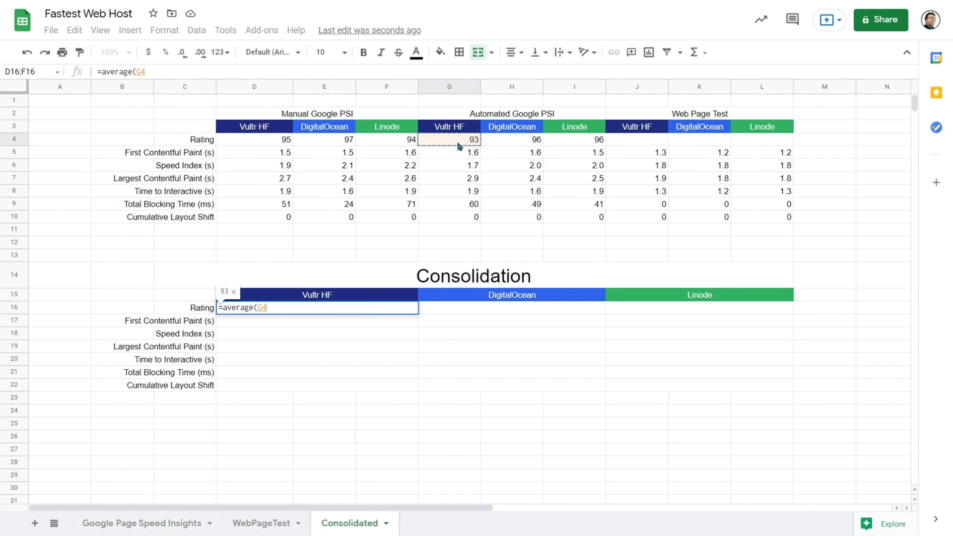
left_click(512, 139)
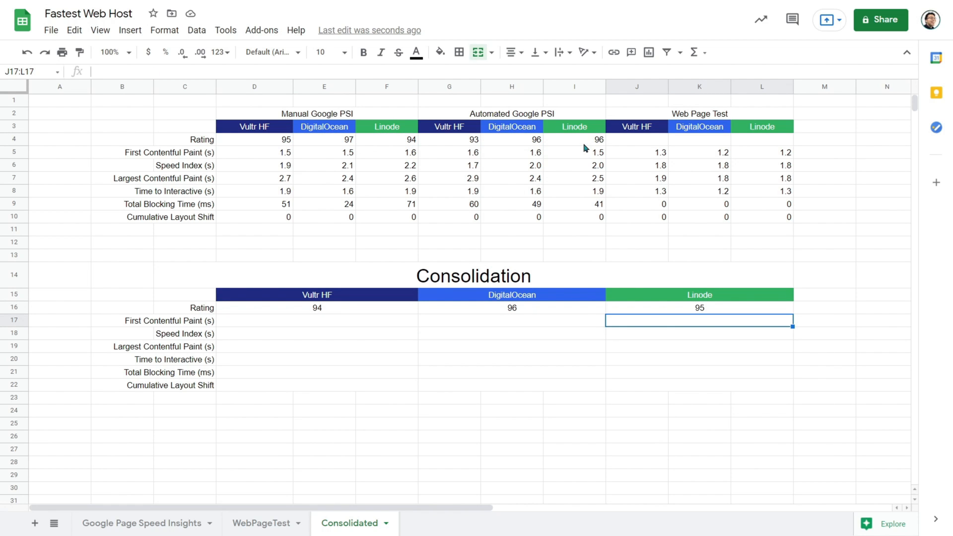
mouse_move(430, 116)
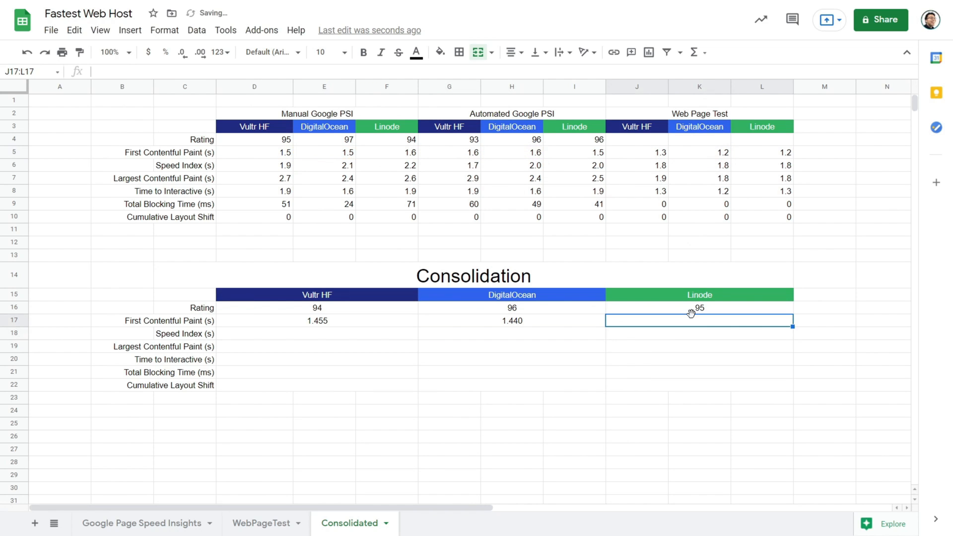
Verify the First Contentful Paint averages (1.455, 1.440, 1.448) for all three hosts
left_click(316, 321)
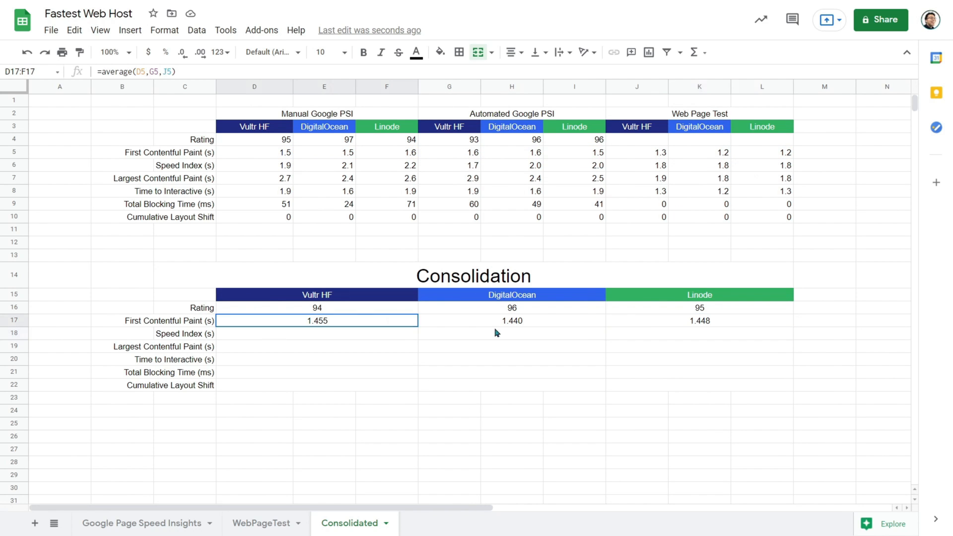
left_click(512, 320)
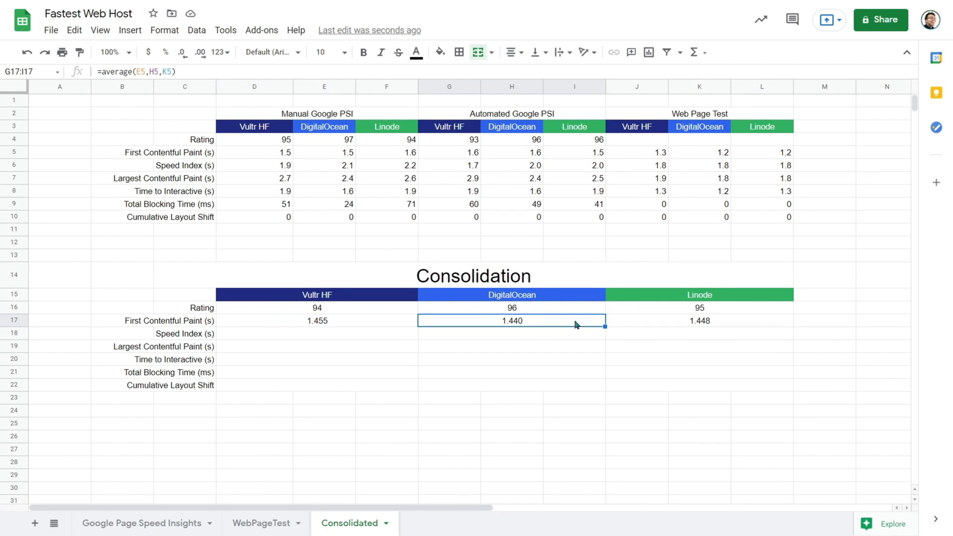
left_click(699, 321)
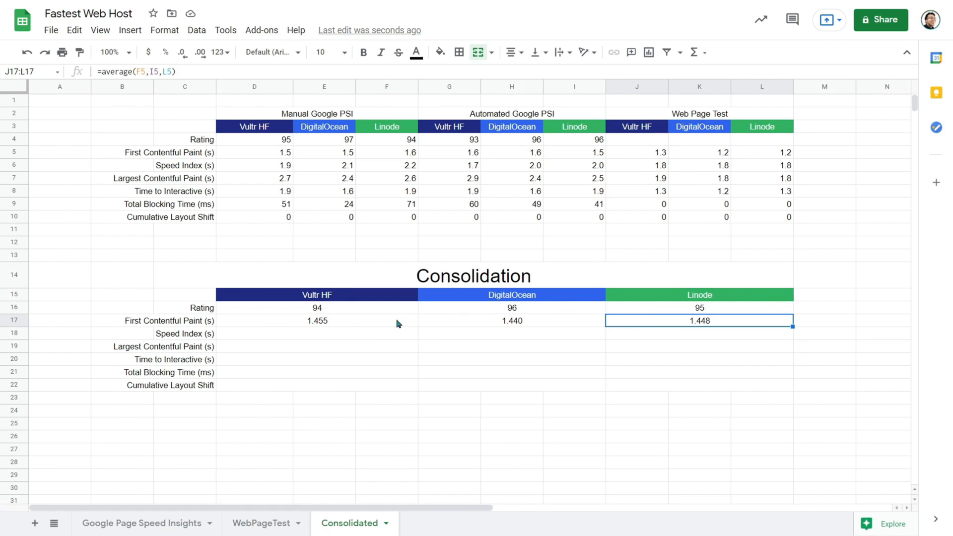
left_click(316, 333)
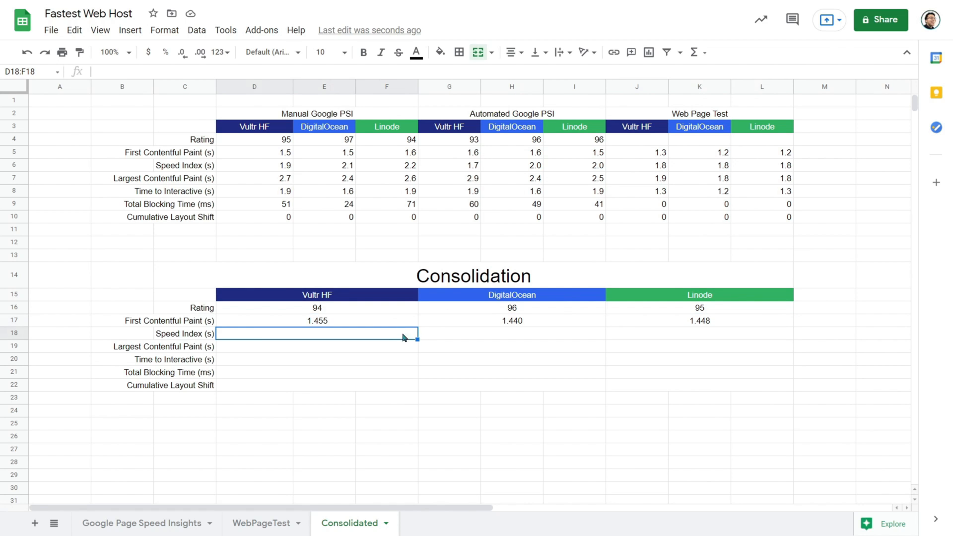
Fill the Speed Index row with =AVERAGE formulas for all three hosts
type("=average(")
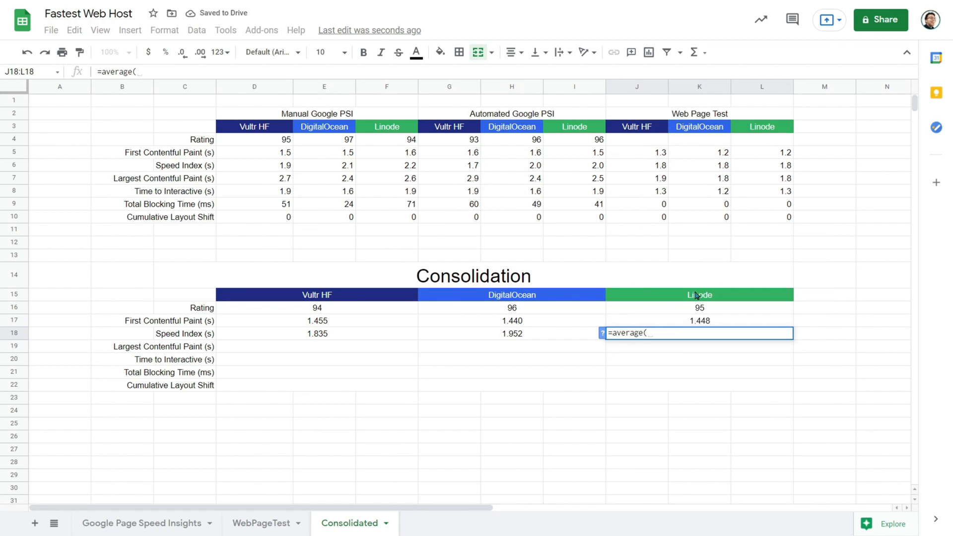
key("Enter")
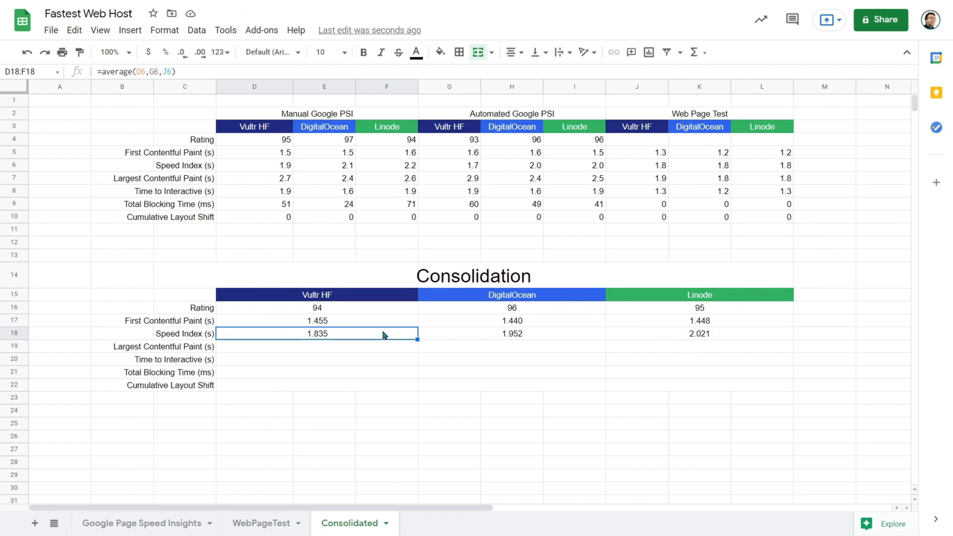
left_click(512, 333)
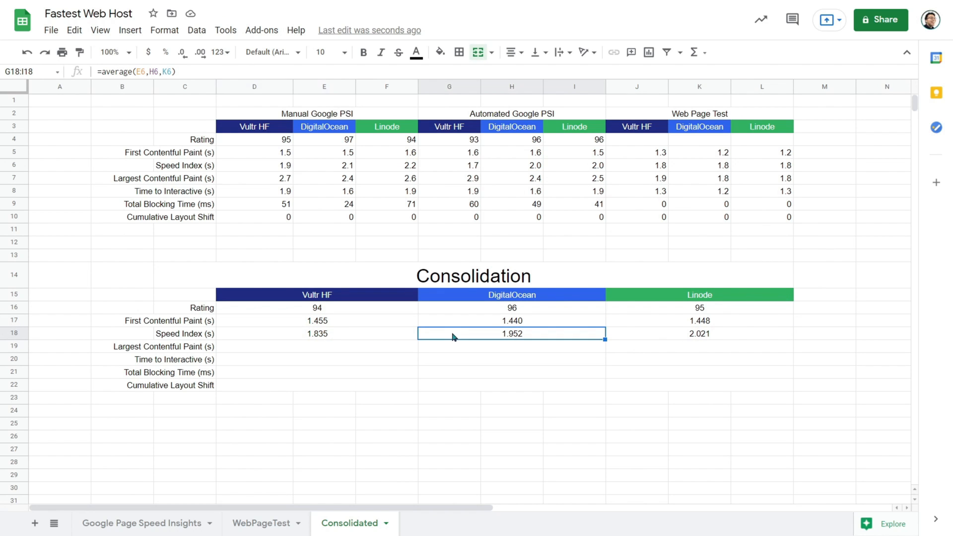
left_click(699, 333)
type("=average(")
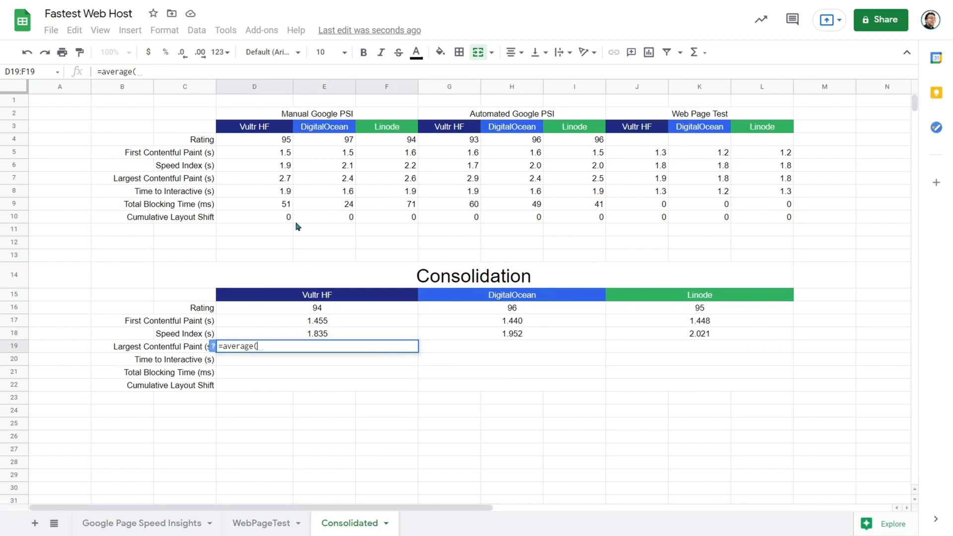
Fill the Largest Contentful Paint and Time to Interactive rows with averages
key("Enter")
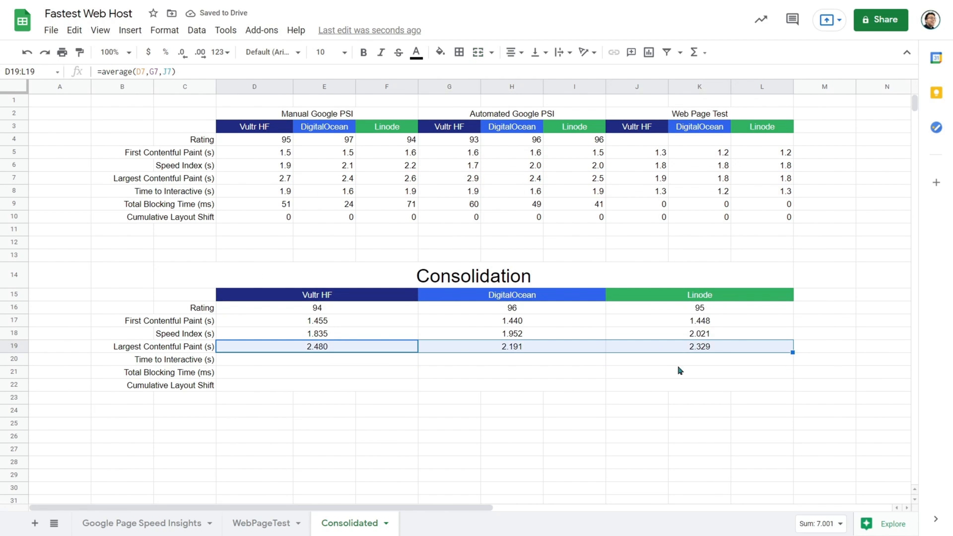
mouse_move(665, 369)
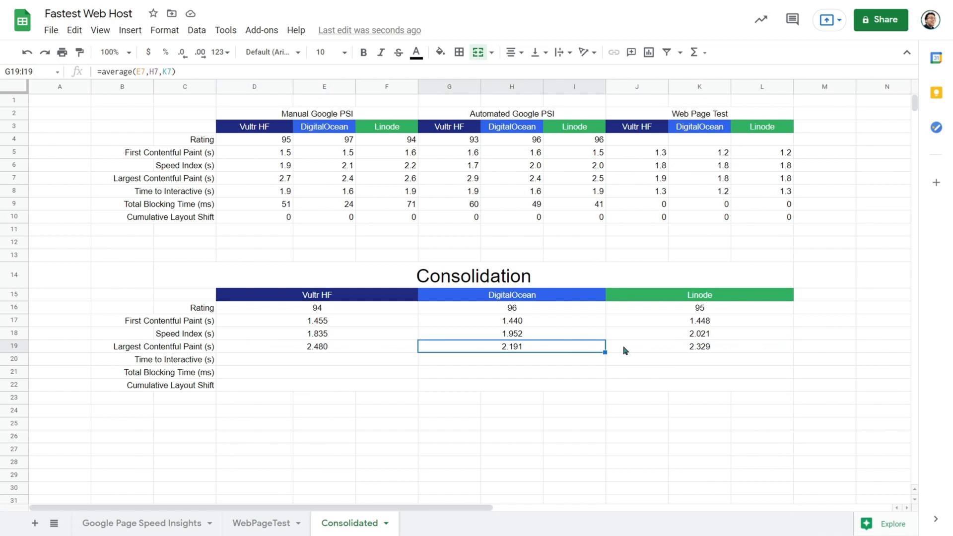
left_click(316, 347)
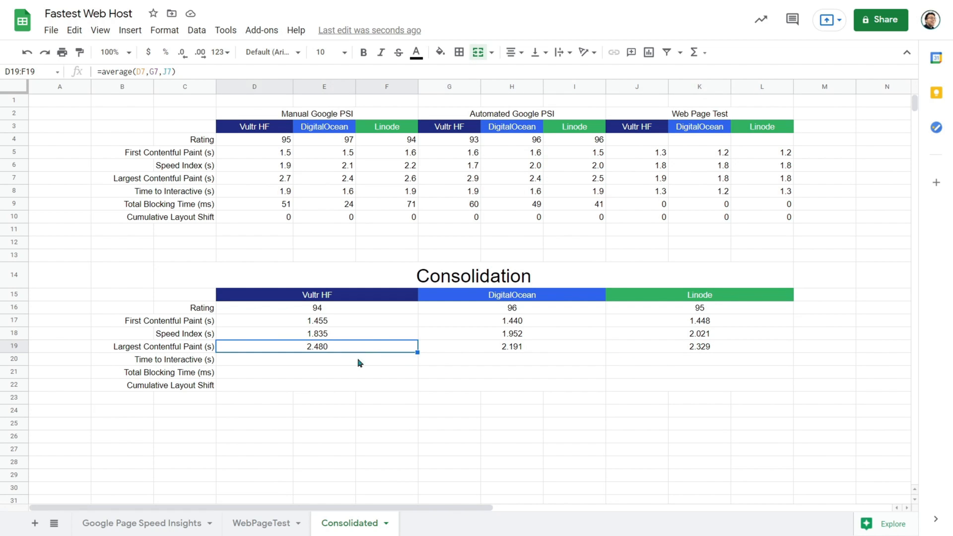
type("=average(D8,G8,J8")
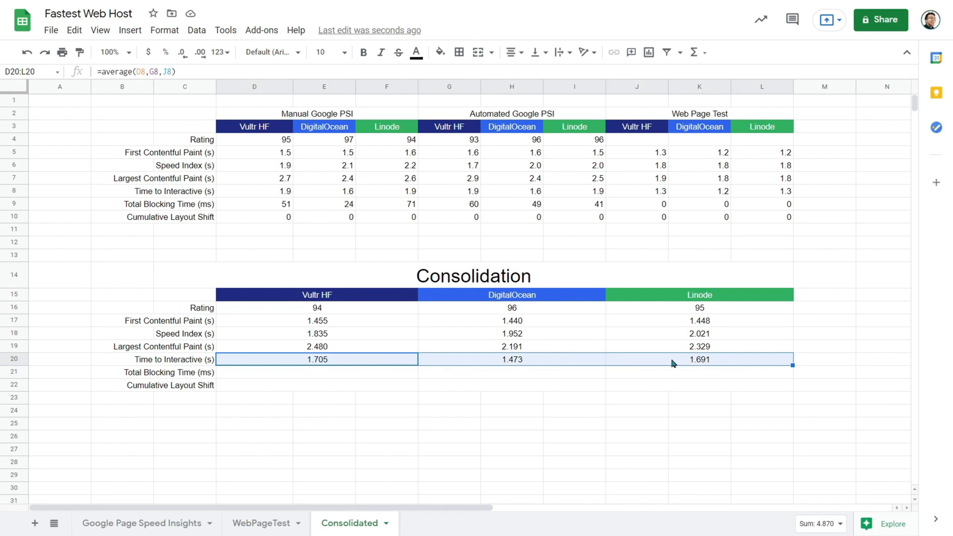
left_click(511, 360)
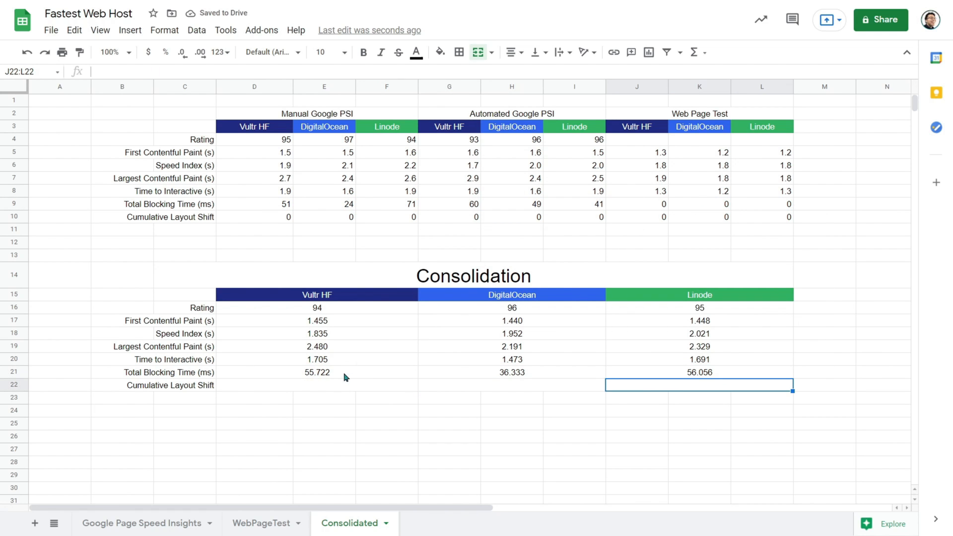
Enter 0 as the Cumulative Layout Shift value, finishing the last Consolidation row
left_click(511, 372)
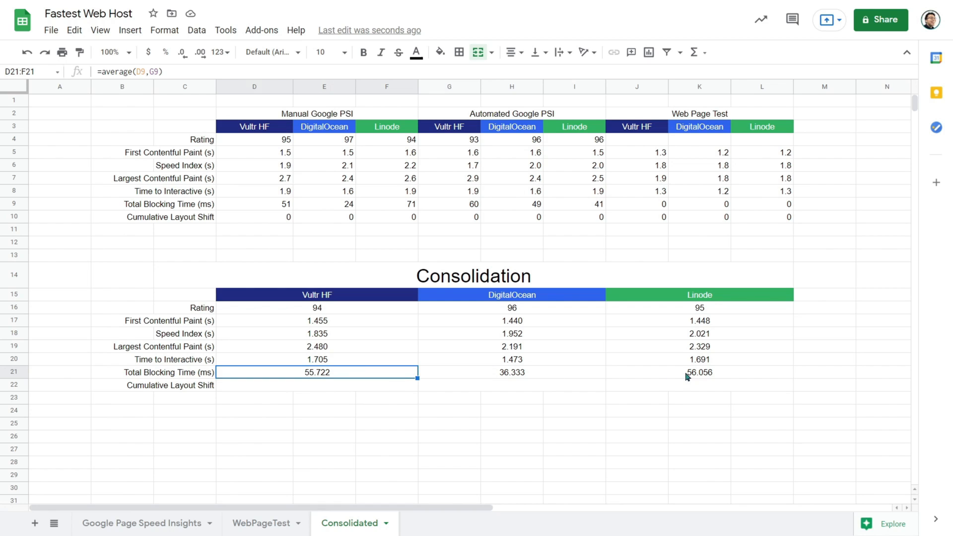
type("0")
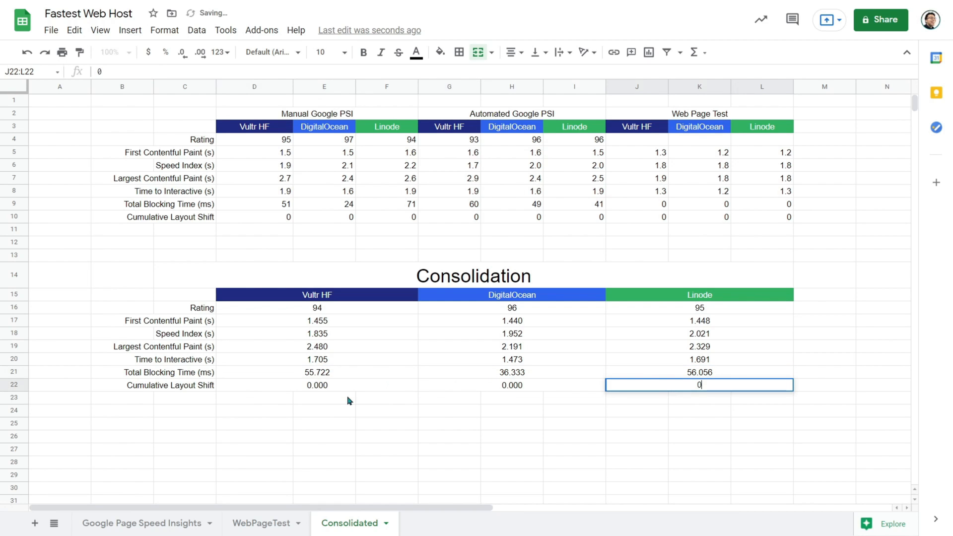
key("enter")
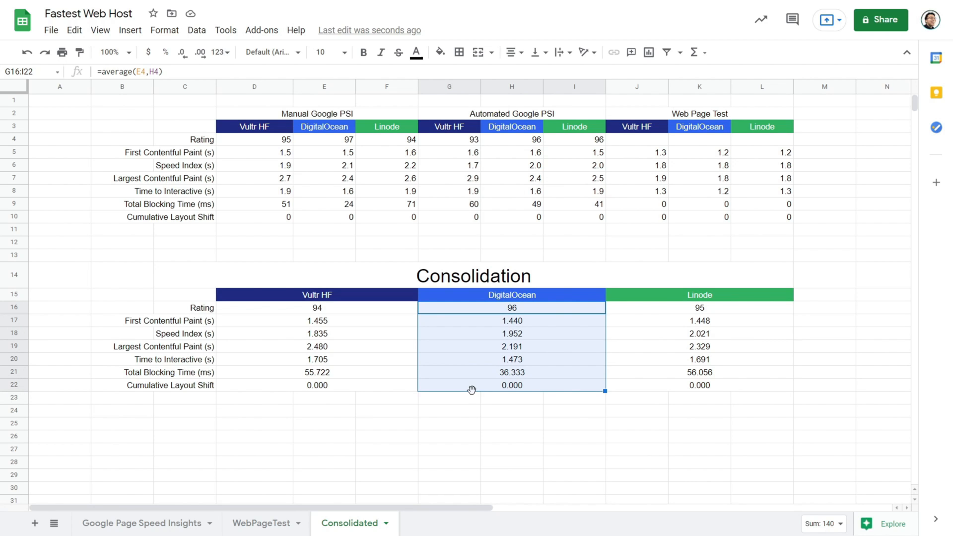
left_click(699, 308)
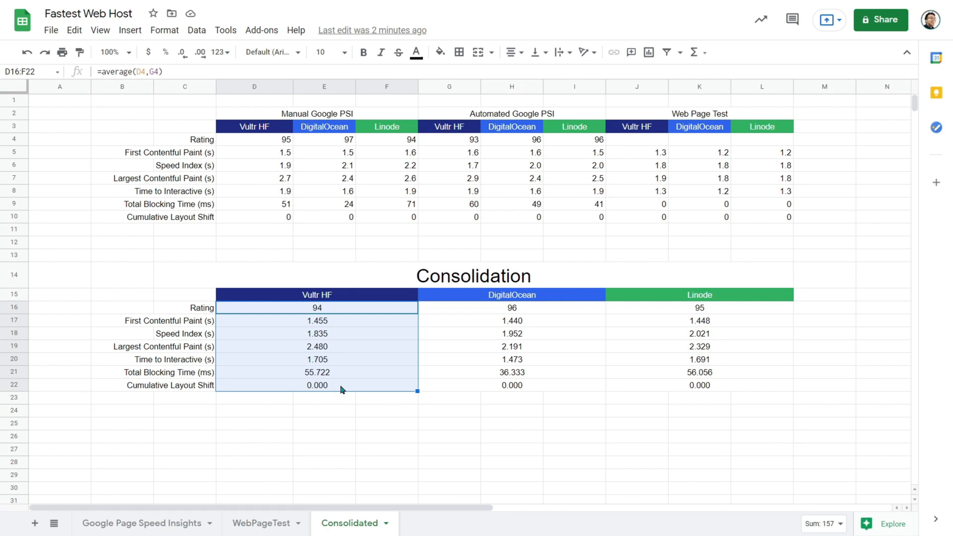
mouse_move(348, 389)
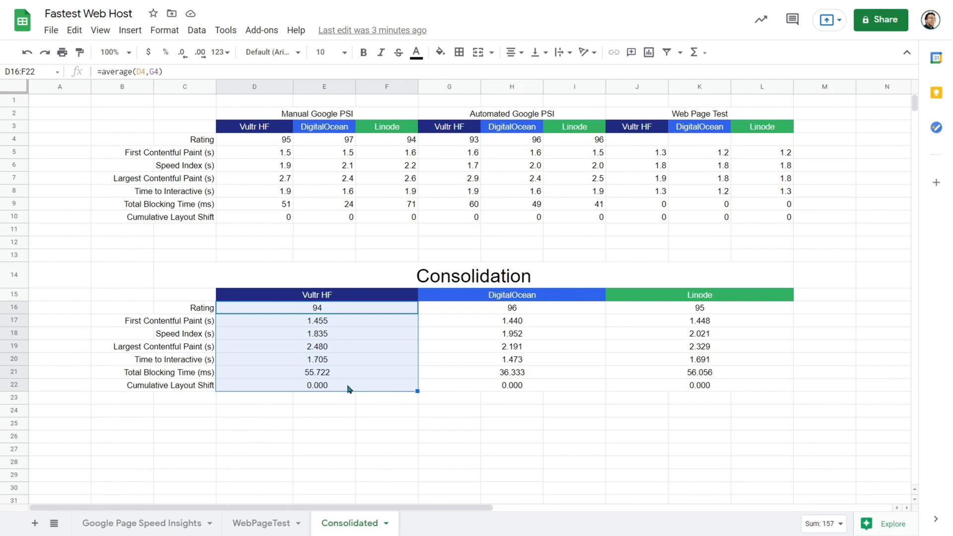